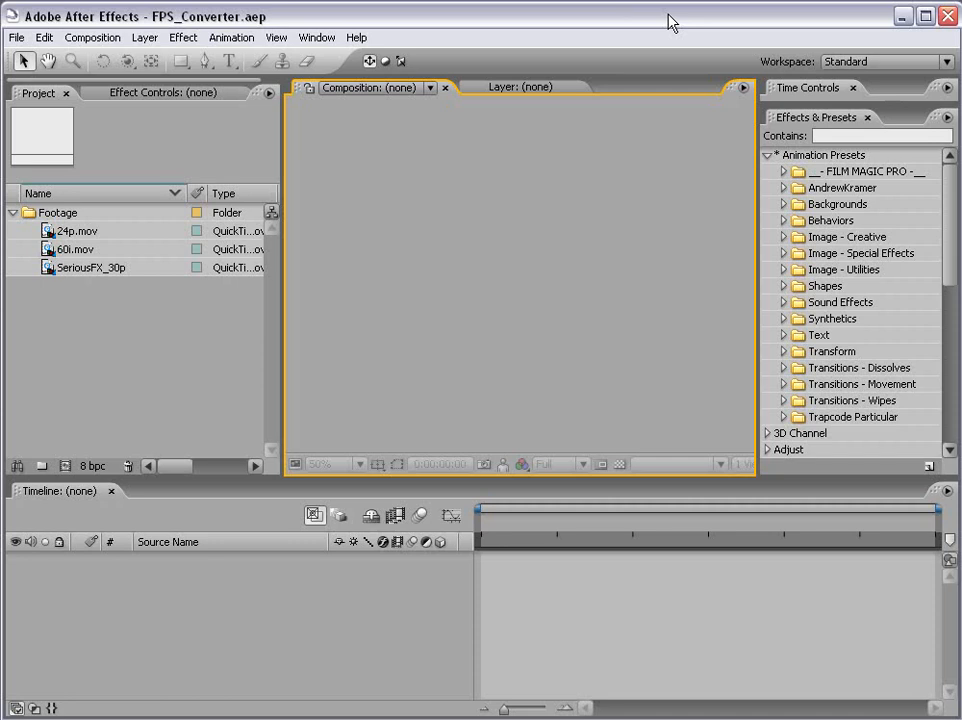
mouse_move(120, 320)
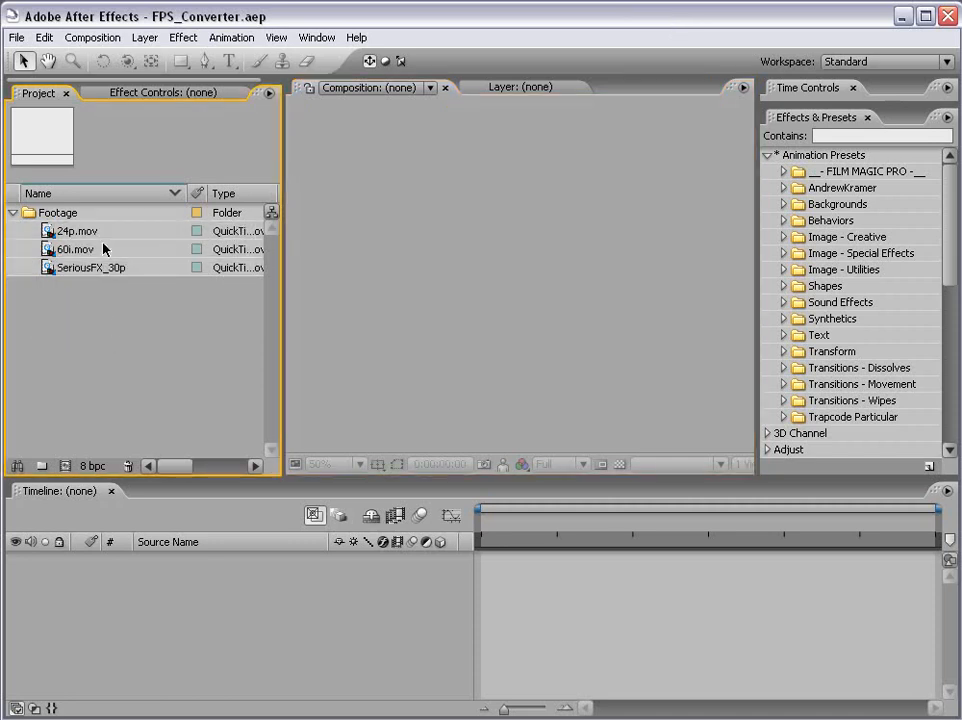
- Scroll the Wikipedia Frame rate article down to 'Frame rates in film and television'
left_click(76, 248)
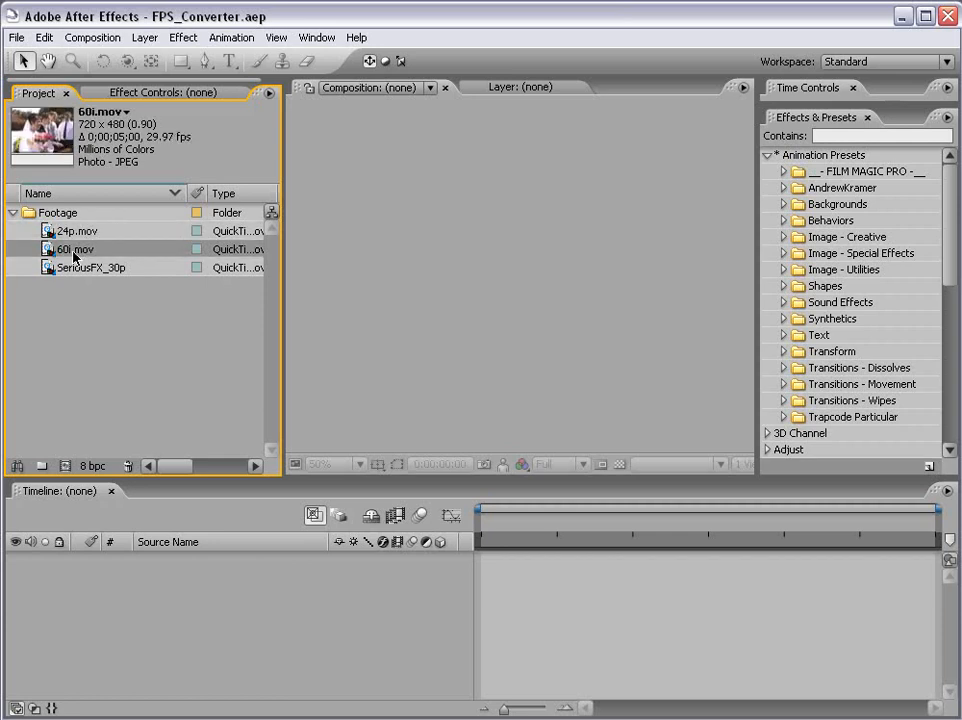
mouse_move(170, 148)
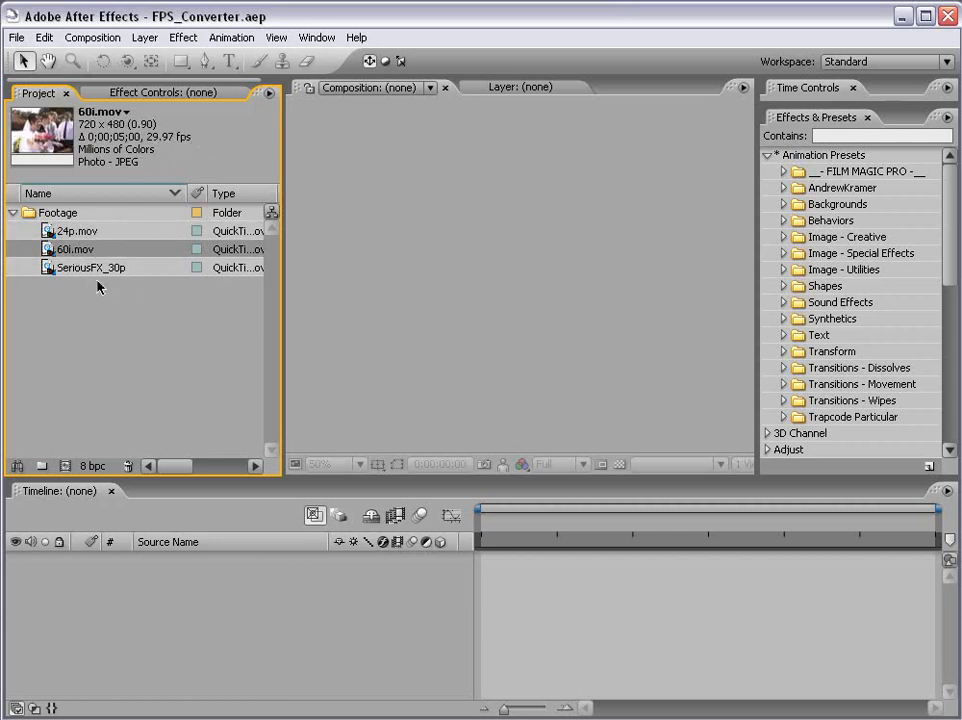
left_click(92, 268)
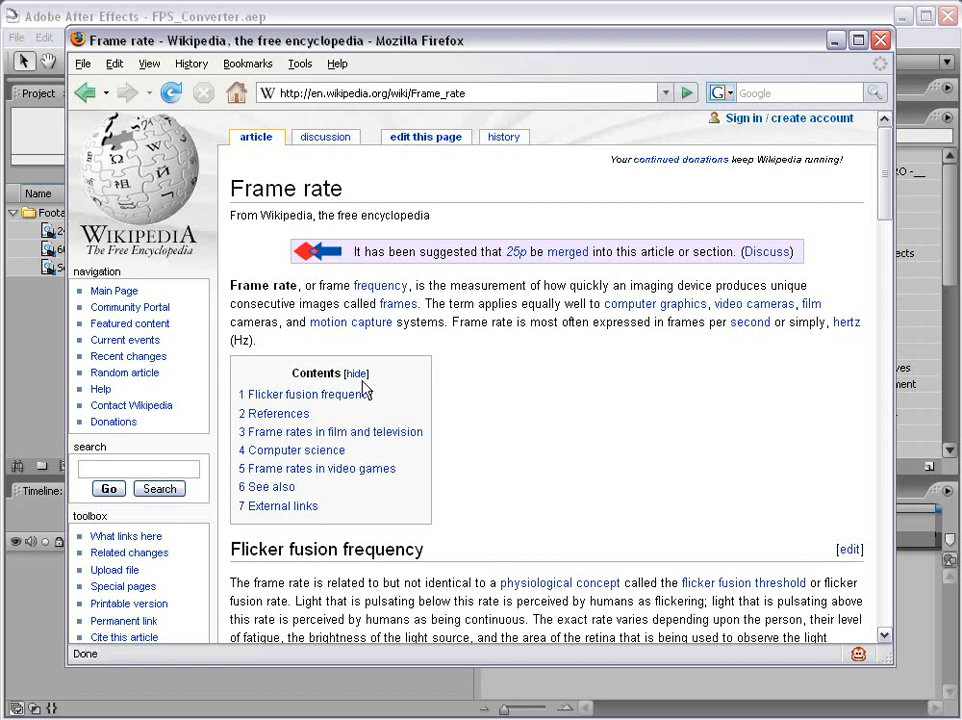
scroll("down", 3)
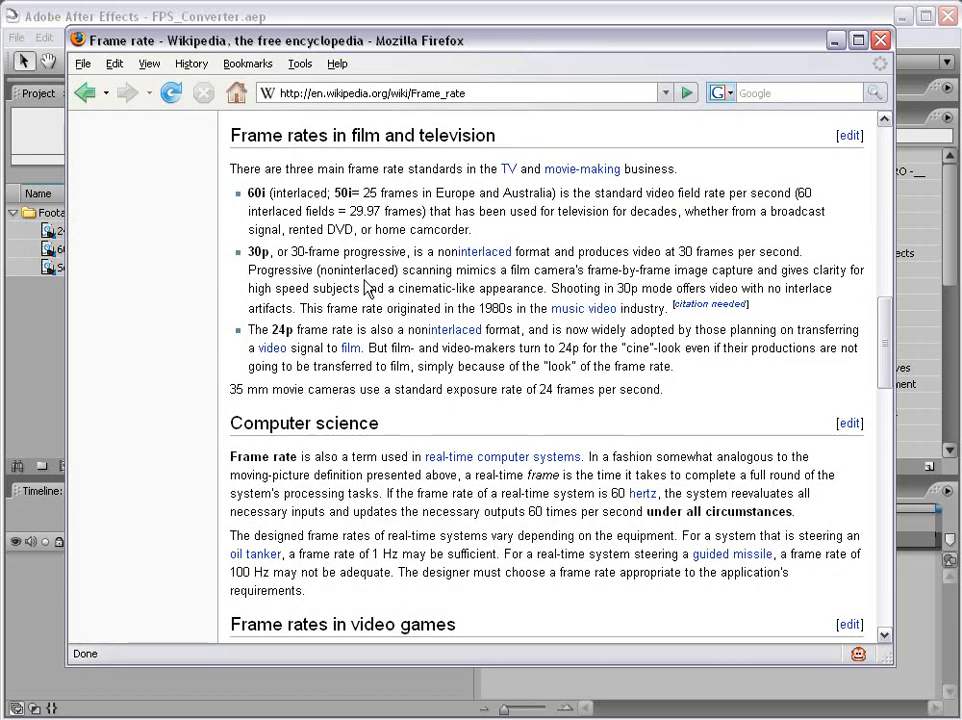
mouse_move(248, 62)
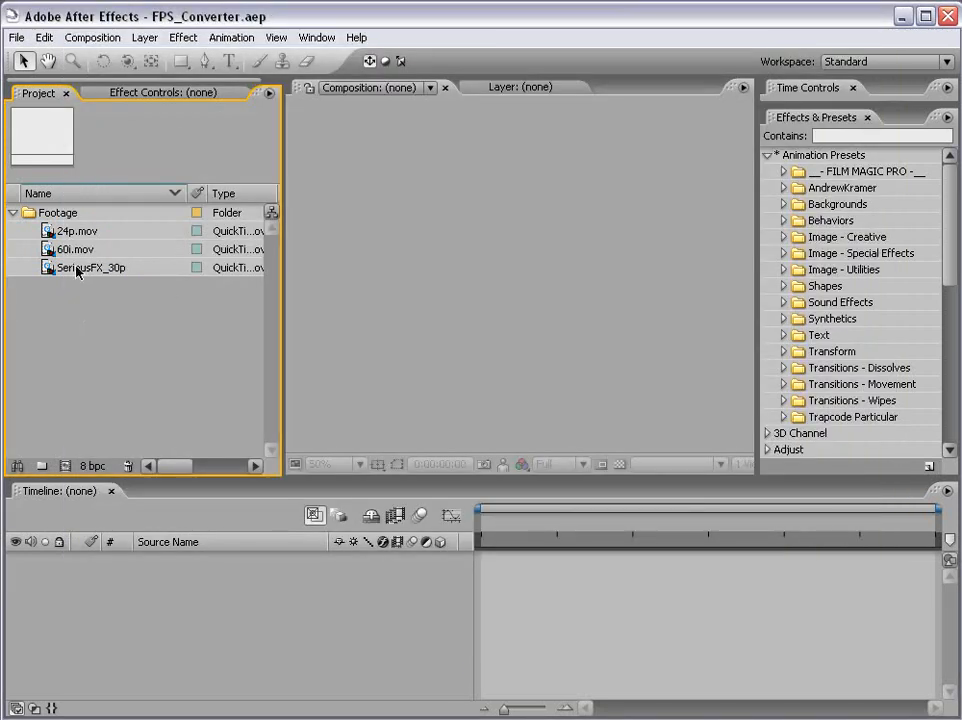
left_click(76, 248)
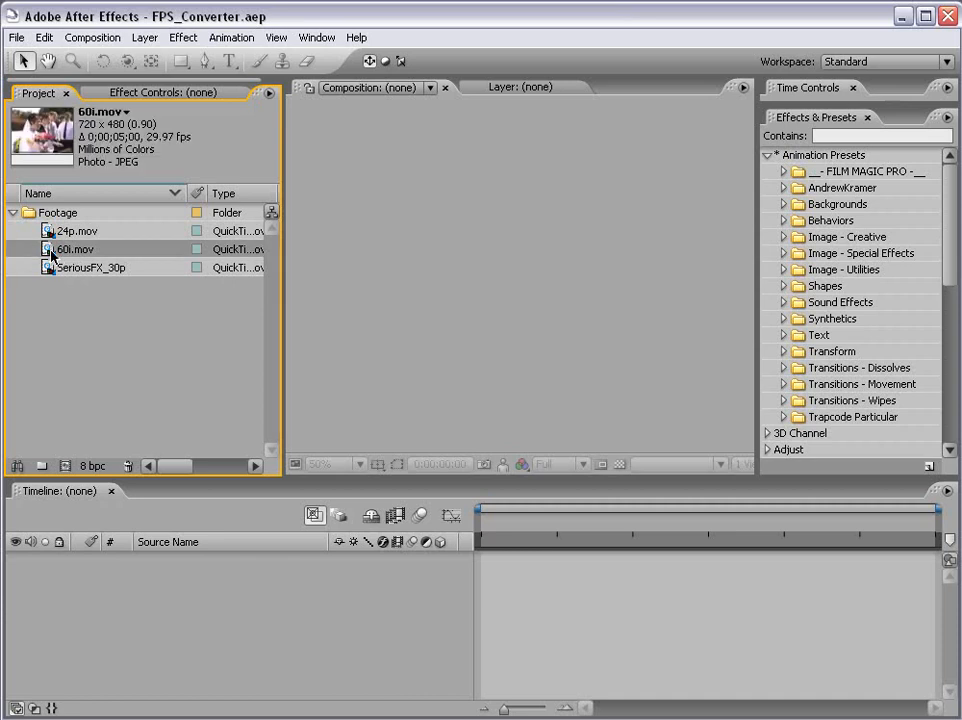
double_click(76, 248)
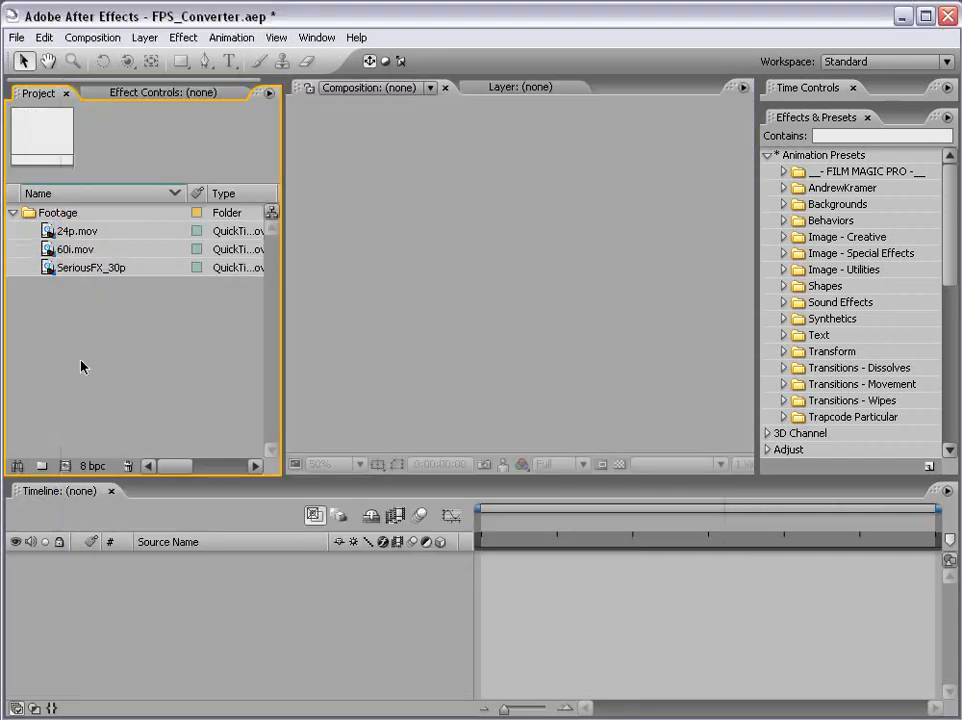
- Reinterpret 60i.mov to conform to a frame rate of 23.976 fps
right_click(76, 248)
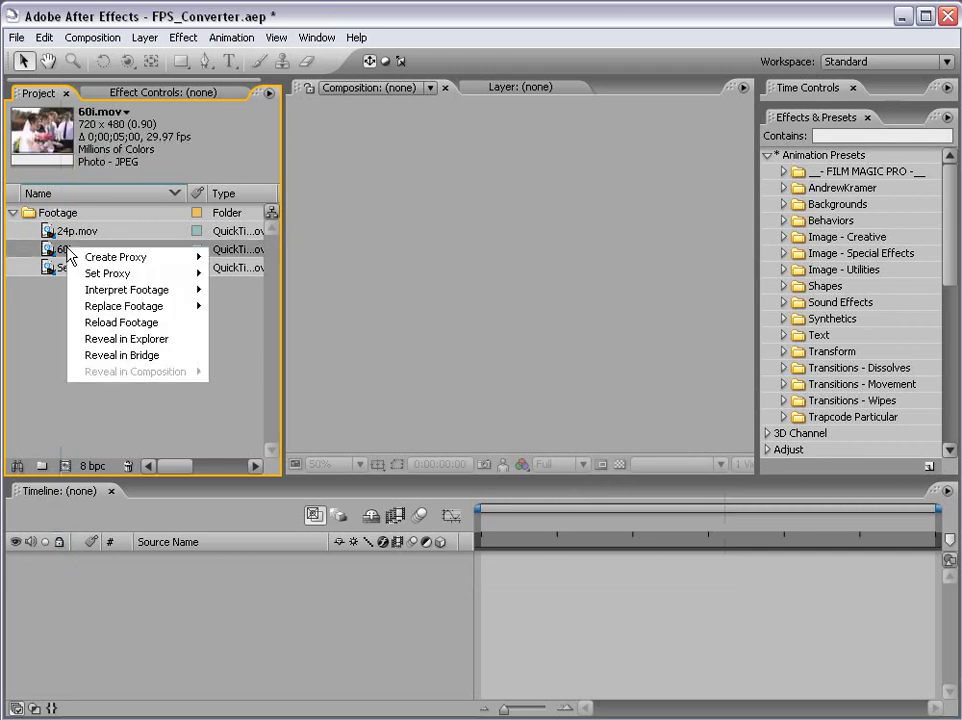
mouse_move(128, 288)
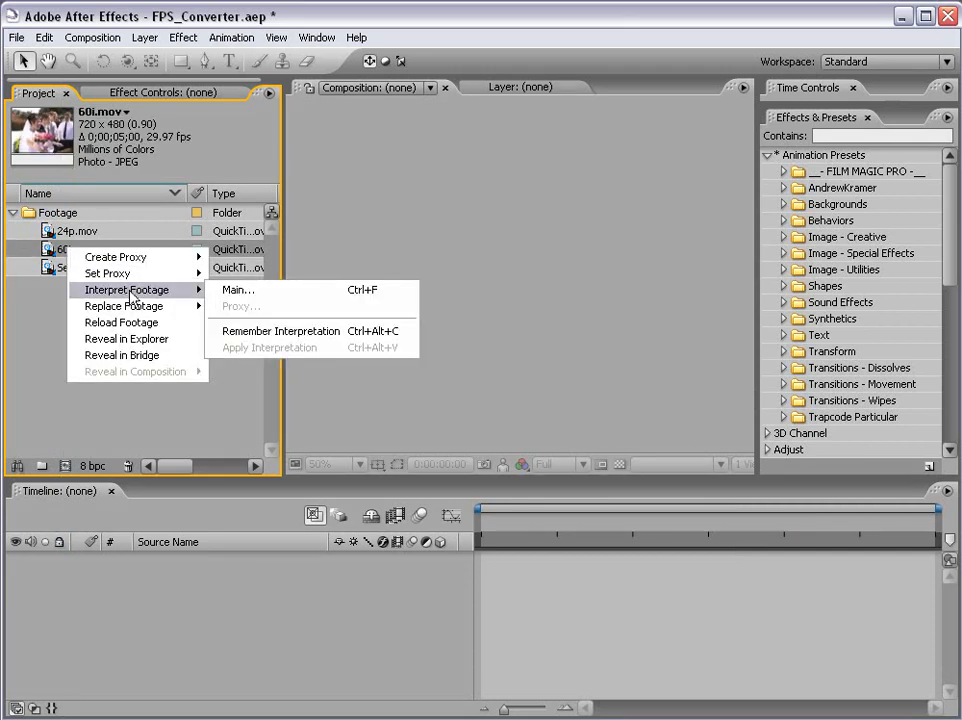
left_click(238, 288)
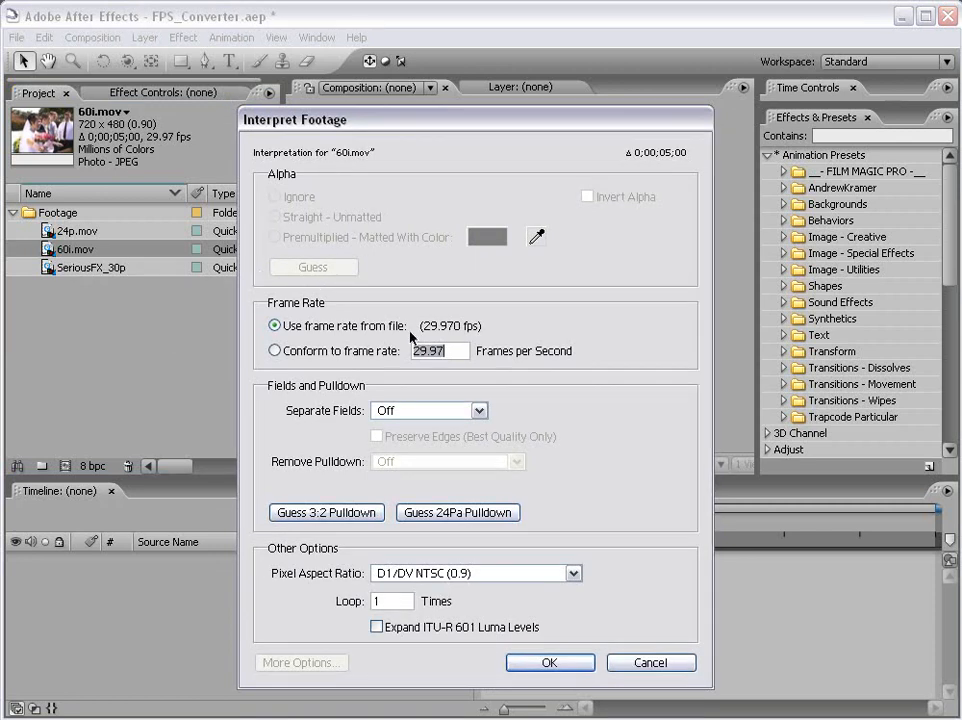
mouse_move(458, 336)
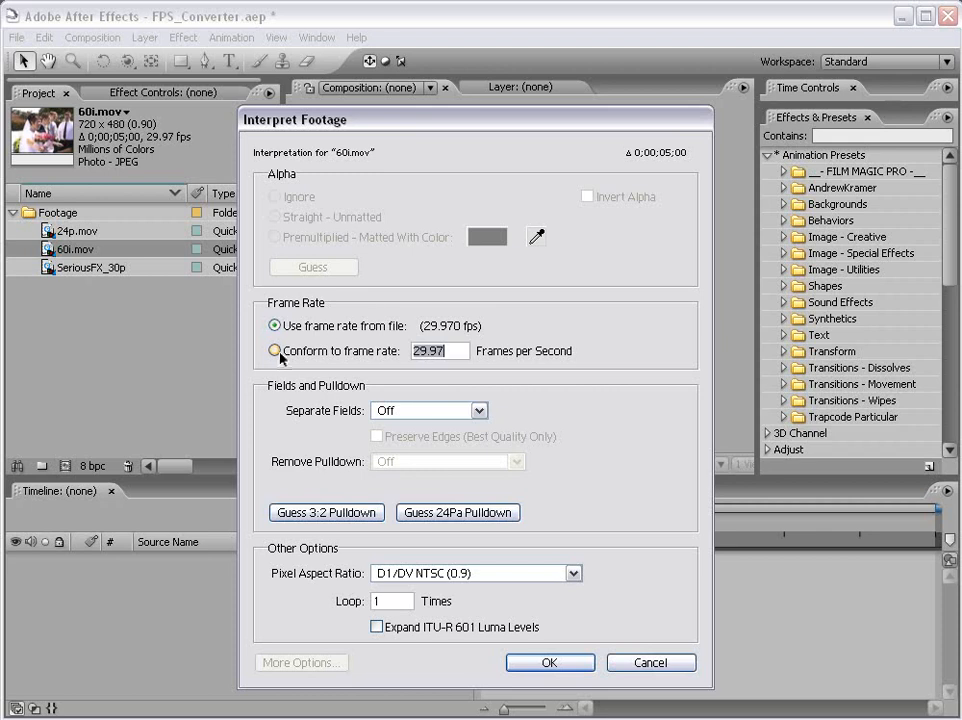
left_click(276, 326)
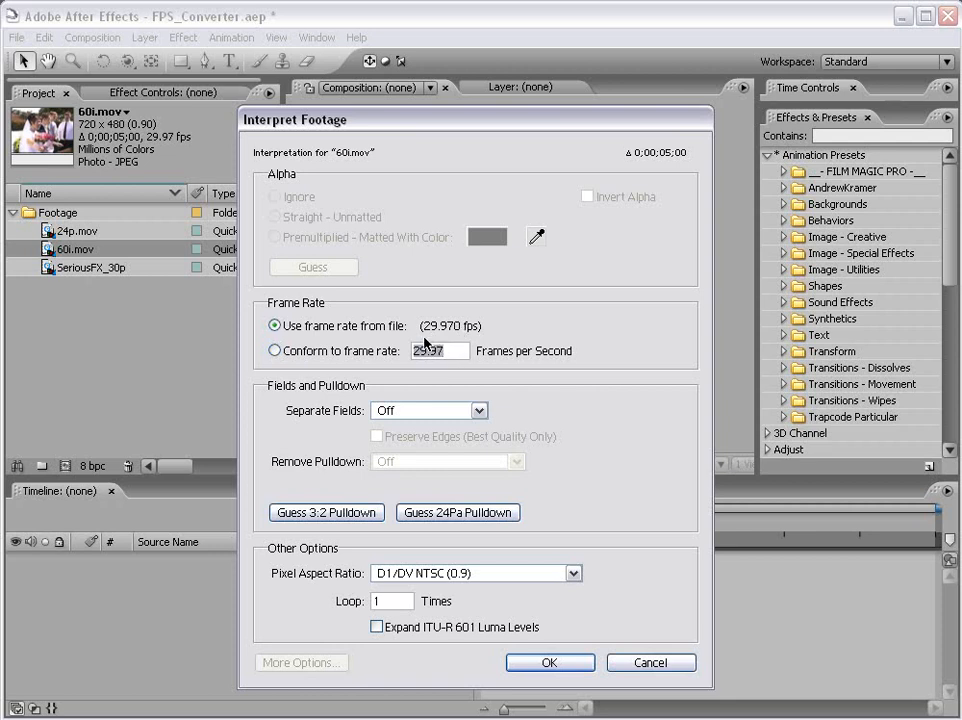
left_click(274, 350)
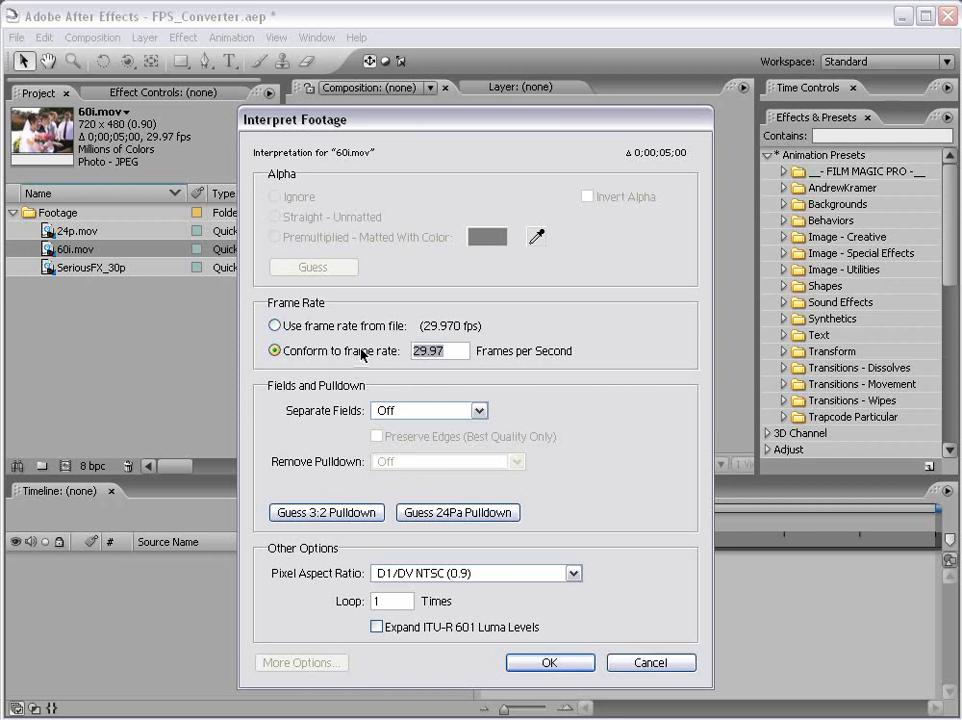
type("23.97")
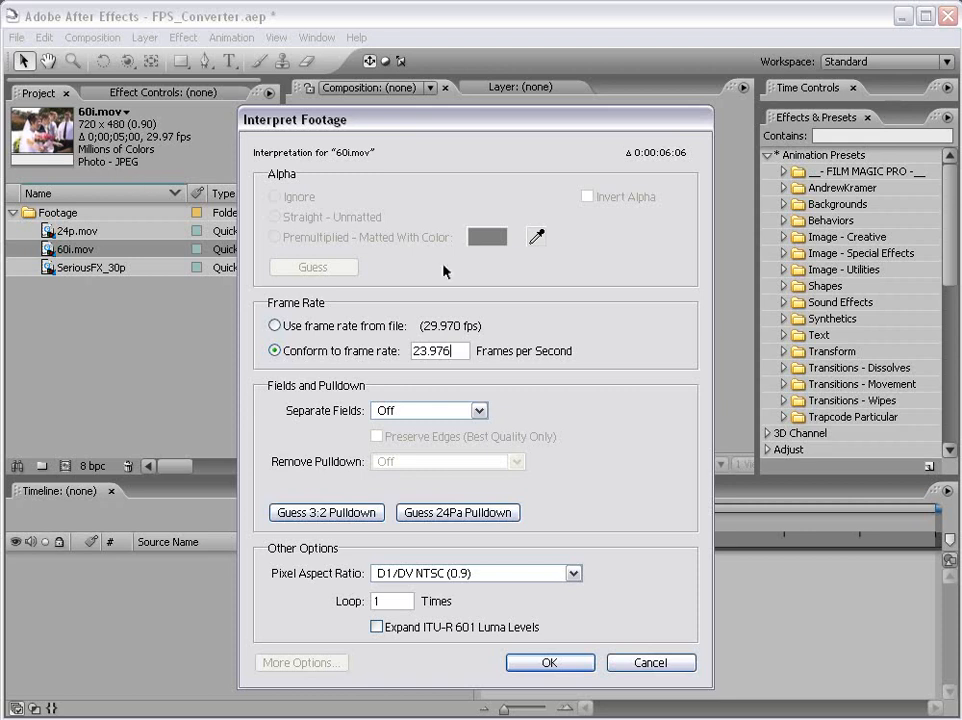
left_click(428, 410)
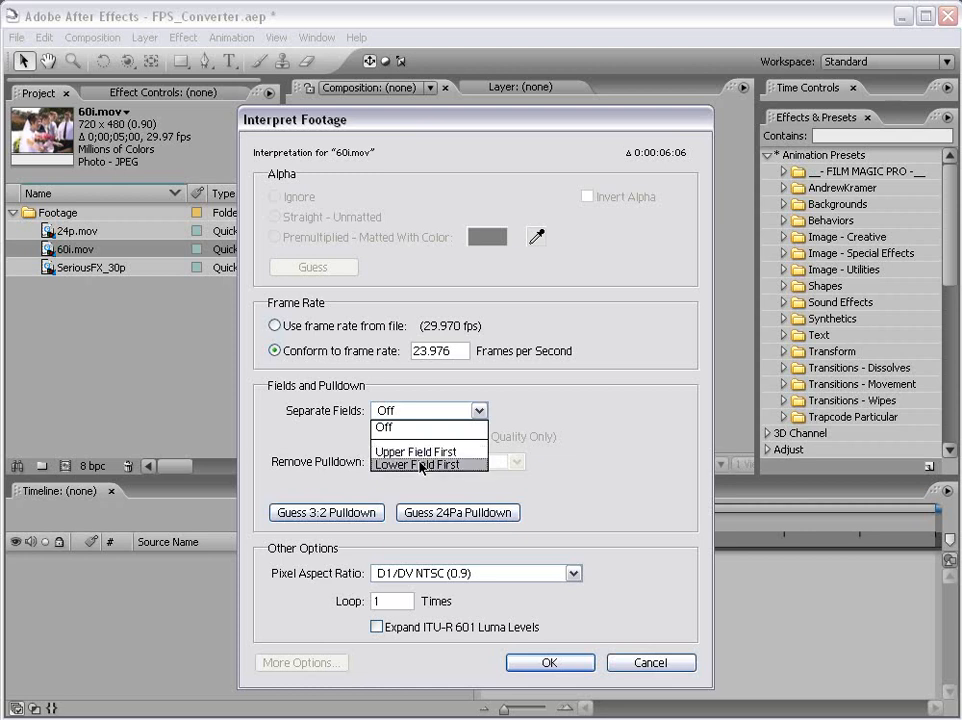
- Separate fields lower field first with Preserve Edges, and apply the interpretation
left_click(420, 464)
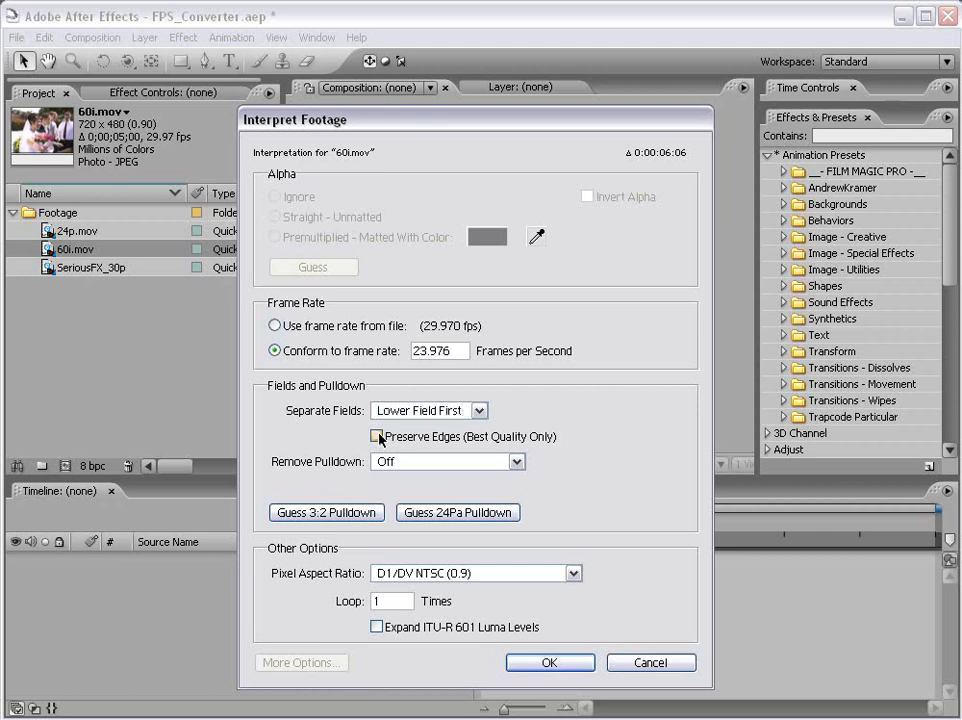
left_click(376, 436)
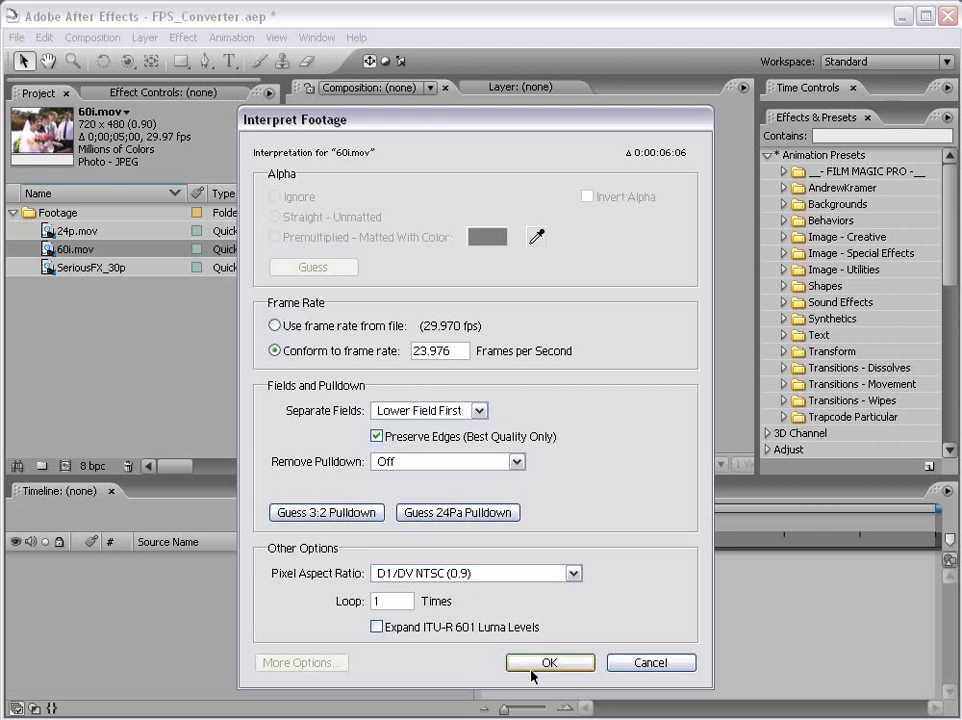
left_click(550, 662)
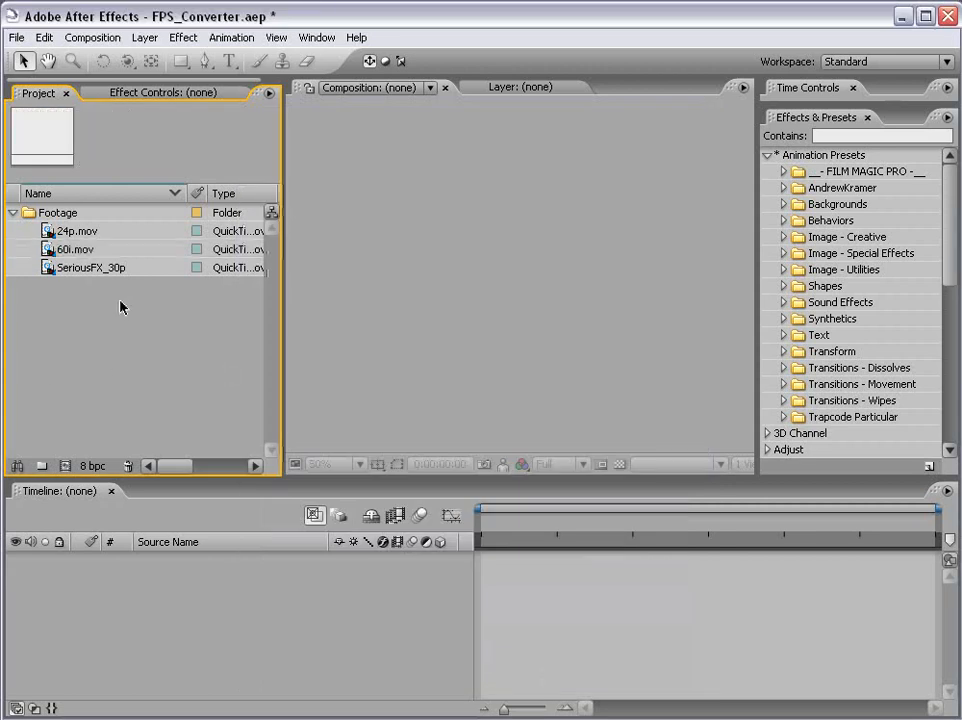
- Create a 60i composition from 60i.mov at 23.976 fps, 0:00:06:06 long
left_click(74, 248)
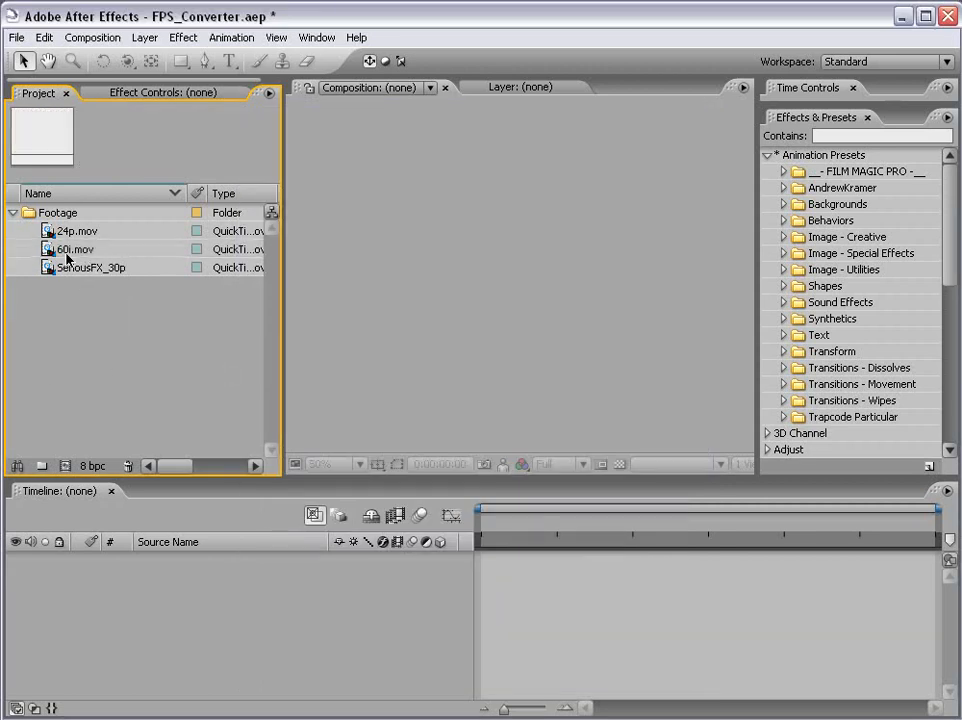
left_click(74, 248)
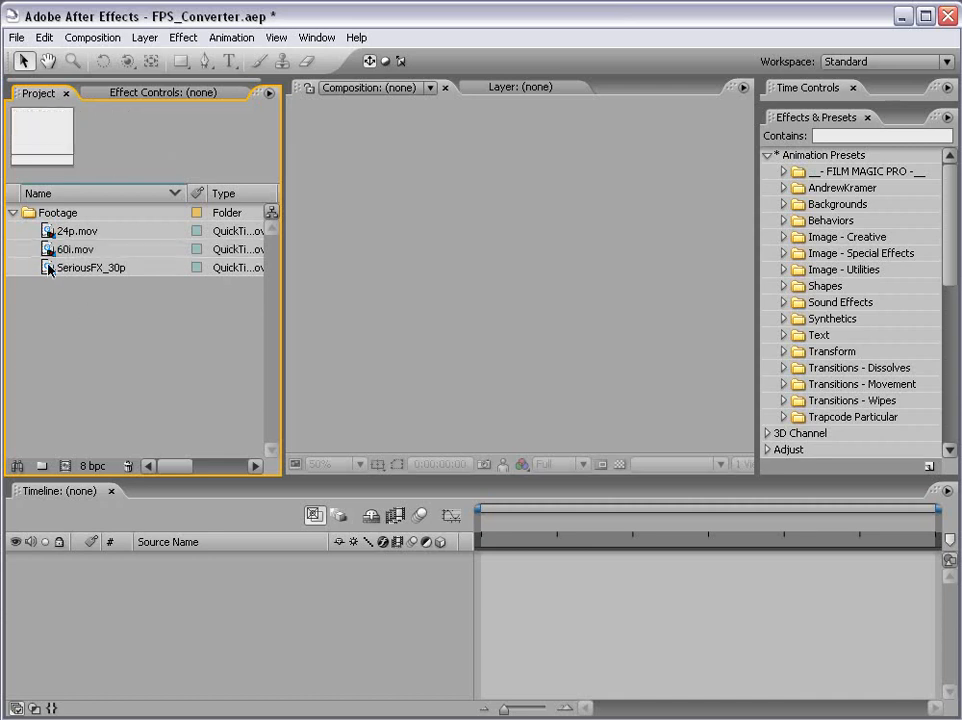
left_click(76, 248)
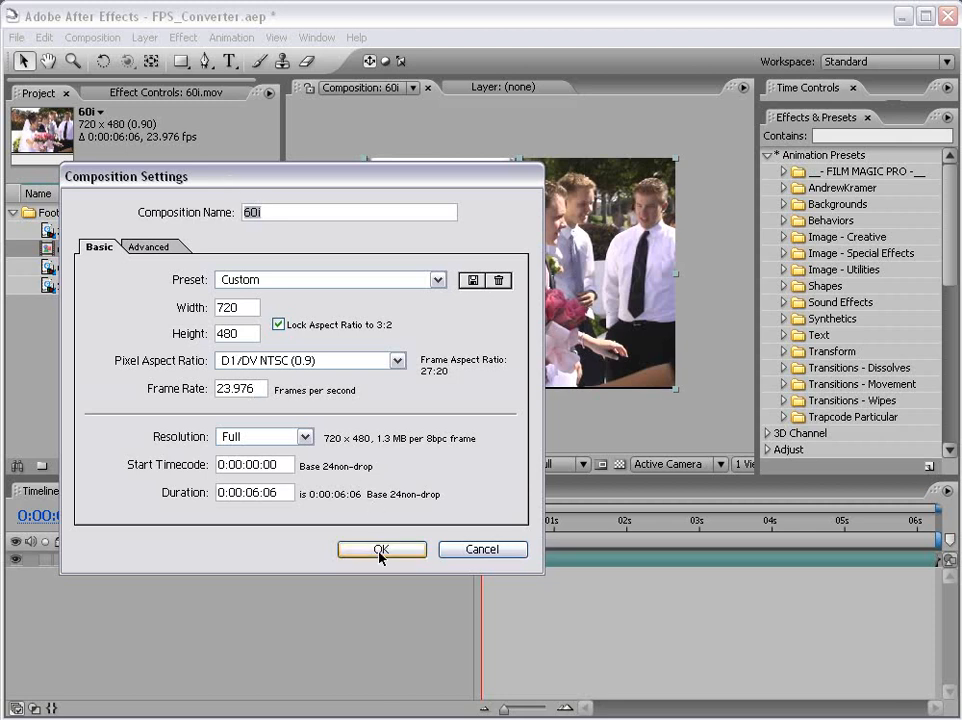
left_click(380, 548)
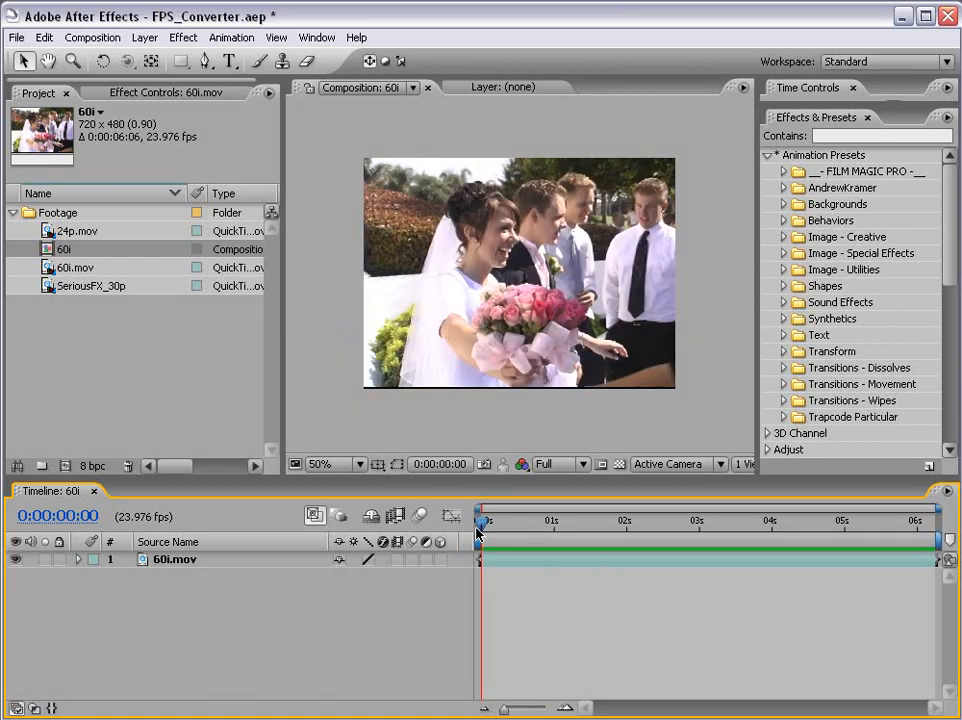
mouse_move(534, 612)
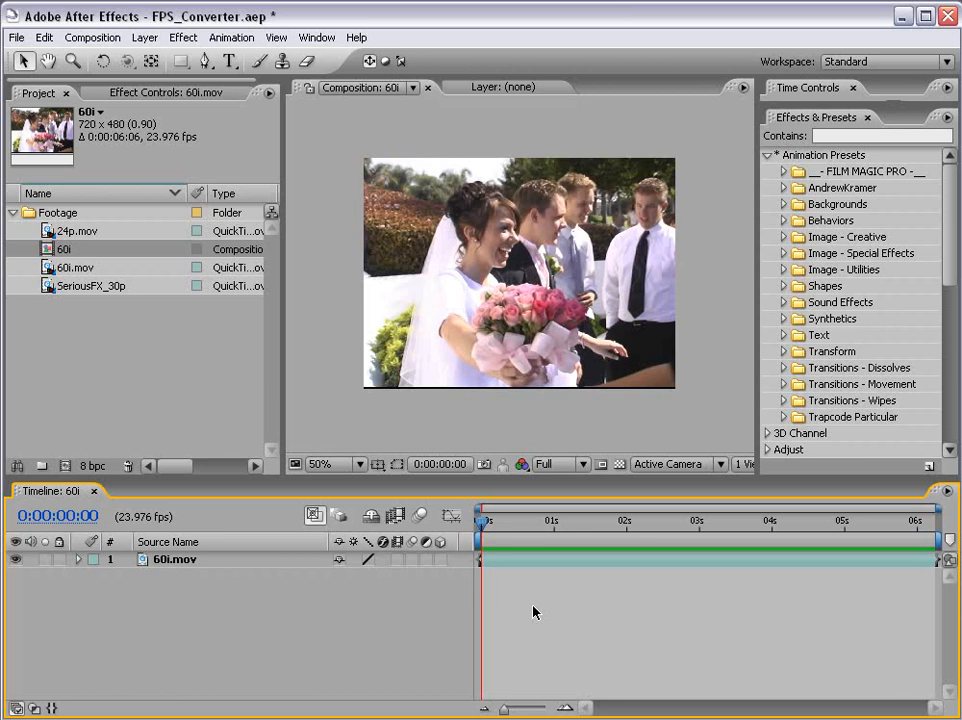
mouse_move(846, 232)
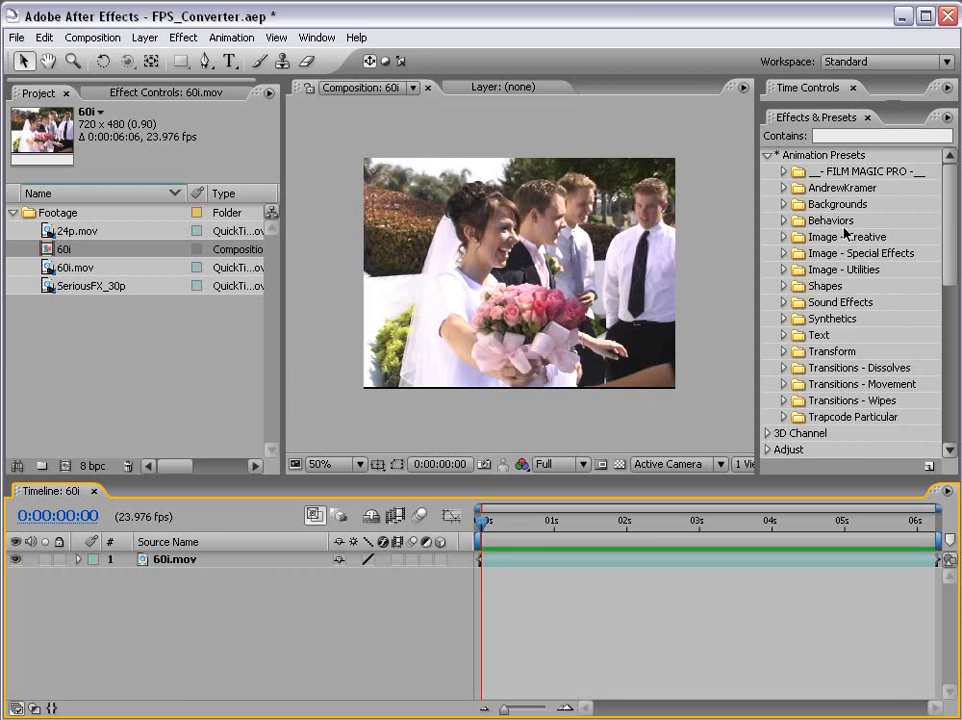
- Apply the FPS Converter preset to the 60i.mov layer and begin entering its actual source frame rate
left_click(768, 154)
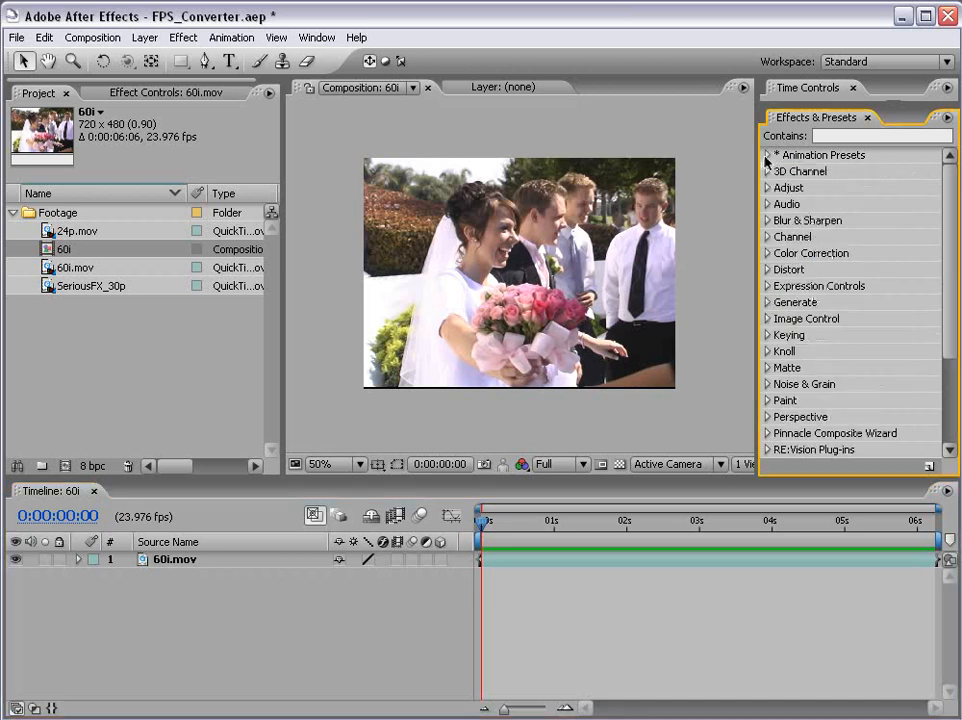
left_click(768, 156)
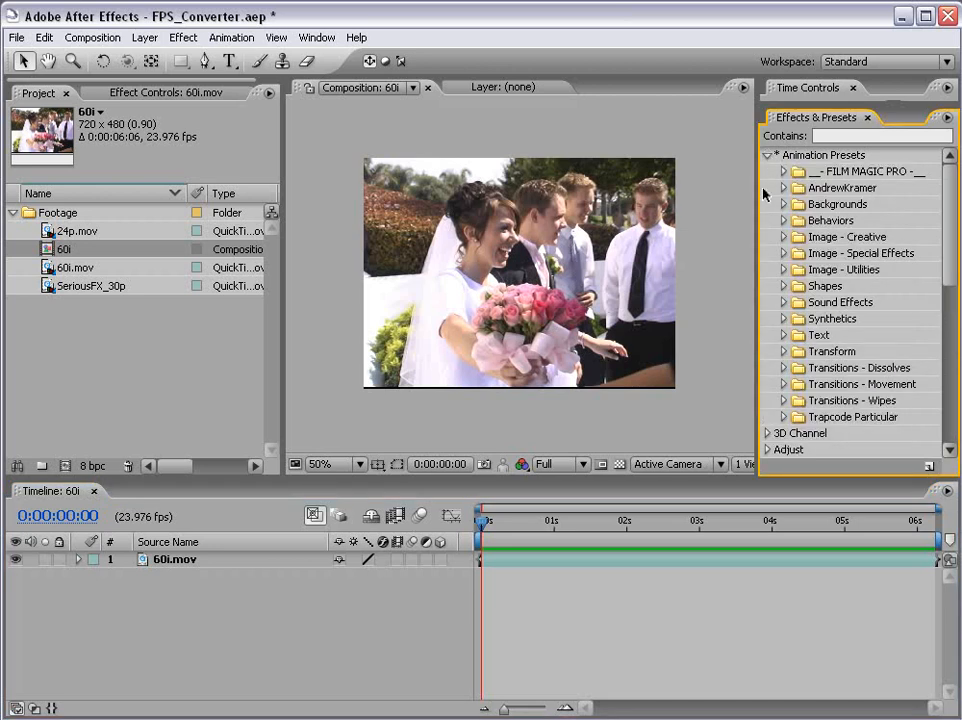
left_click(784, 188)
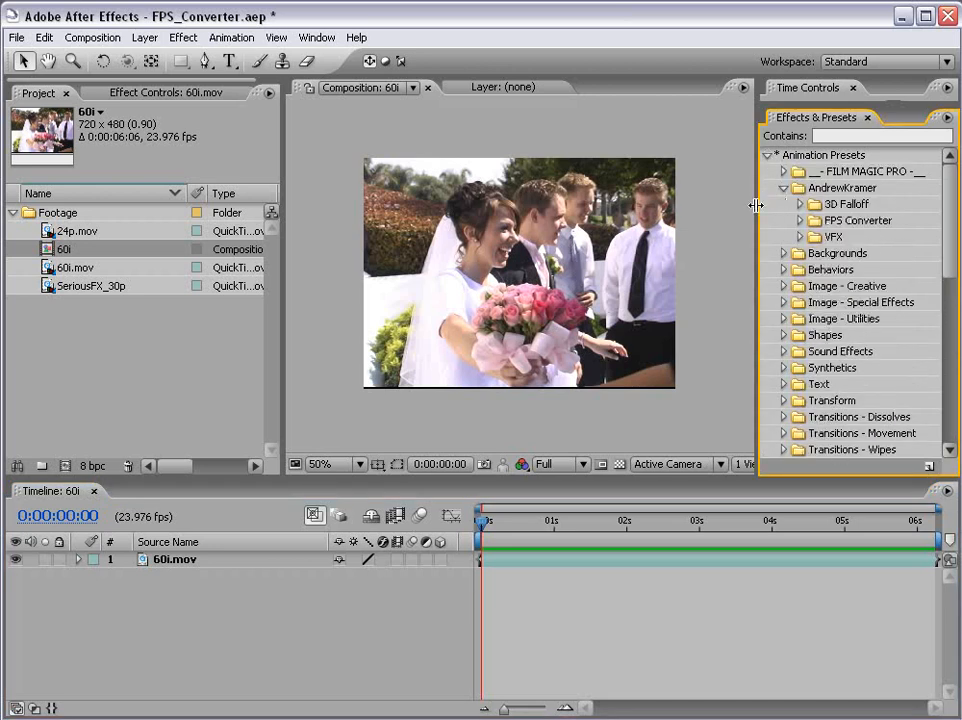
left_click(800, 220)
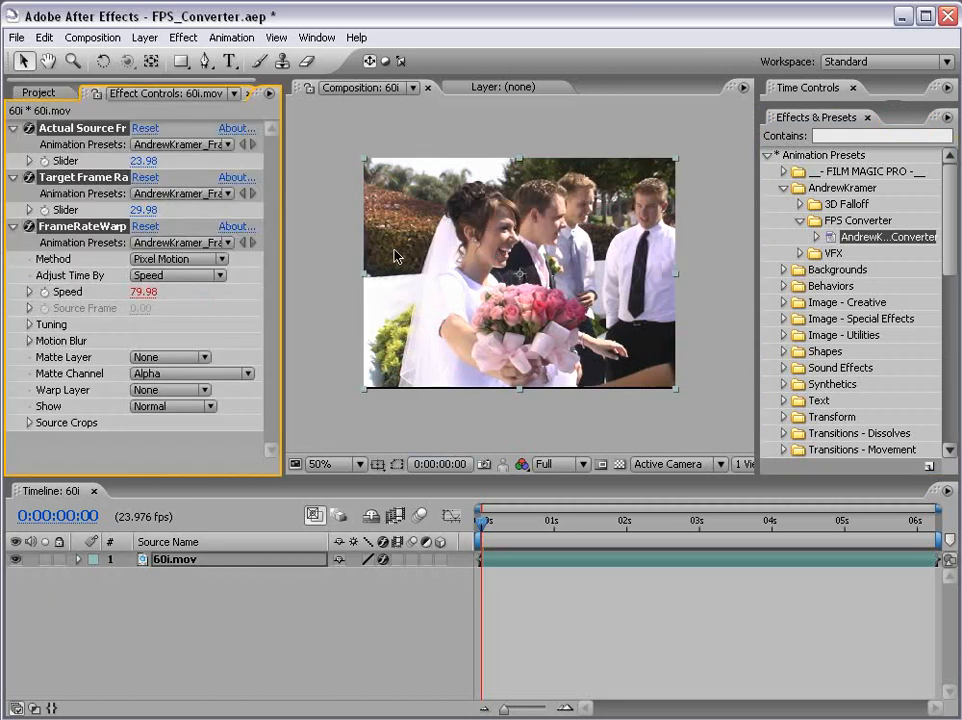
mouse_move(144, 458)
type("29.97")
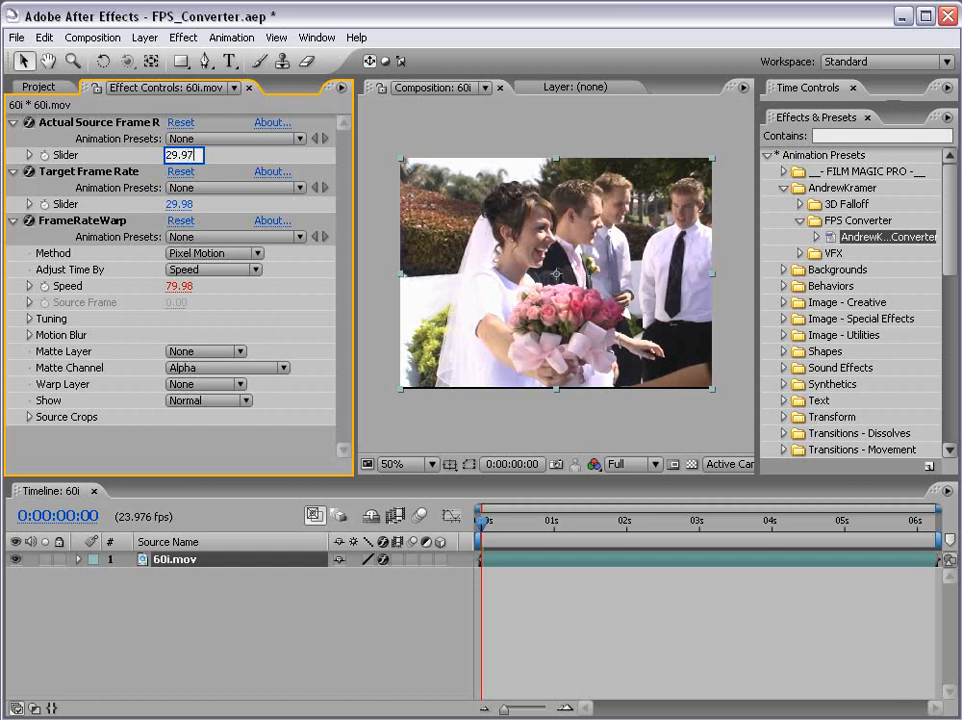
type("23")
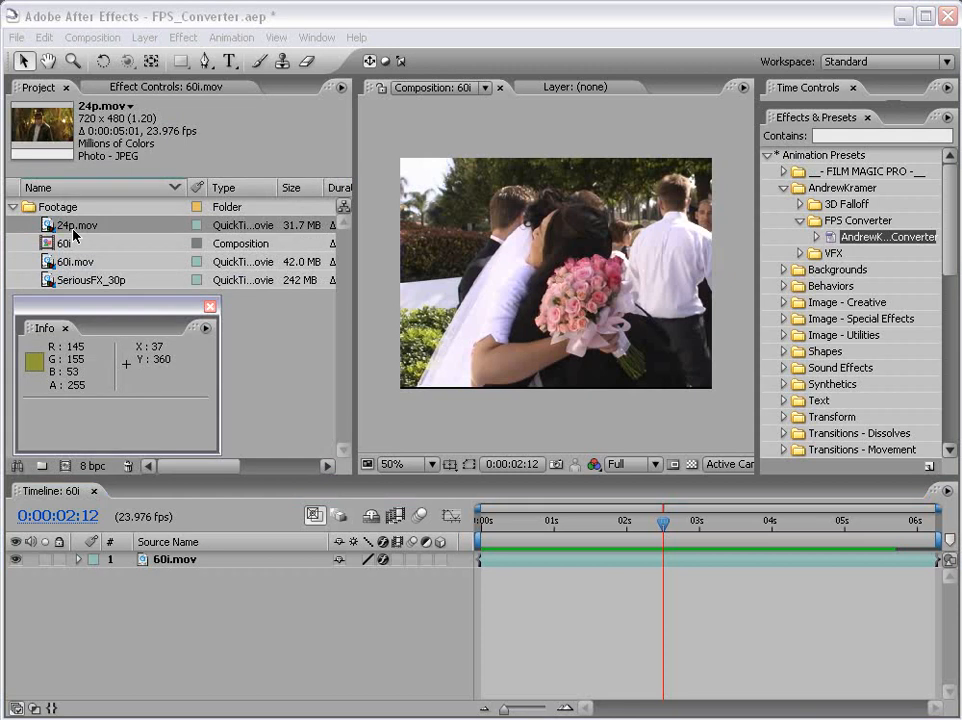
- Reinterpret 24p.mov to conform to a frame rate of 29.97 fps
right_click(76, 224)
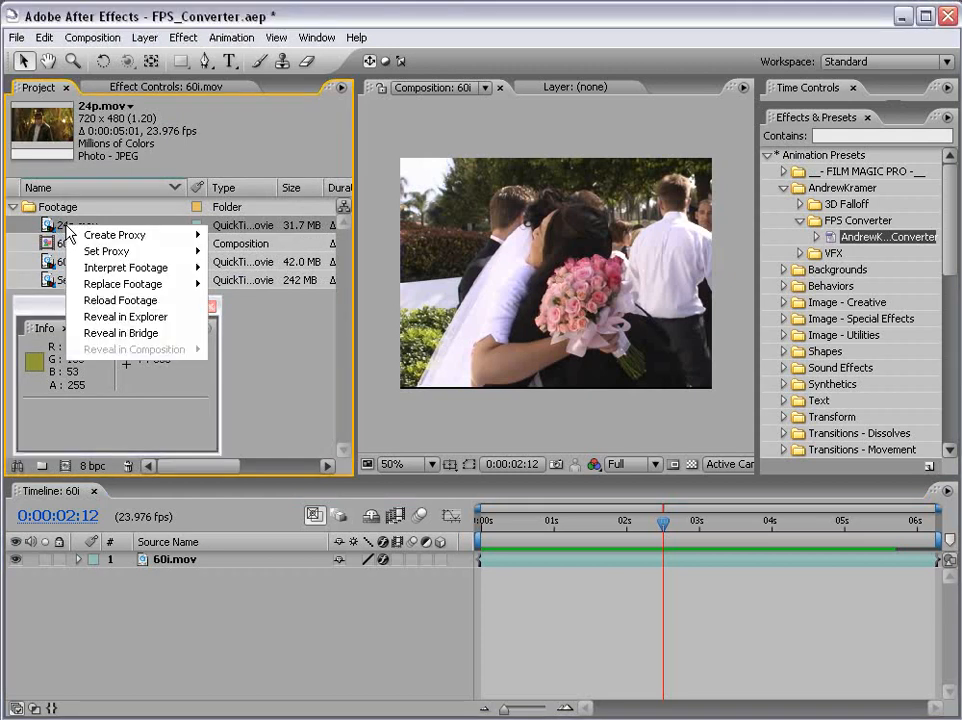
left_click(124, 268)
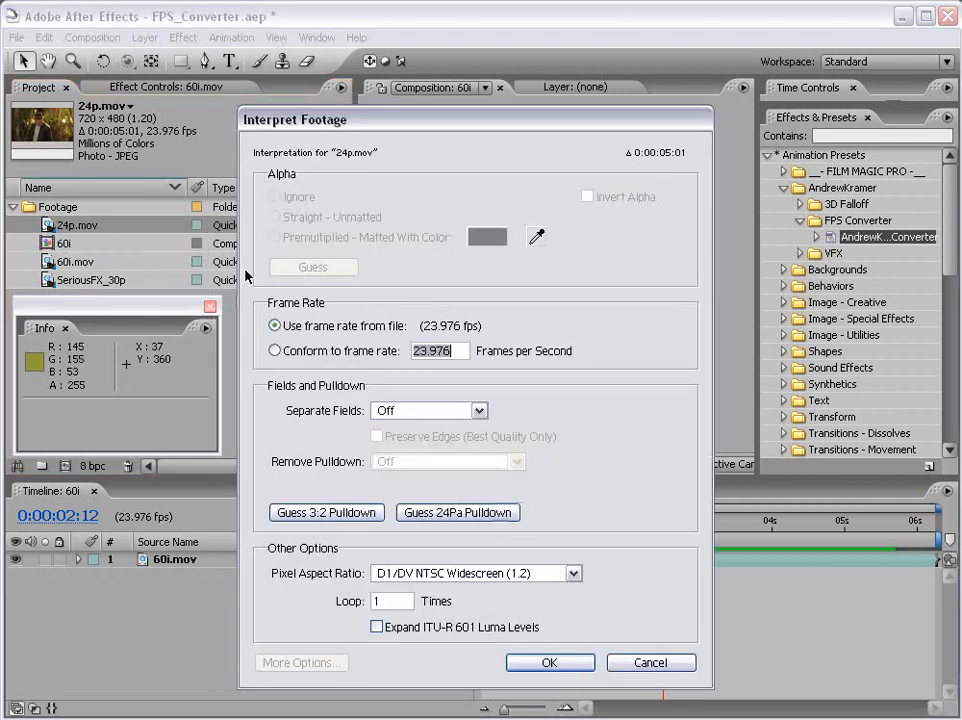
left_click(274, 350)
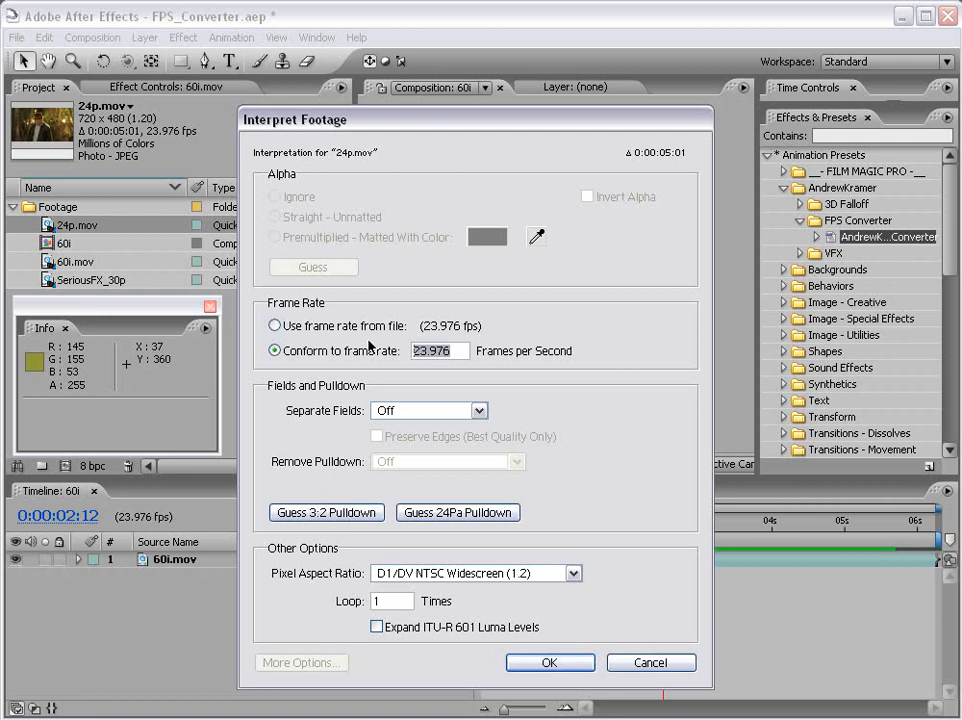
type("30")
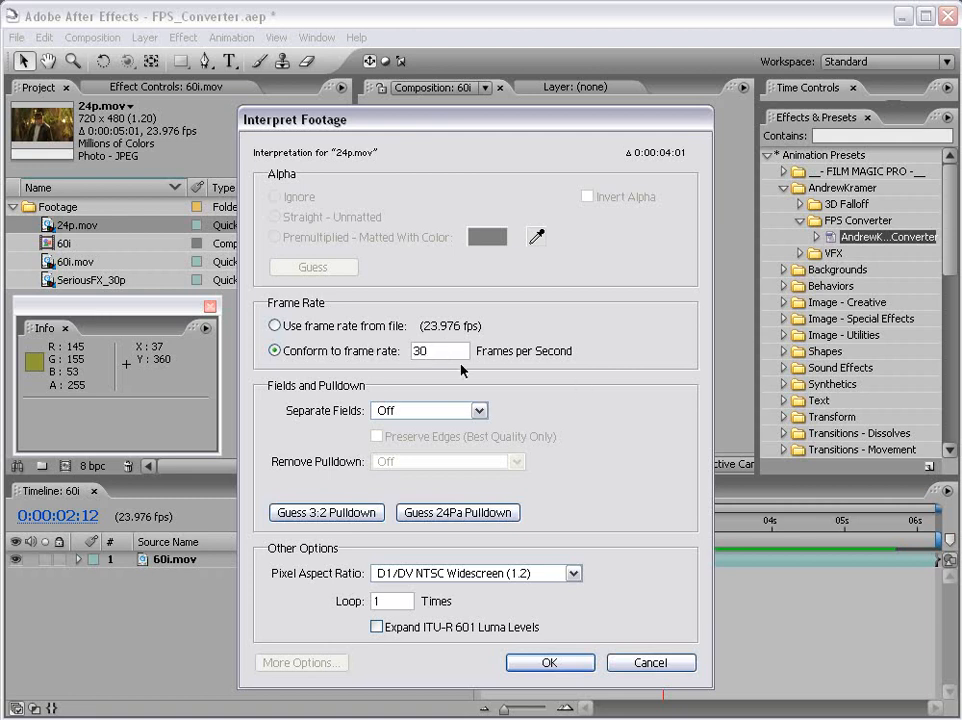
type("2")
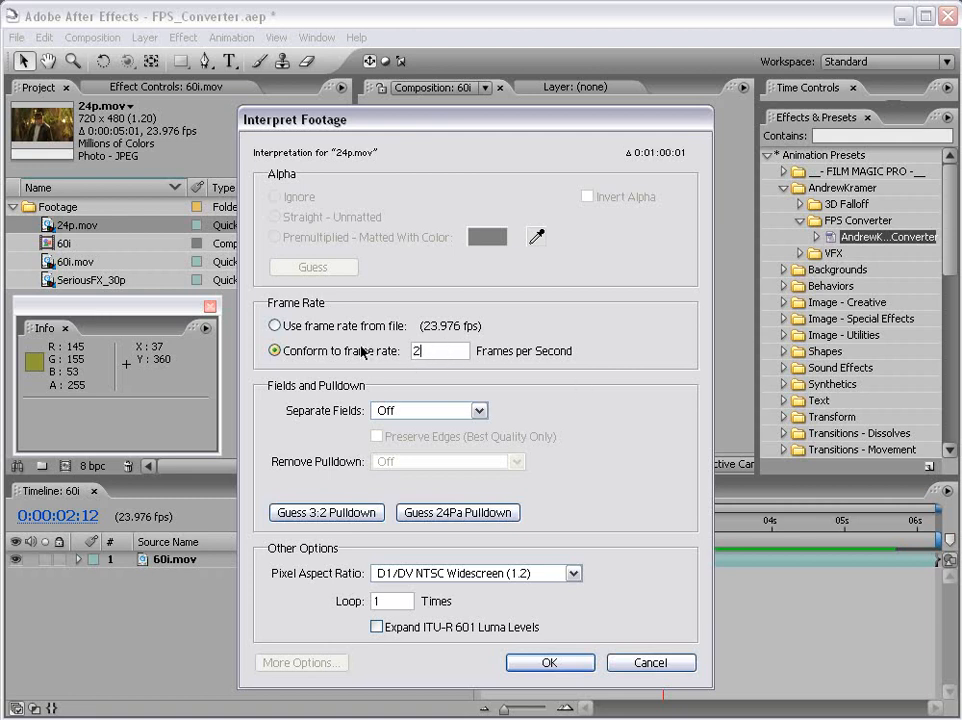
type("29.97")
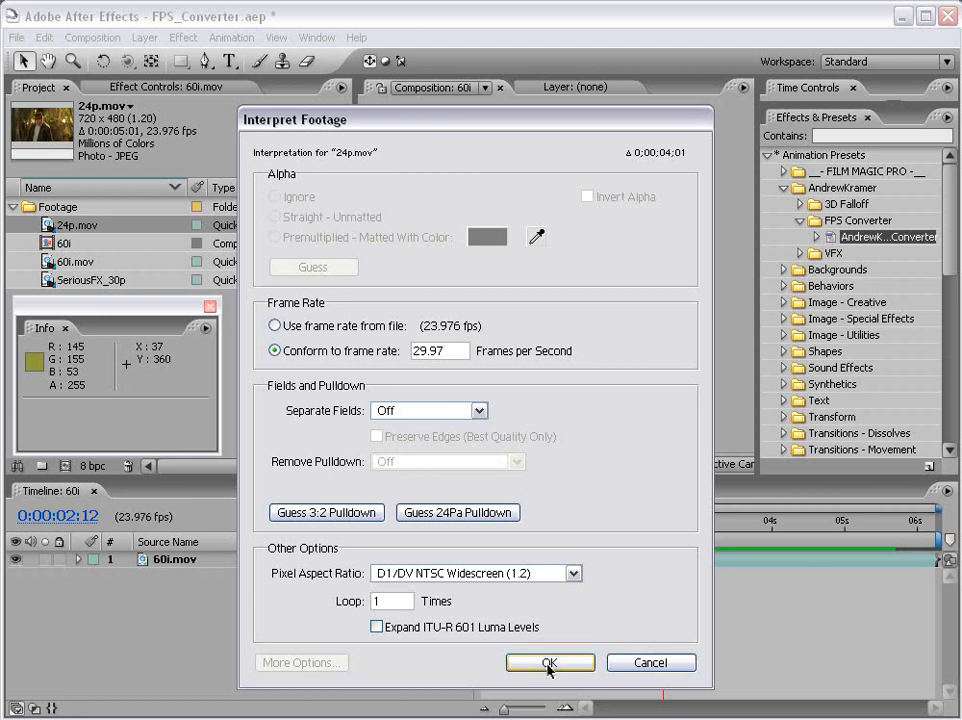
left_click(550, 664)
type("23.976")
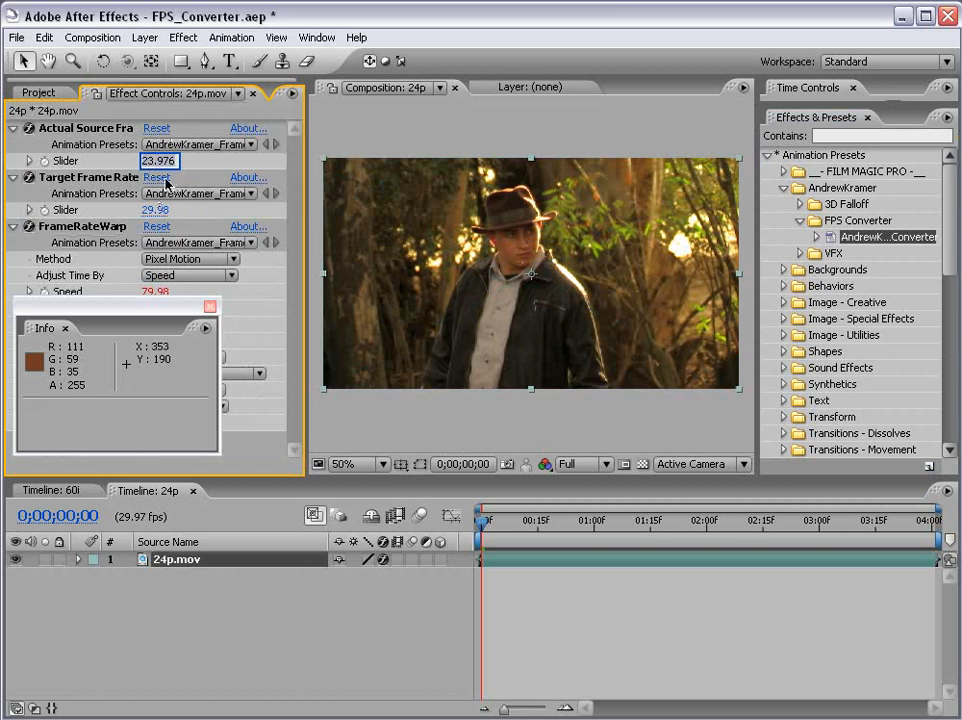
- Commit 23.976 as the FPS Converter's Actual Source Frame Rate on the 24p comp
left_click(160, 160)
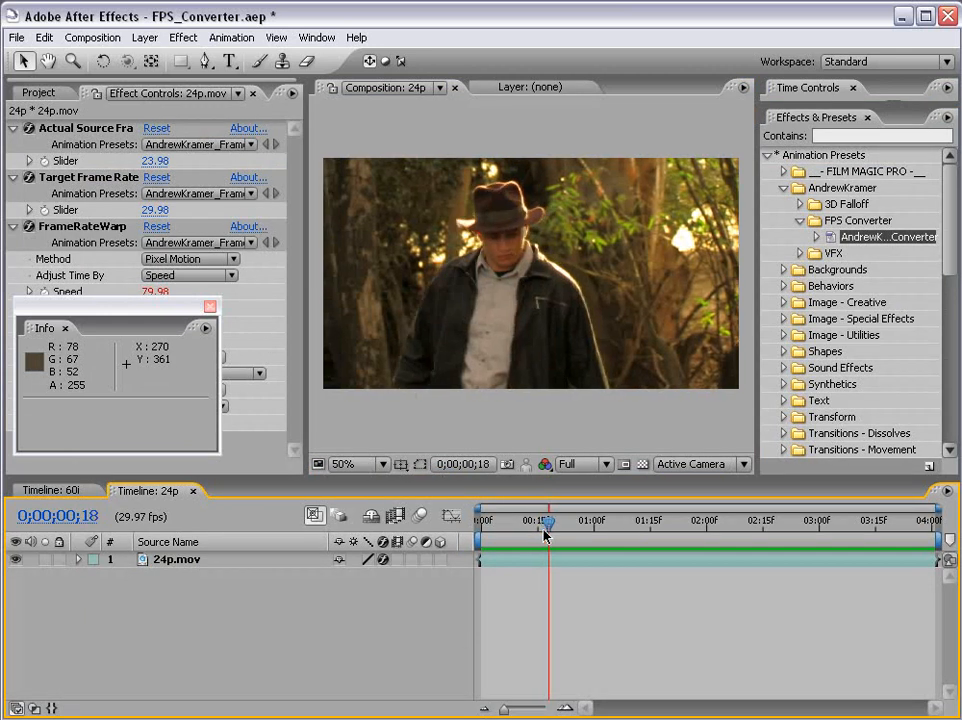
- Scrub the 24p timeline to check the retimed motion
left_click_drag(548, 520, 564, 520)
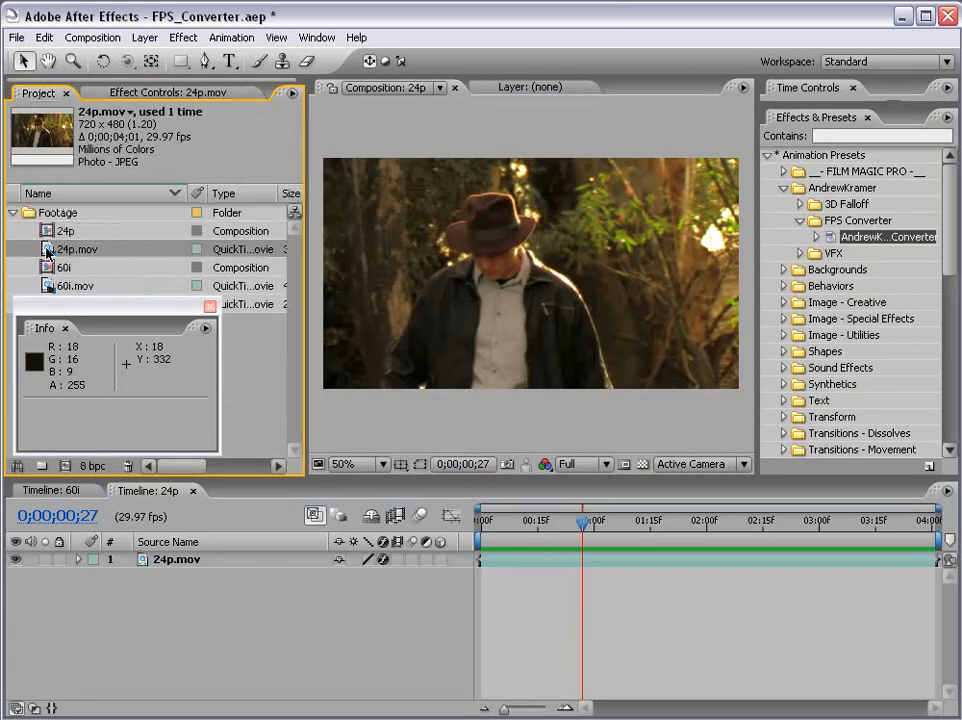
double_click(76, 248)
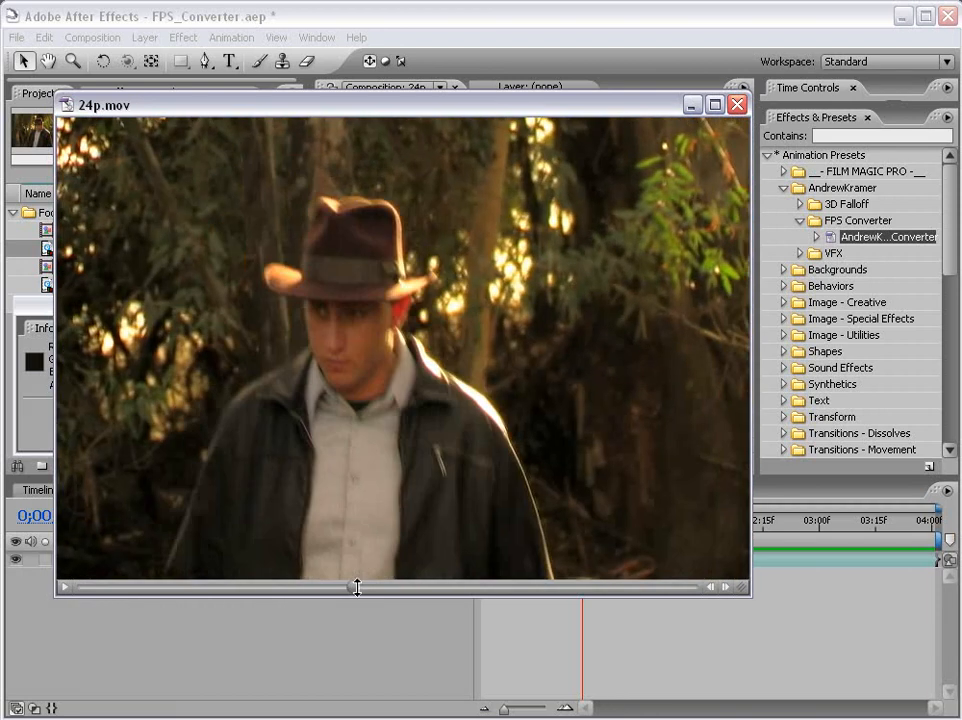
mouse_move(136, 110)
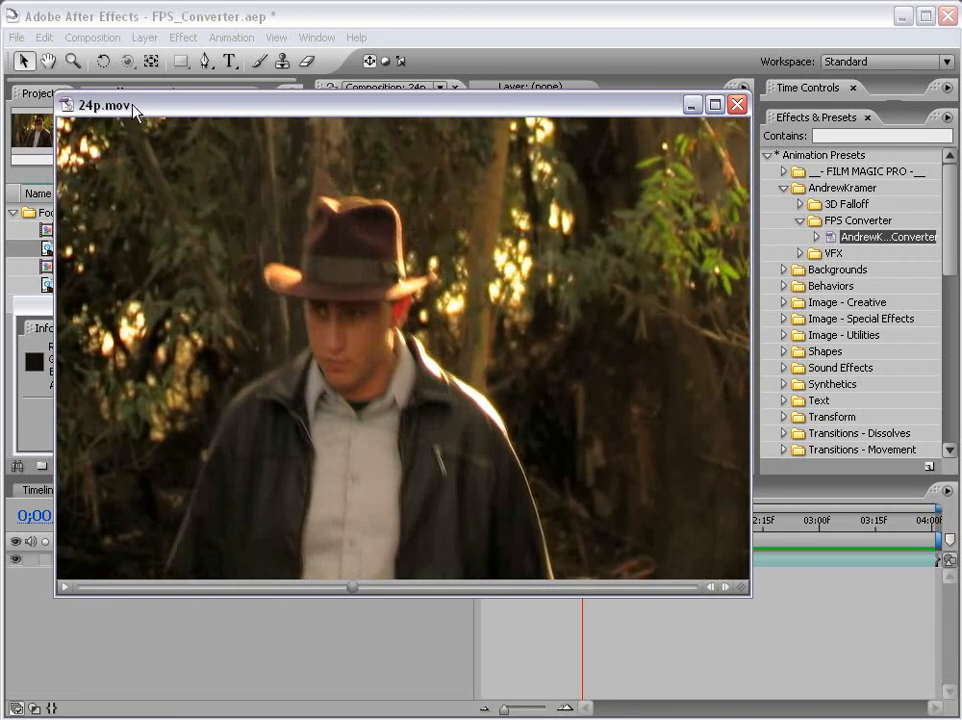
left_click(736, 104)
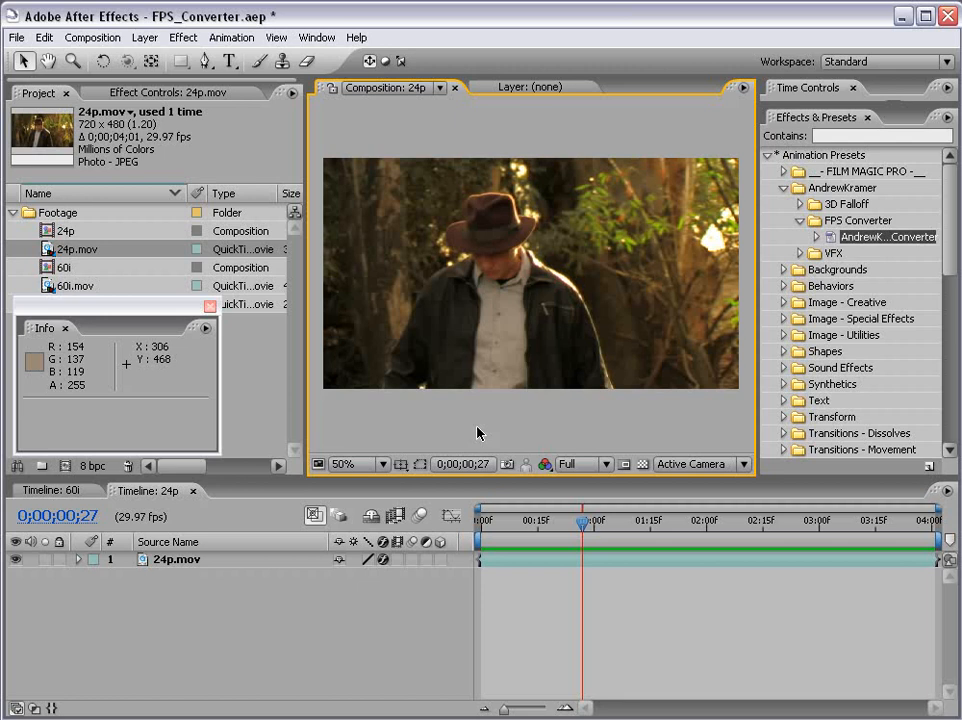
mouse_move(120, 340)
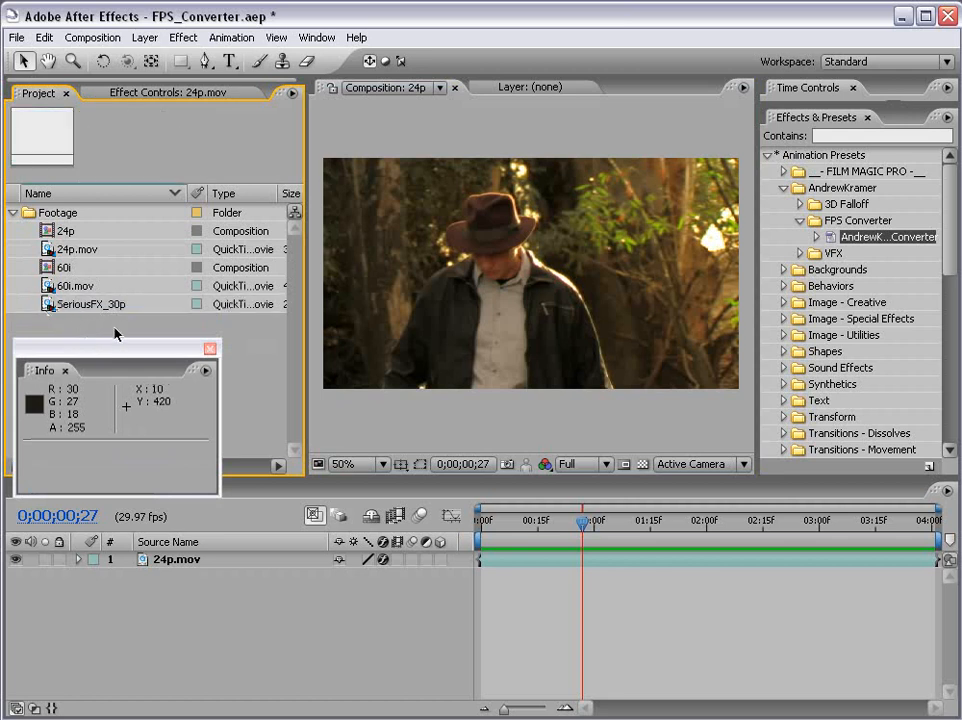
- Reinterpret SeriousFX_30p to conform to a frame rate of 25 fps
left_click(90, 304)
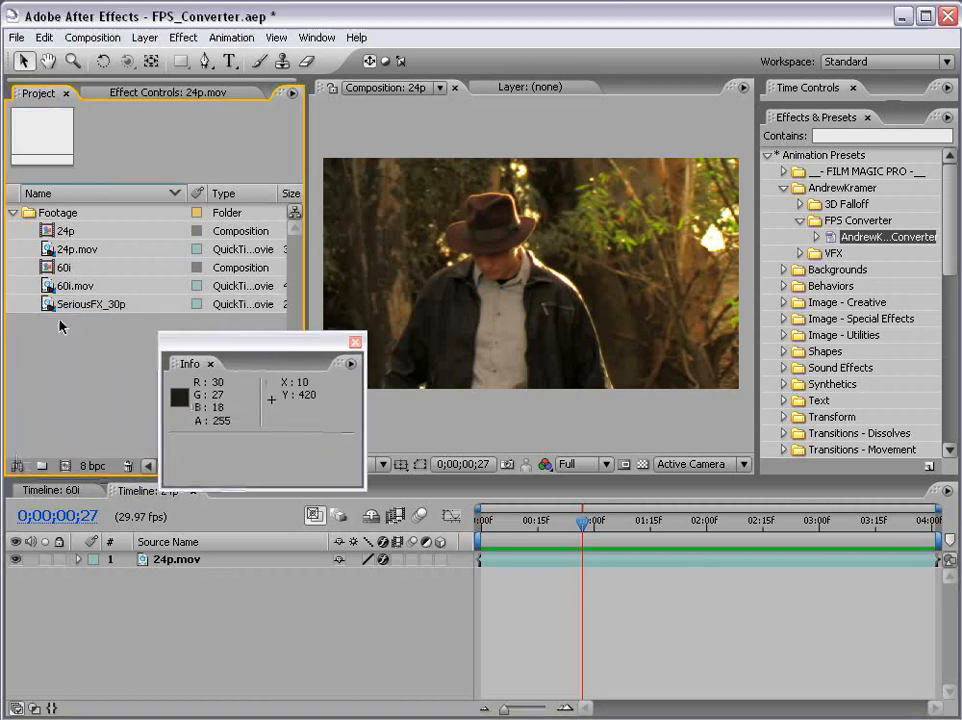
left_click(88, 304)
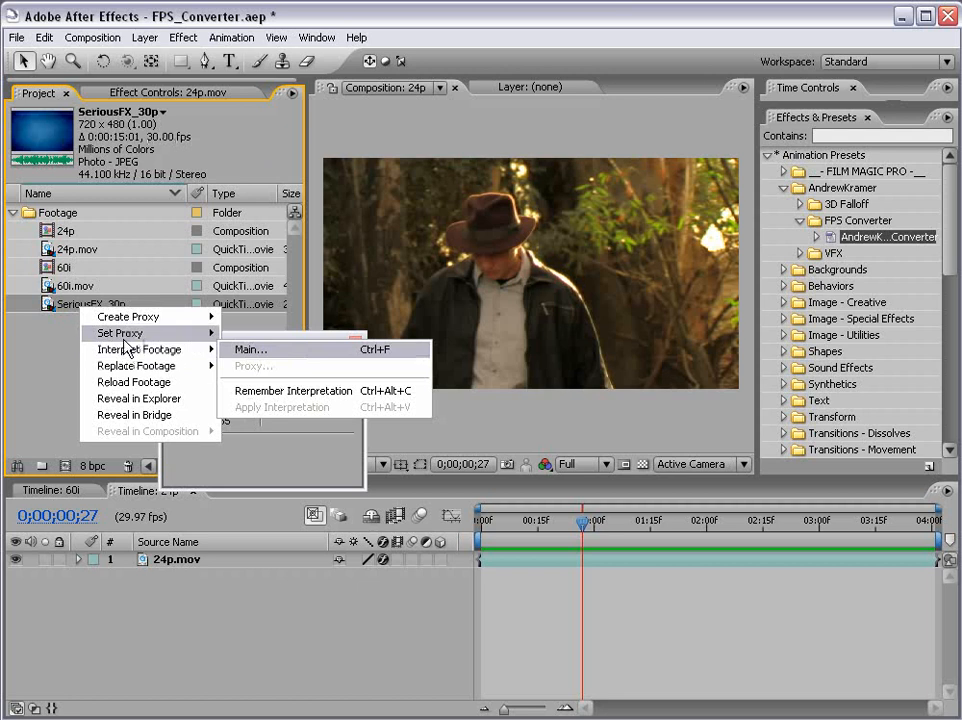
left_click(250, 348)
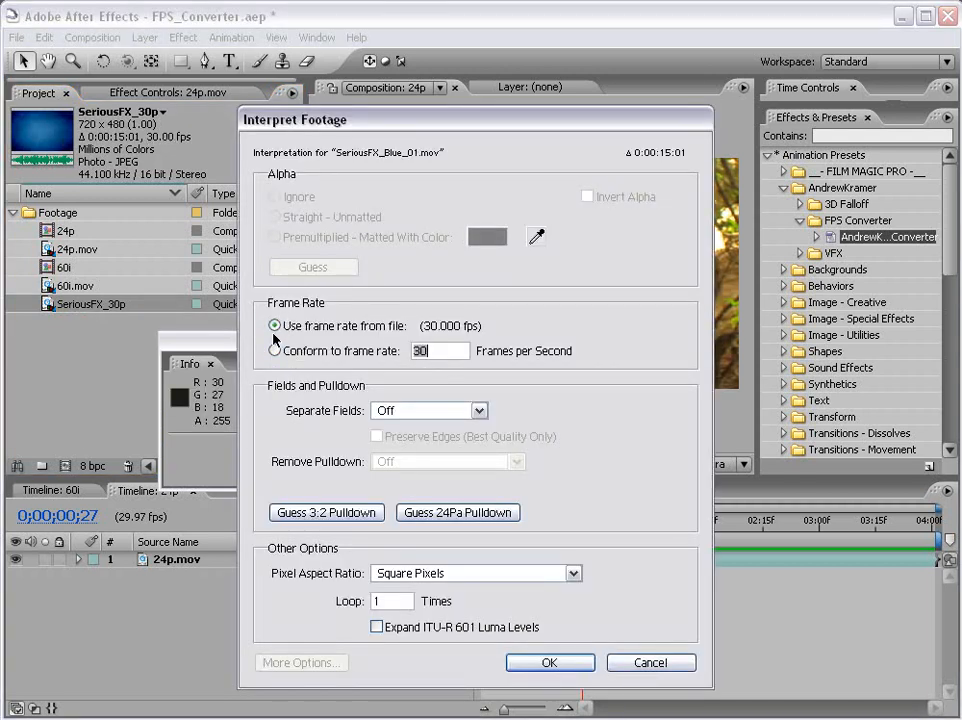
left_click(274, 324)
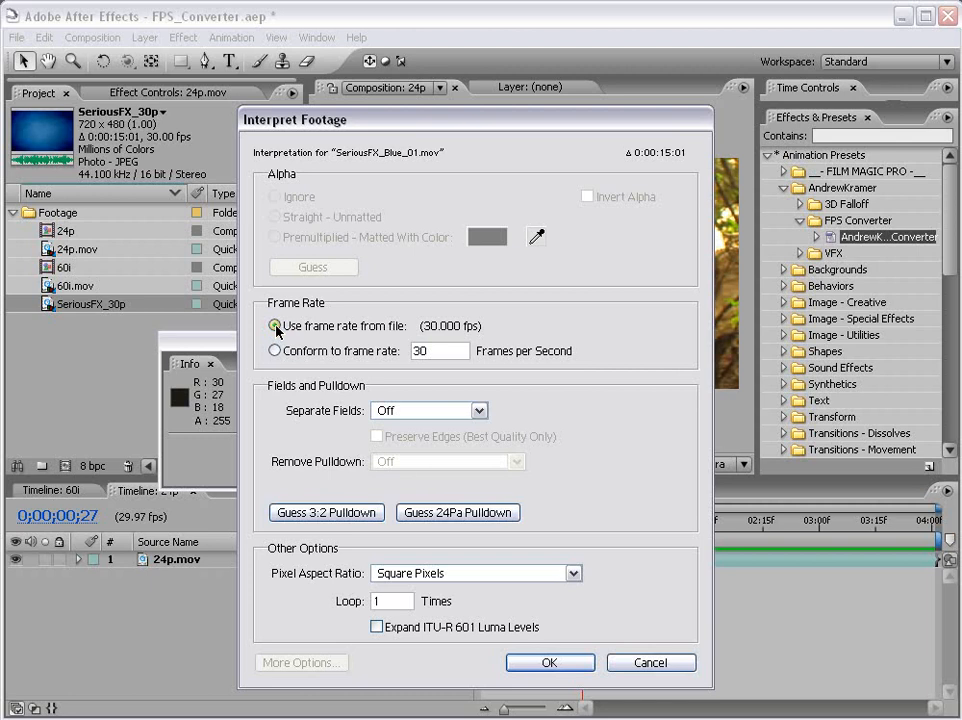
left_click(274, 350)
type("25")
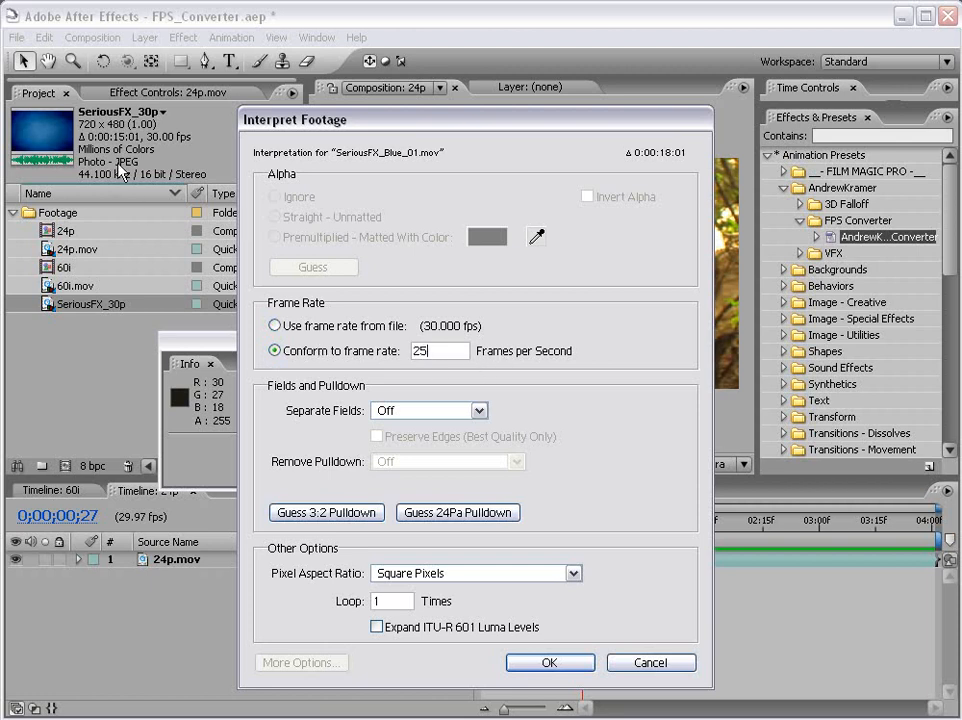
mouse_move(440, 428)
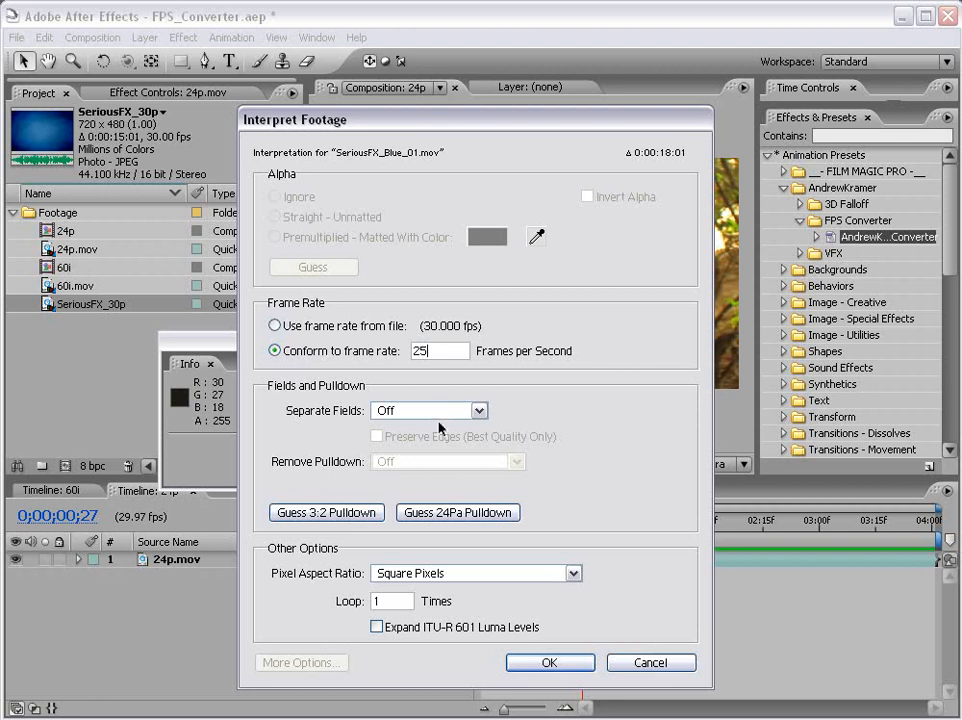
left_click(548, 662)
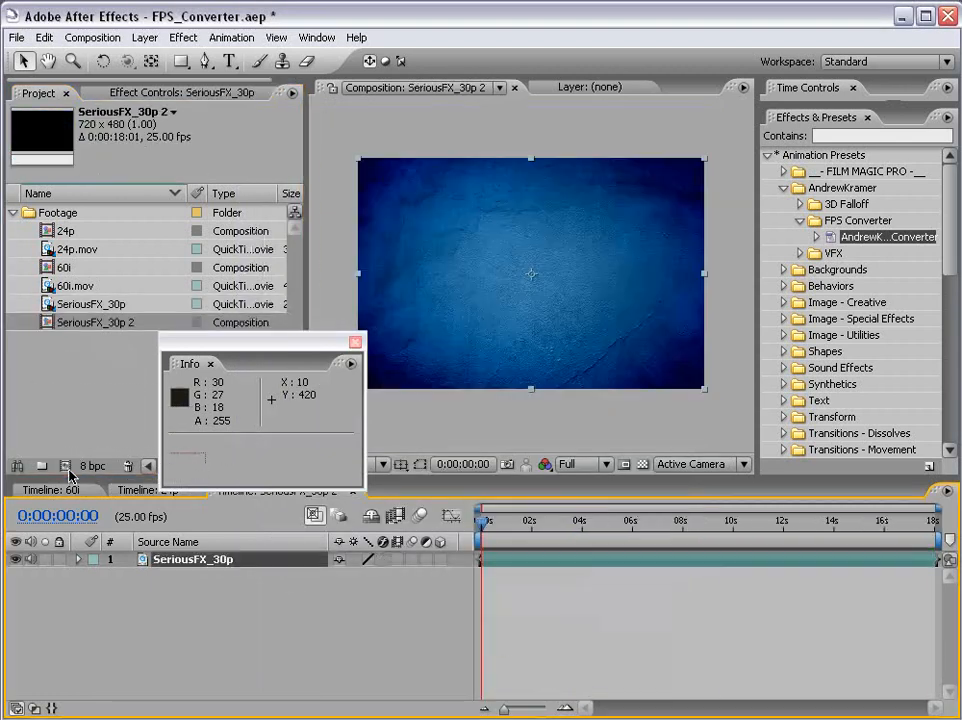
- Select the SeriousFX_30p layer to receive the FPS Converter preset (source 30, target 25)
left_click(490, 520)
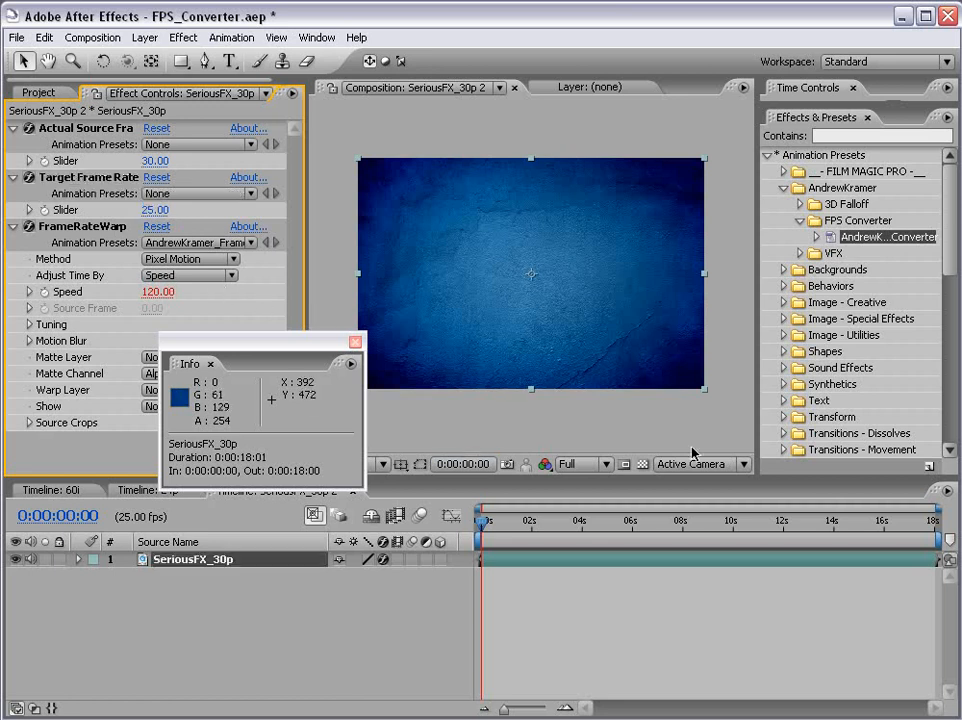
mouse_move(696, 452)
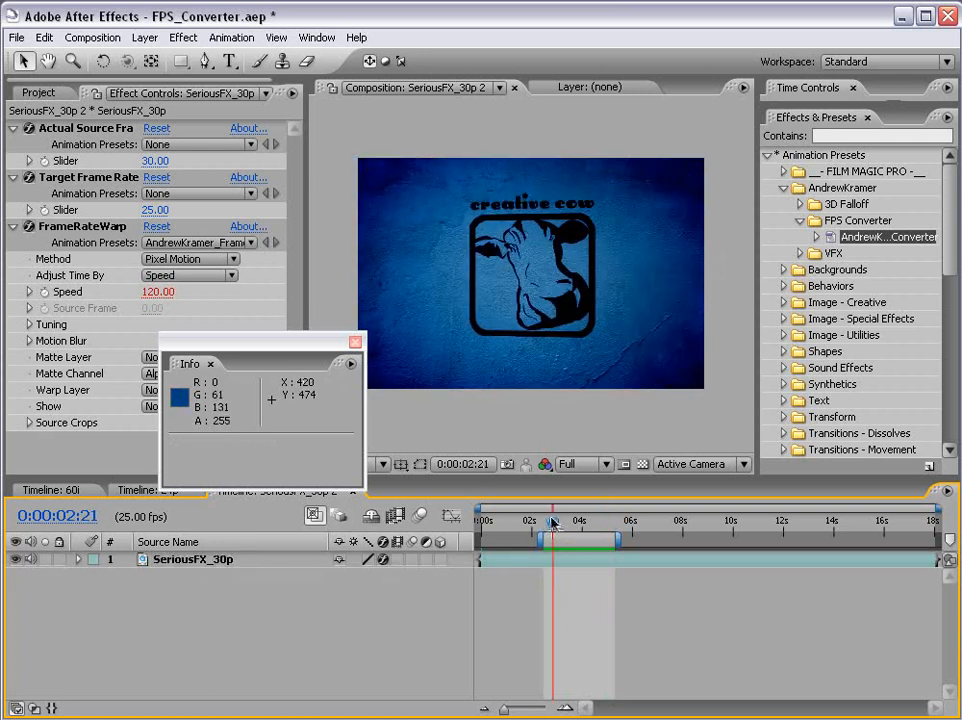
- Scrub the SeriousFX_30p 2 timeline to review the 25 fps FrameRateWarp result
left_click_drag(552, 540, 568, 540)
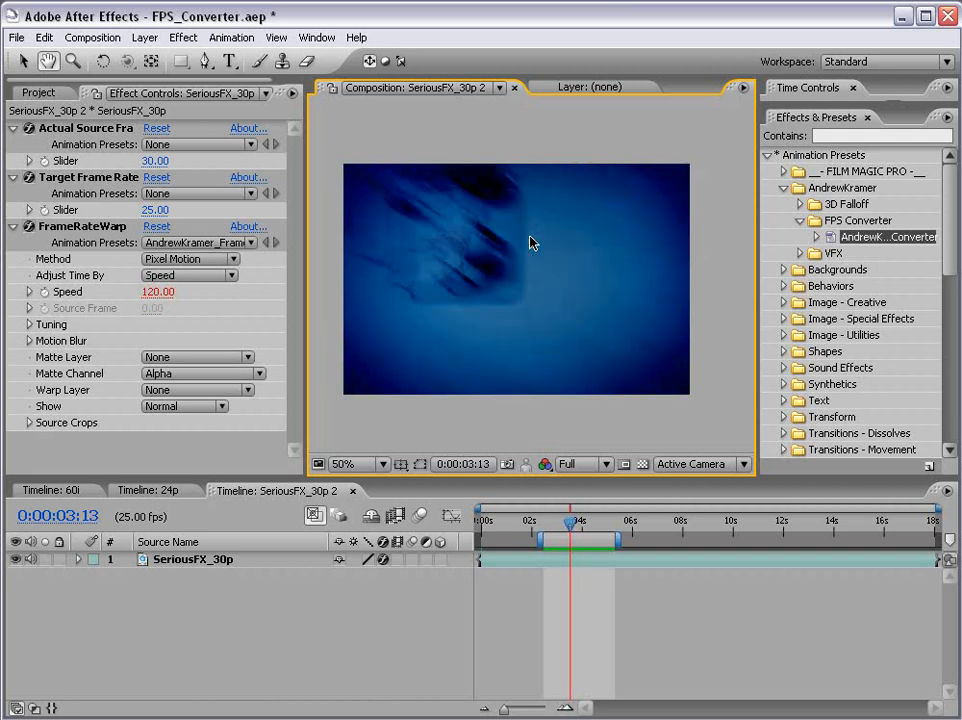
mouse_move(472, 236)
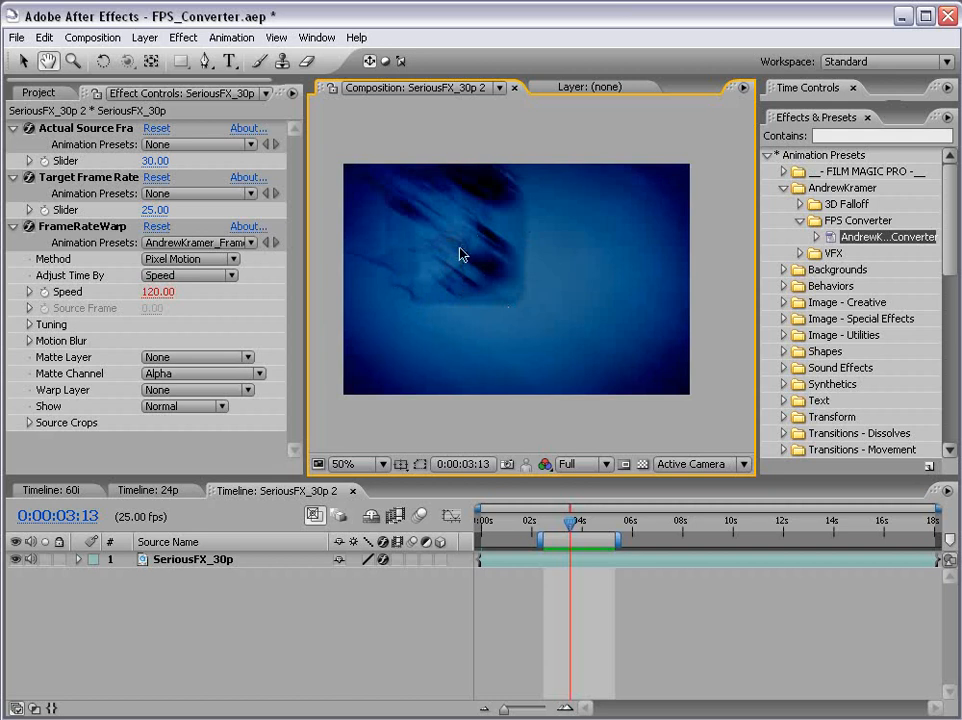
mouse_move(472, 272)
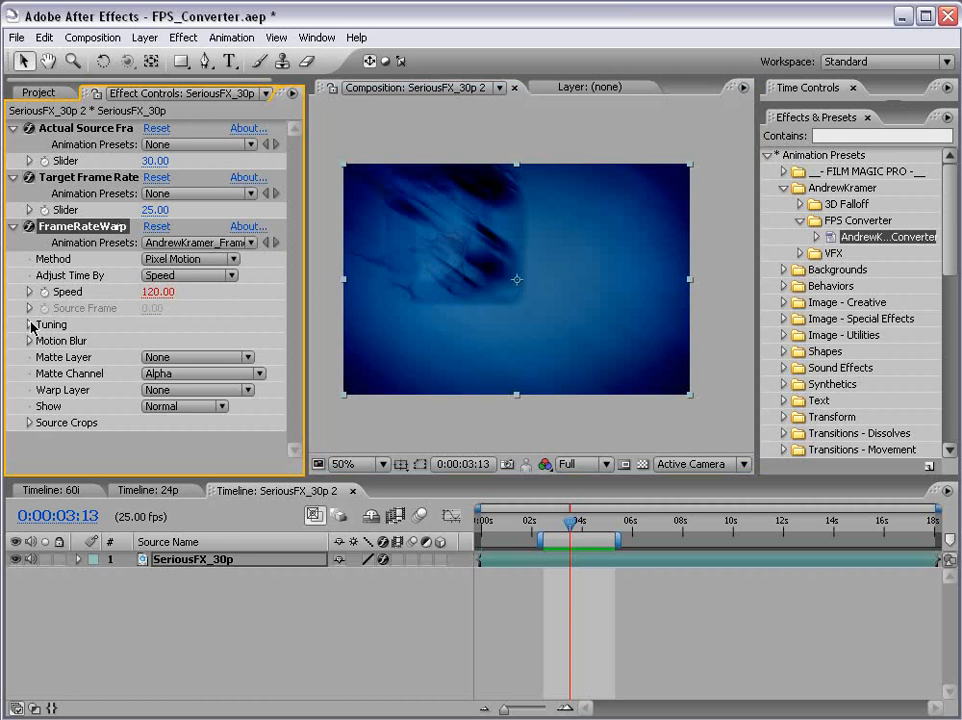
- Expand FrameRateWarp's Tuning group and show the Error Threshold slider at 40
left_click(28, 324)
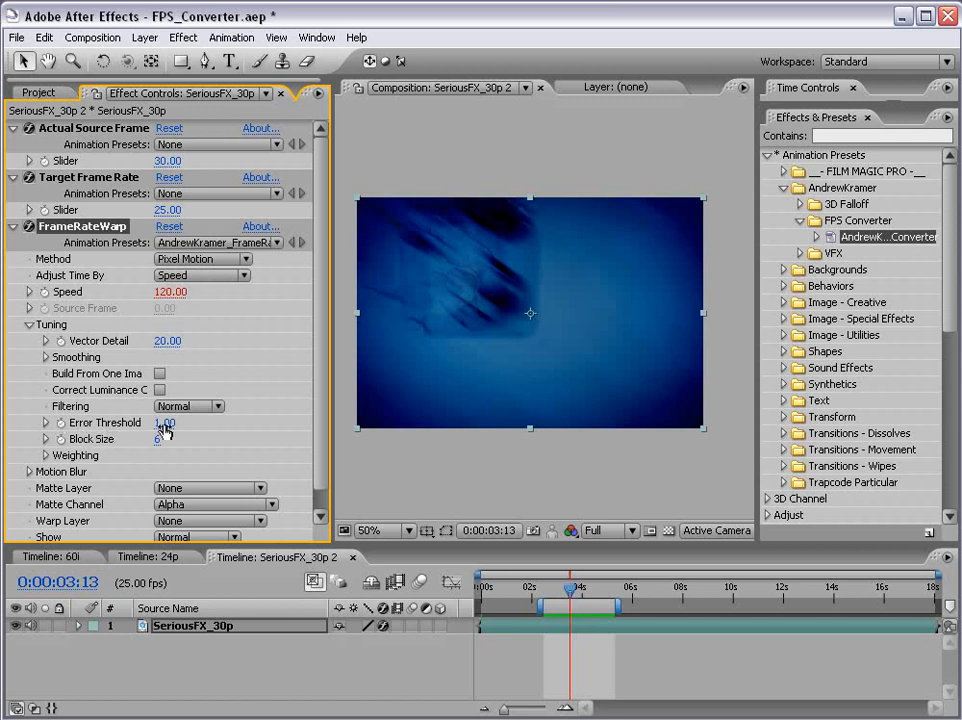
left_click(46, 422)
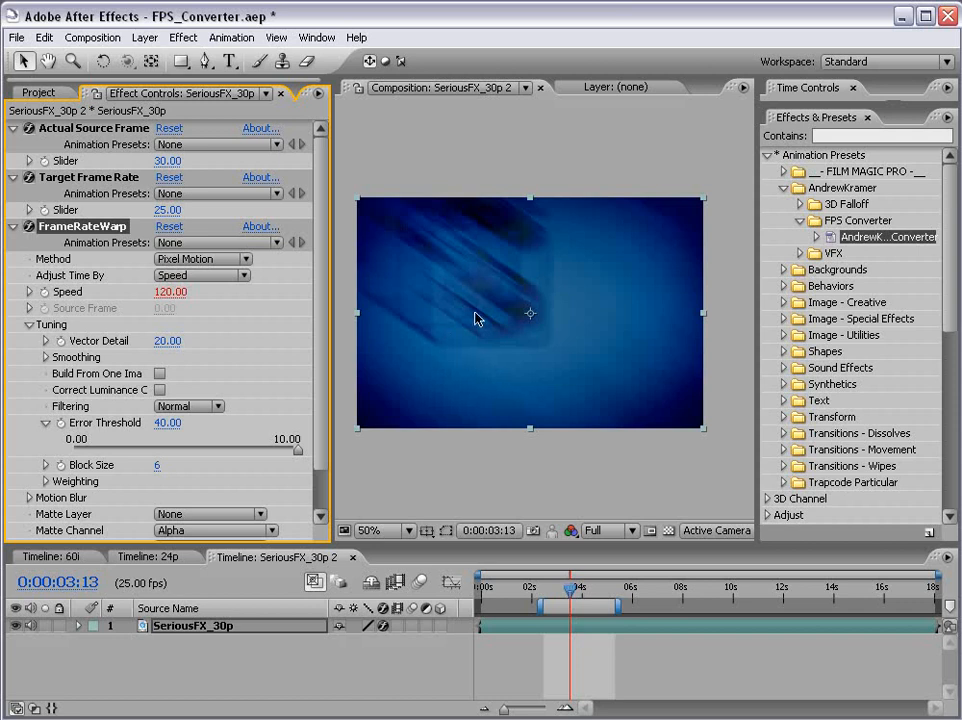
mouse_move(108, 448)
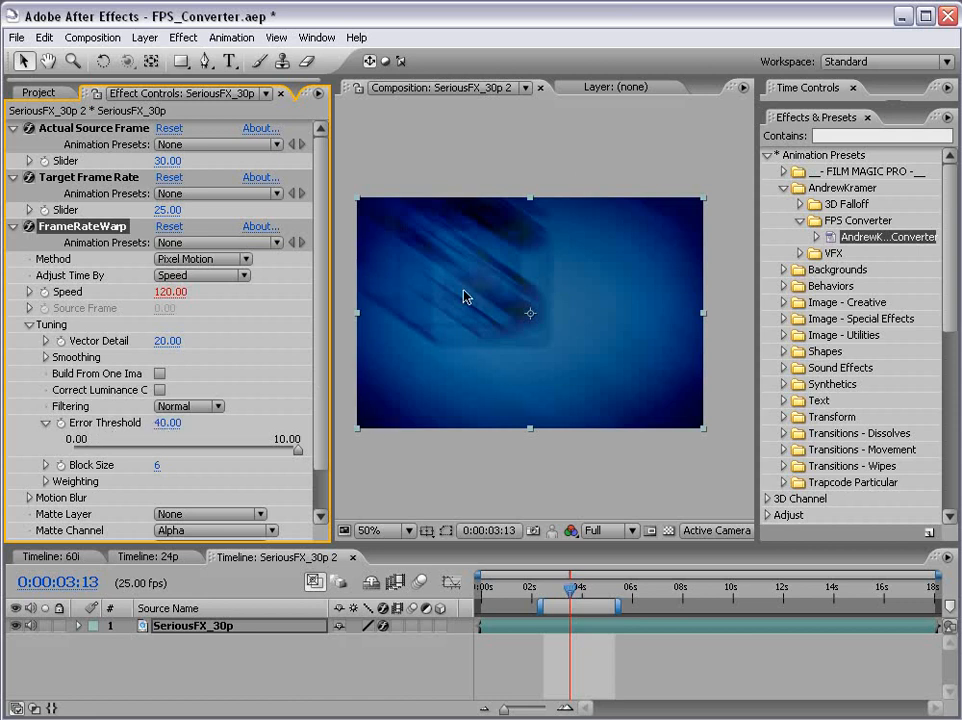
mouse_move(516, 360)
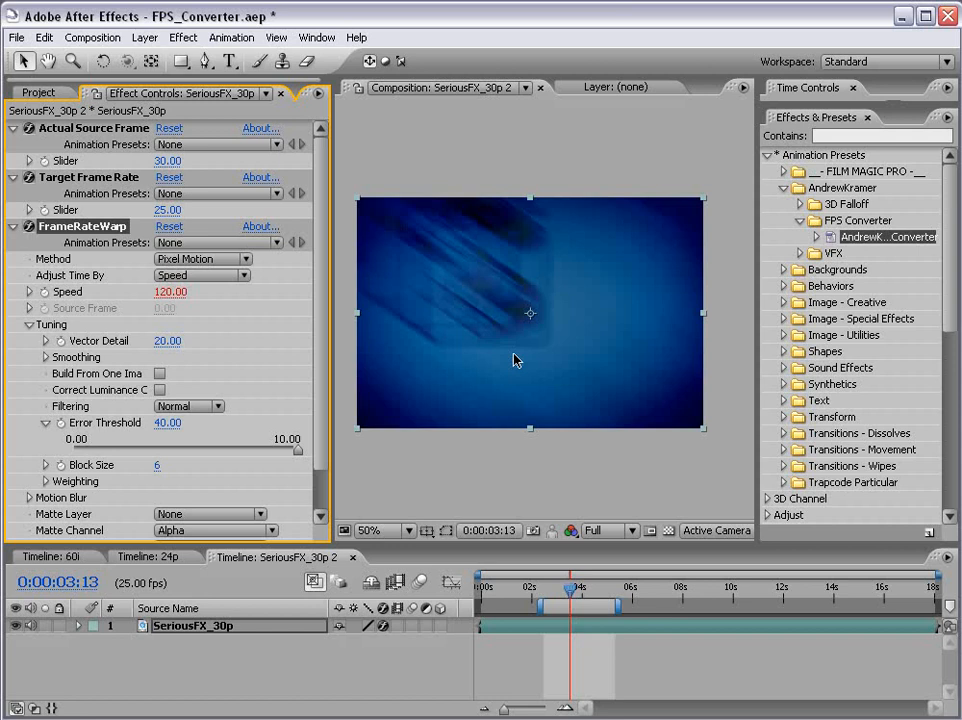
mouse_move(500, 408)
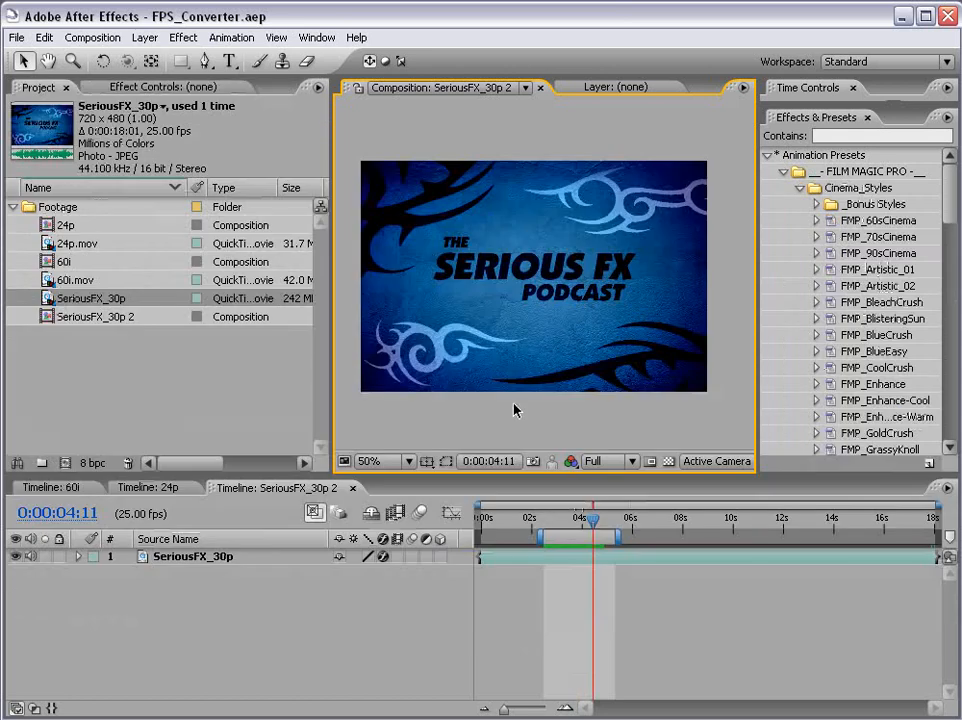
mouse_move(496, 376)
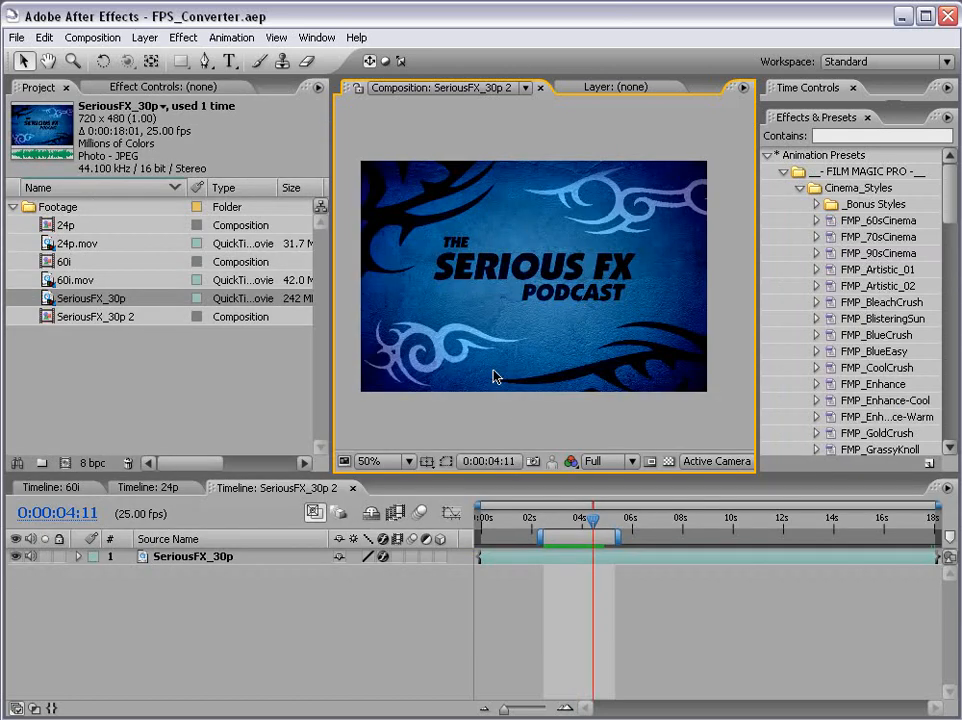
- Scrub the preview back slightly to the Serious FX Podcast title frame near 4 seconds
left_click_drag(592, 524, 584, 524)
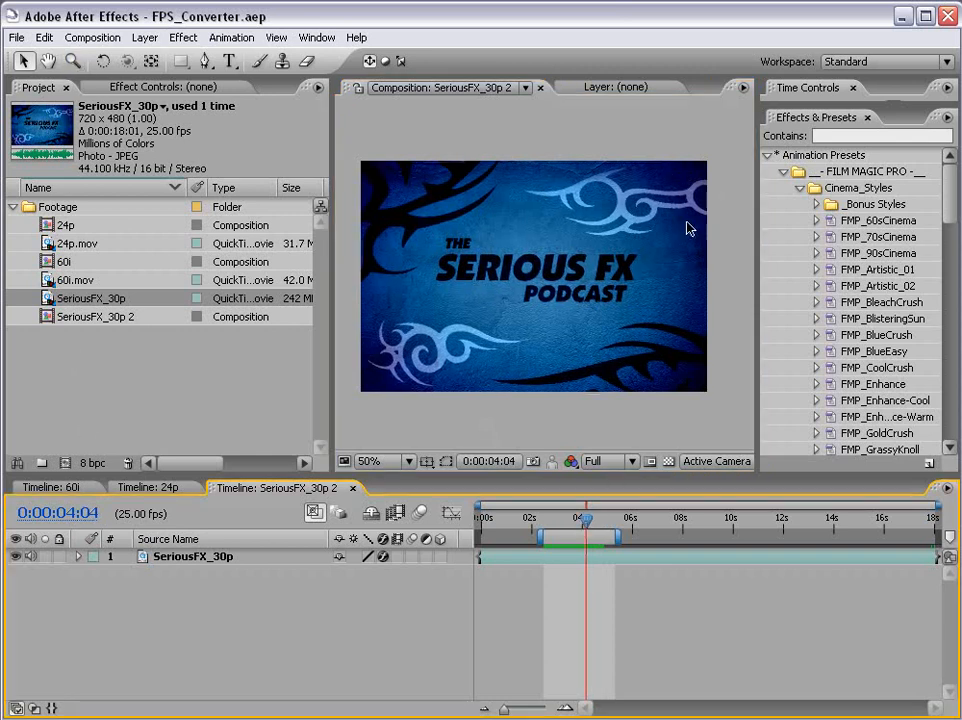
- Switch the composition to the PAL D1/DV preset, 720×576 at 25 fps, in Composition Settings
left_click(92, 36)
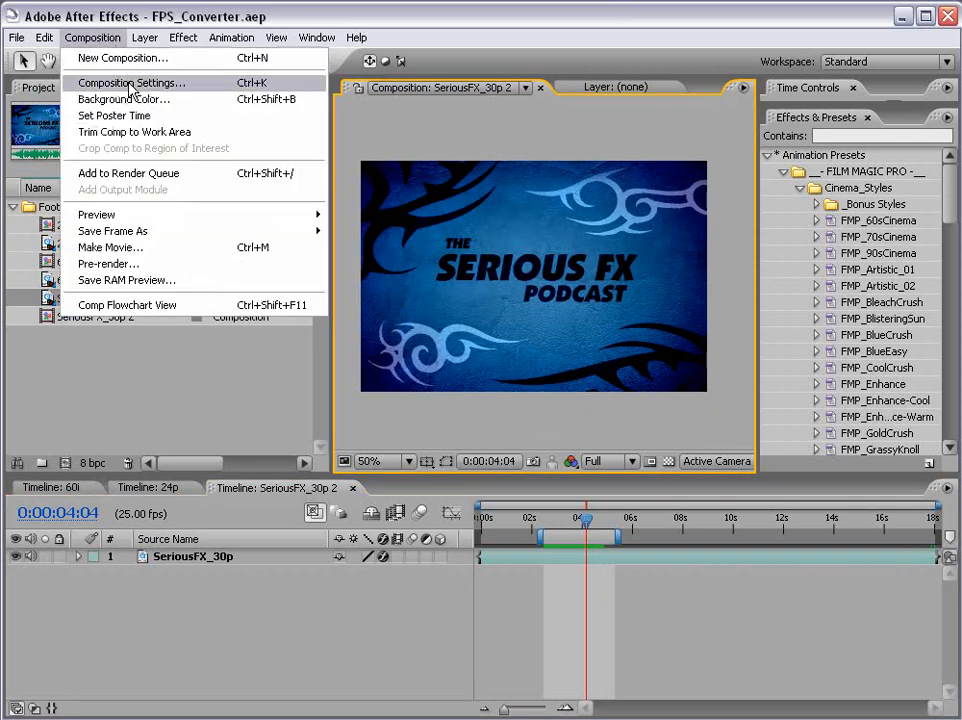
left_click(128, 82)
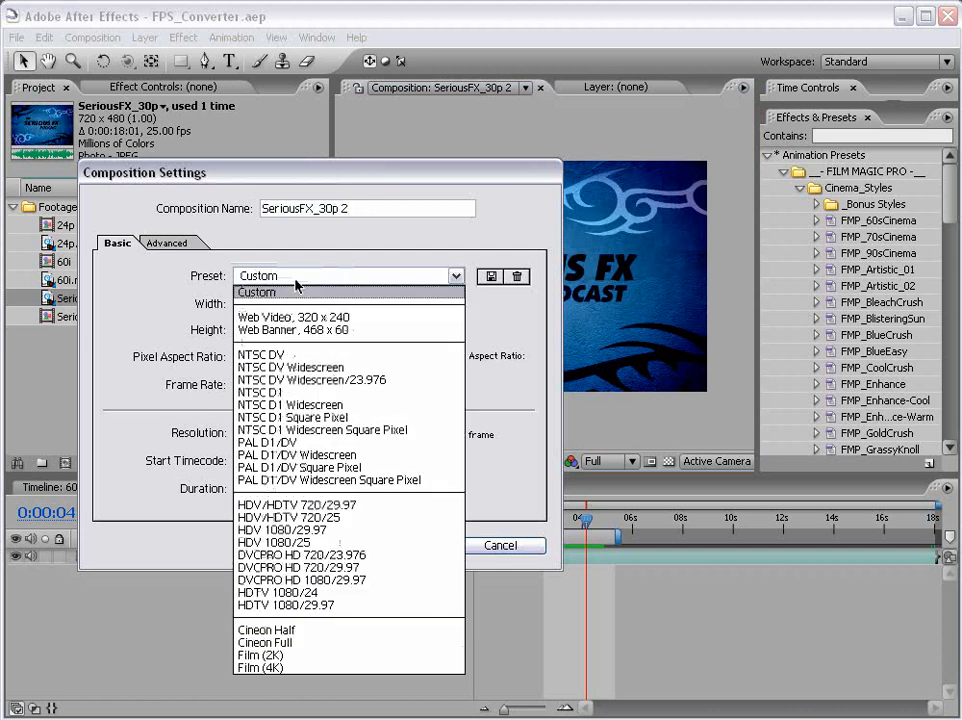
mouse_move(290, 404)
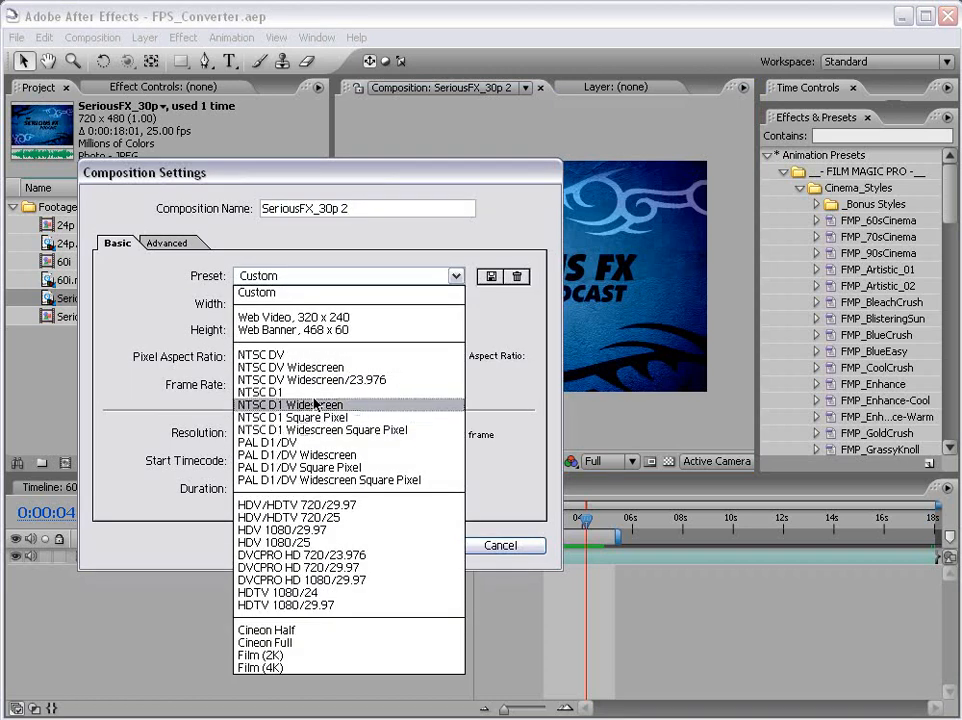
left_click(266, 442)
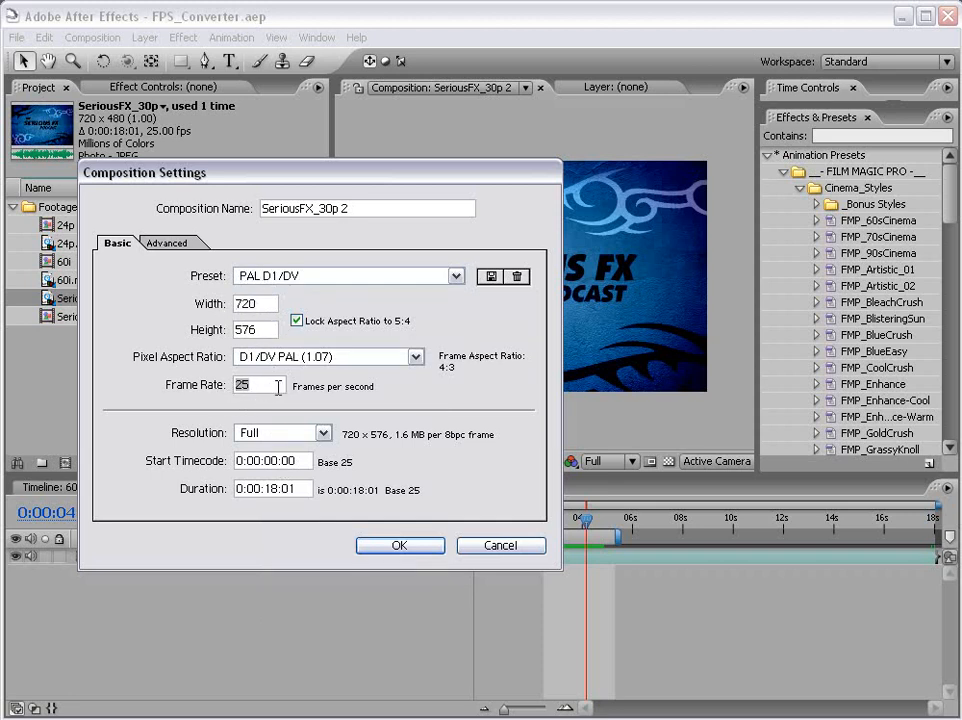
left_click(400, 544)
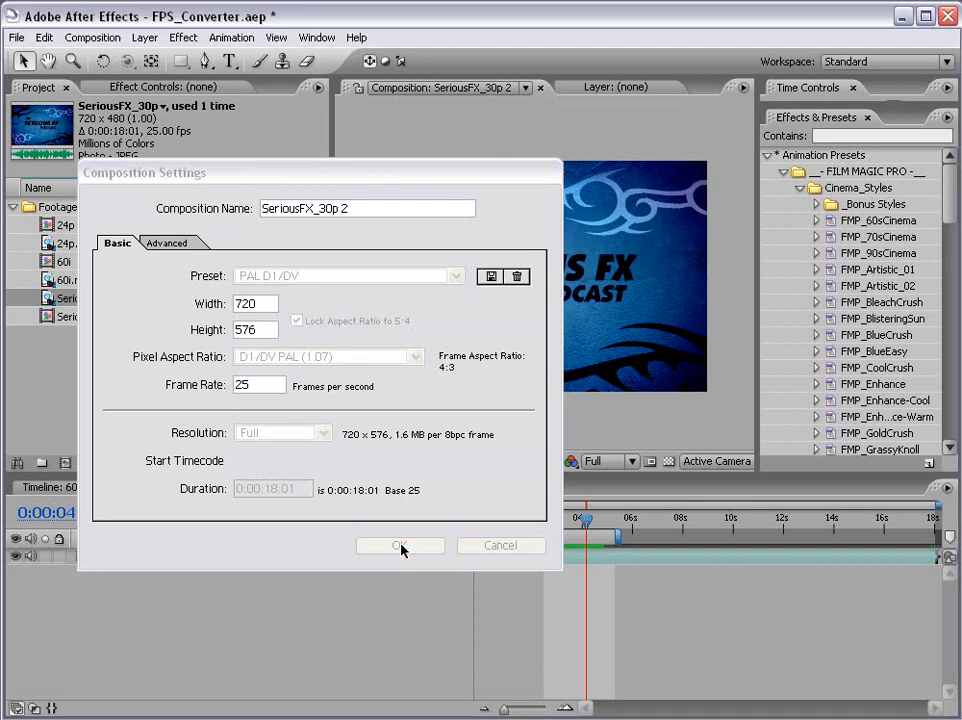
left_click(400, 544)
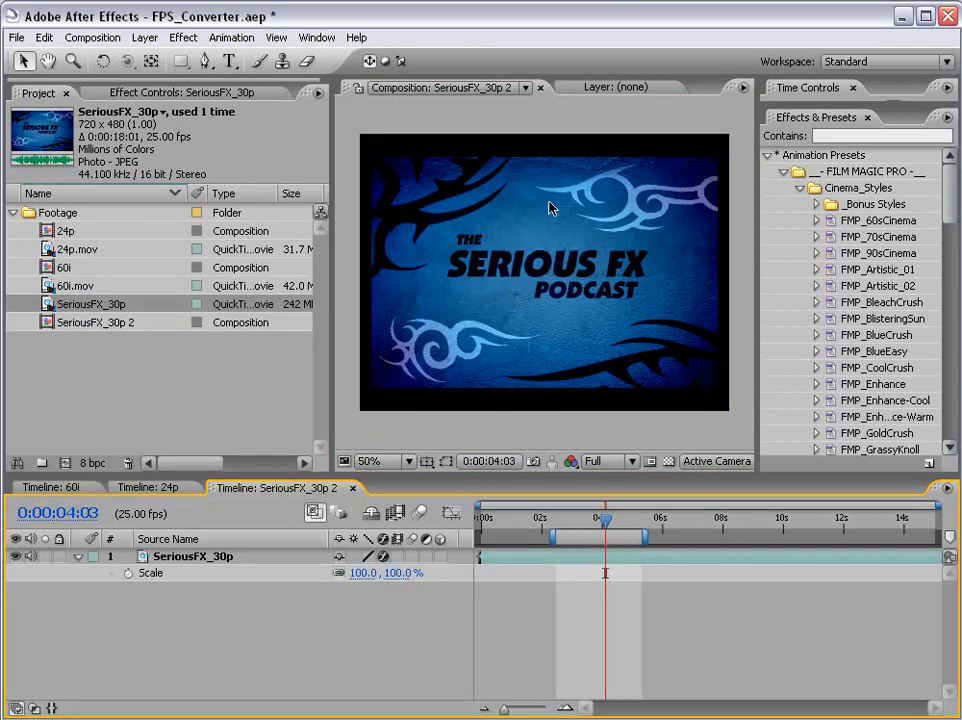
mouse_move(500, 208)
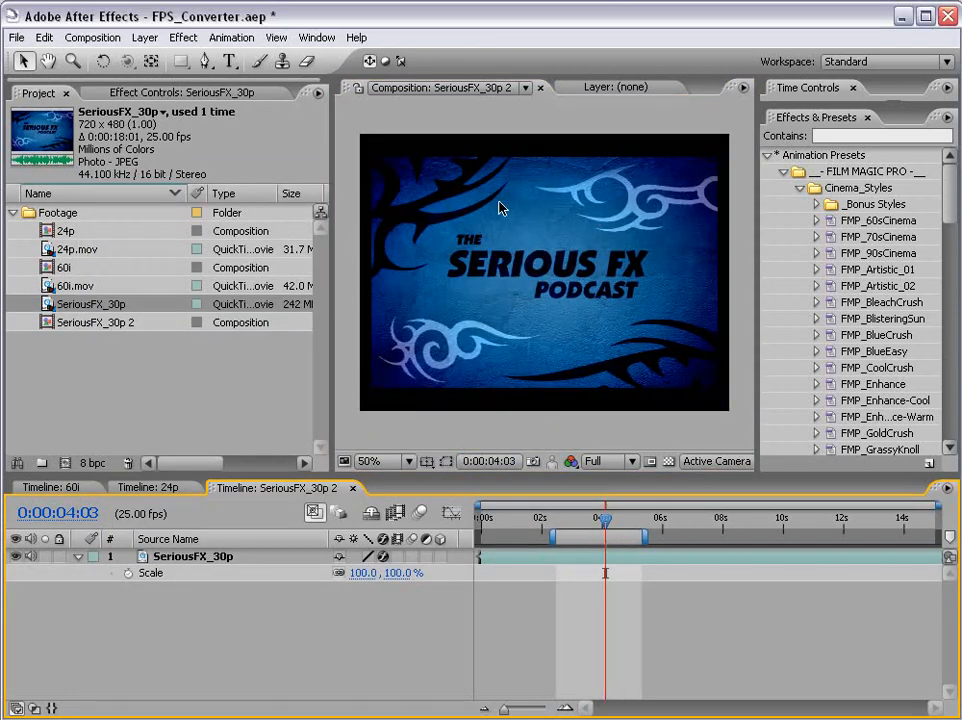
mouse_move(444, 236)
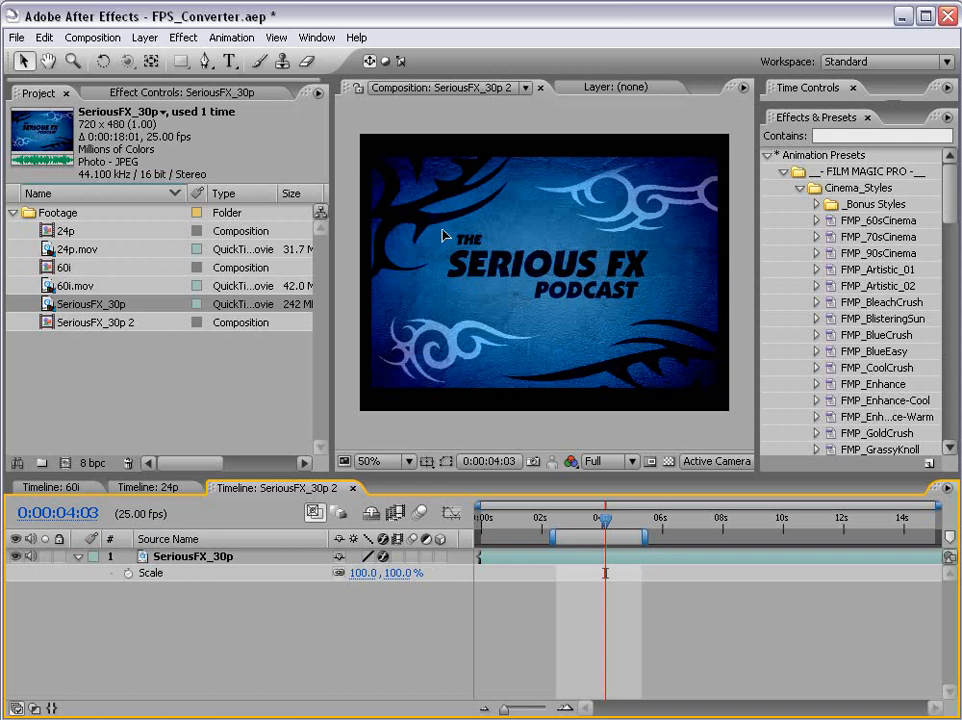
- Fit the SeriousFX_30p layer to the comp width, then to the comp height of the PAL frame
right_click(540, 270)
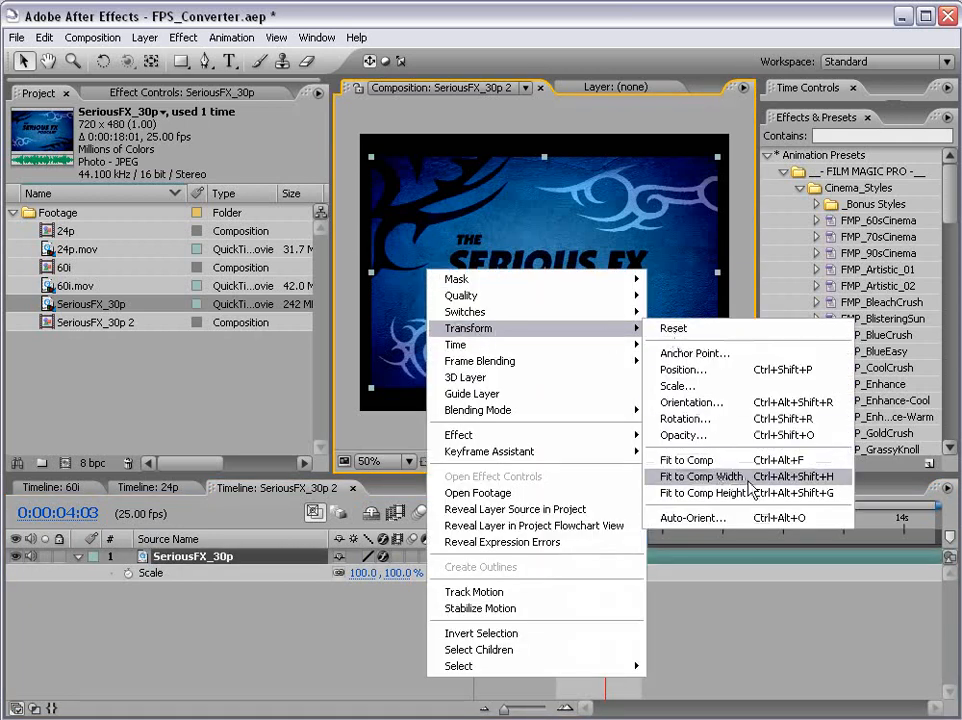
left_click(700, 476)
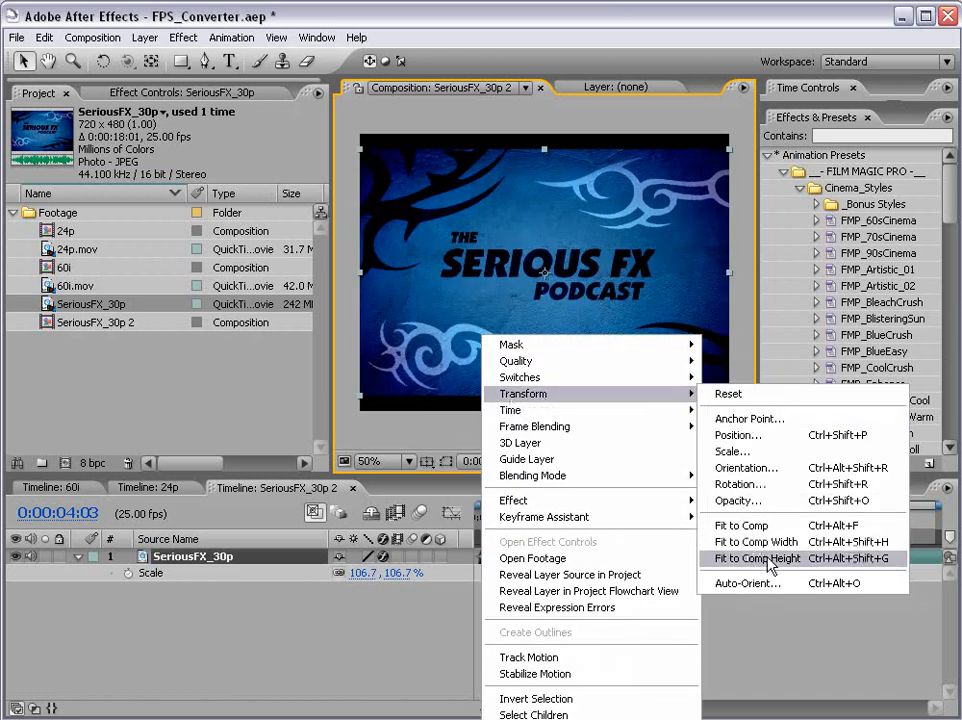
left_click(756, 558)
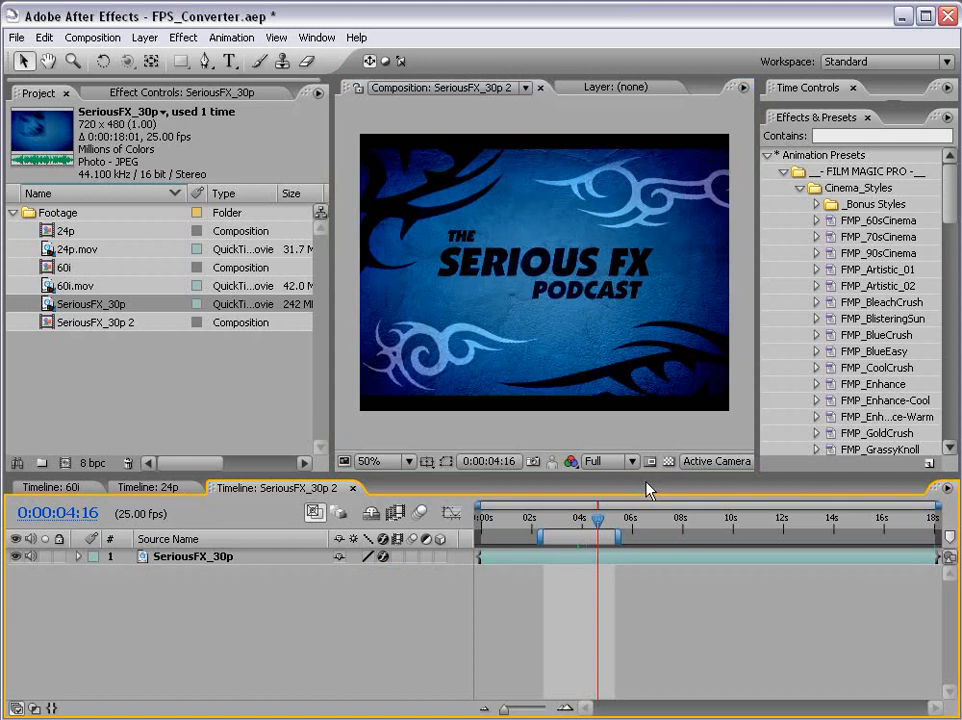
mouse_move(462, 530)
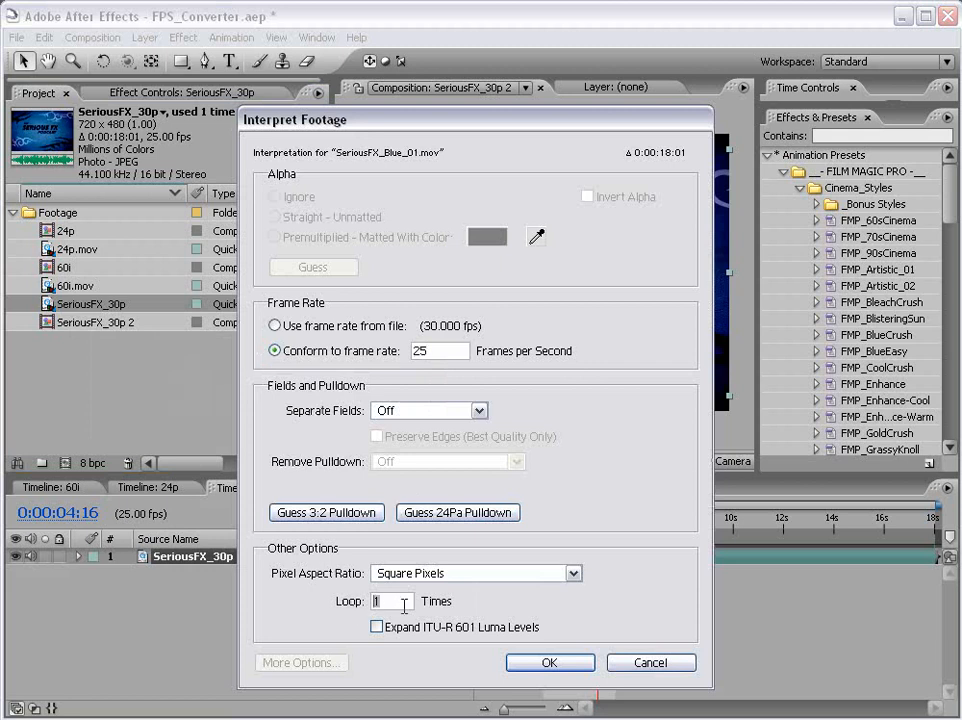
- Confirm Composition Settings with the duration set to 0:00:25:01
left_click(548, 662)
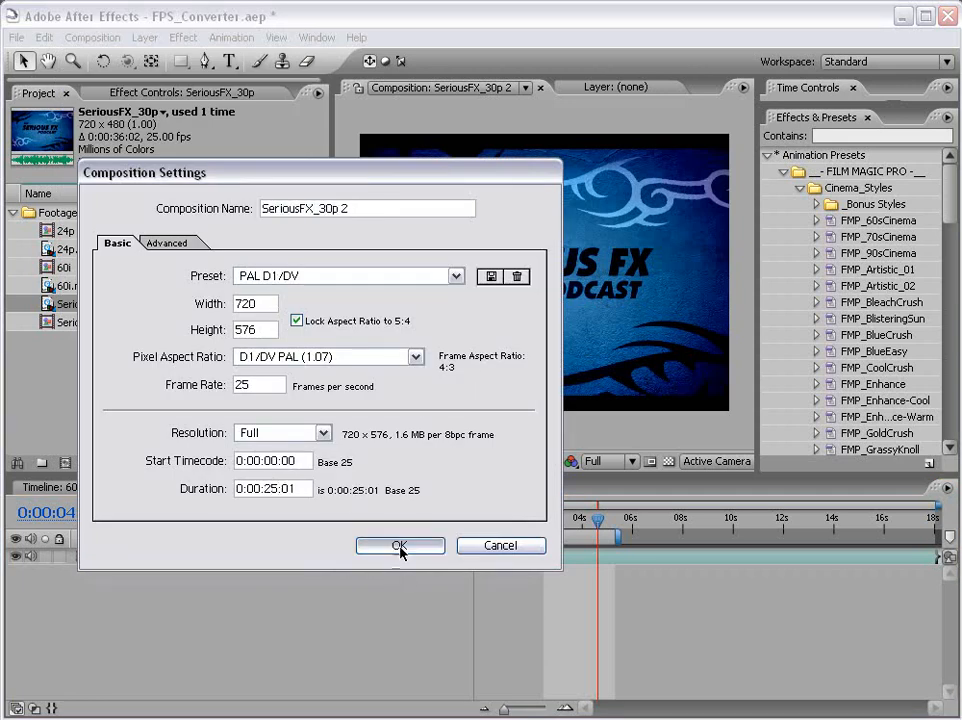
left_click(400, 544)
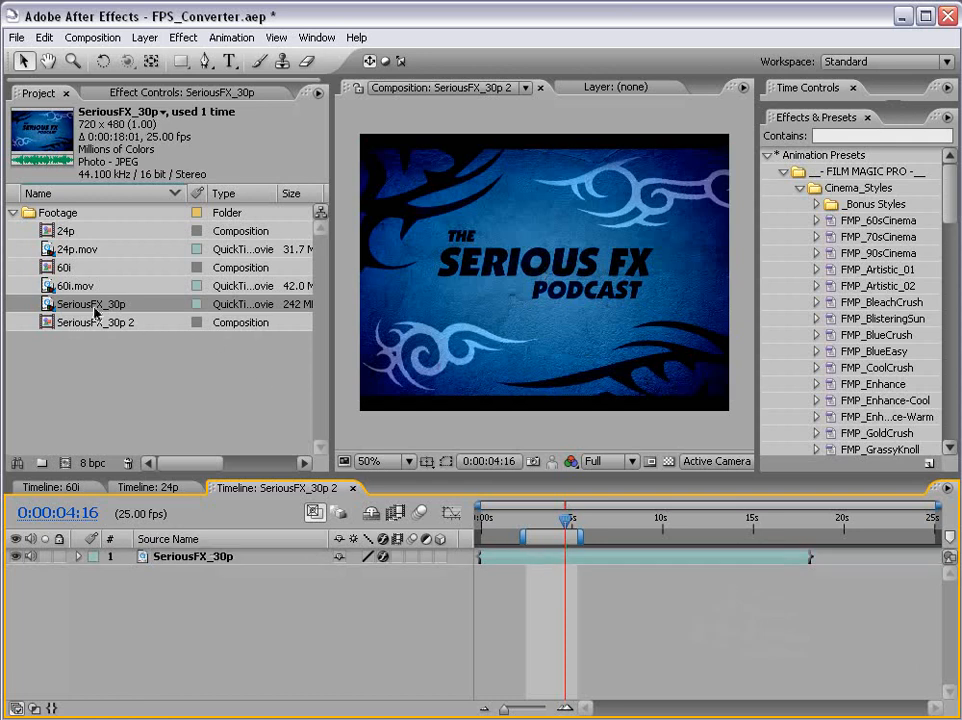
right_click(90, 304)
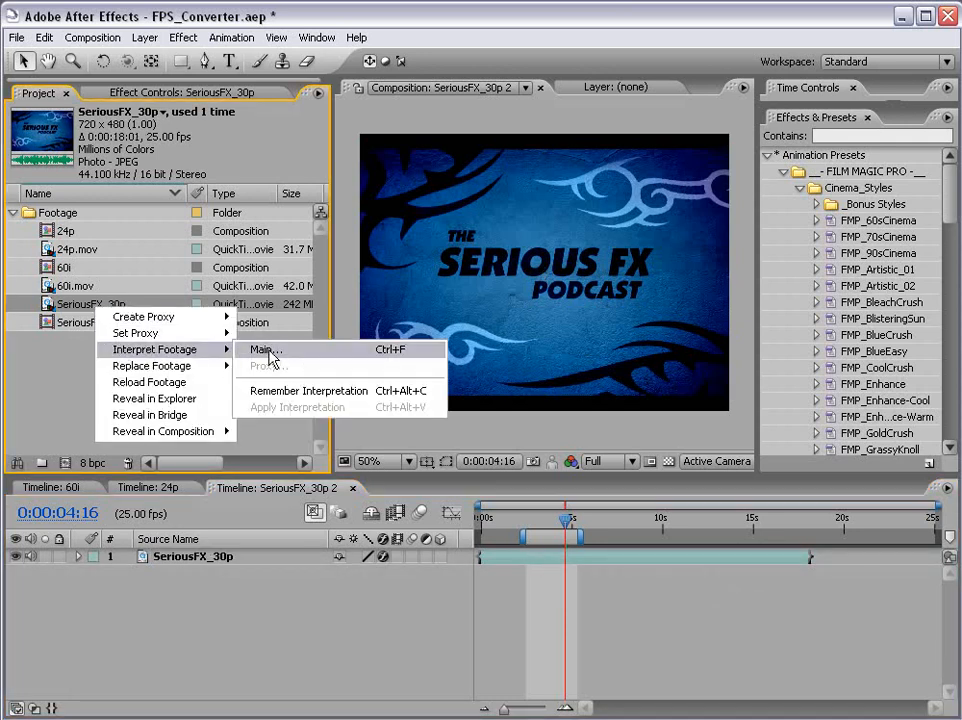
left_click(264, 348)
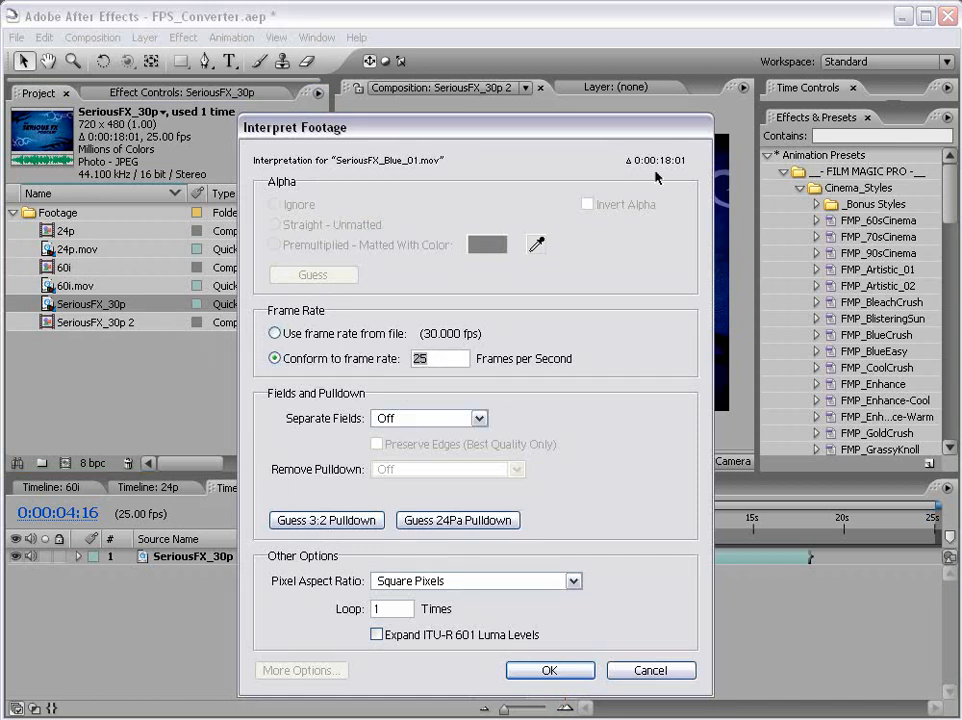
mouse_move(464, 232)
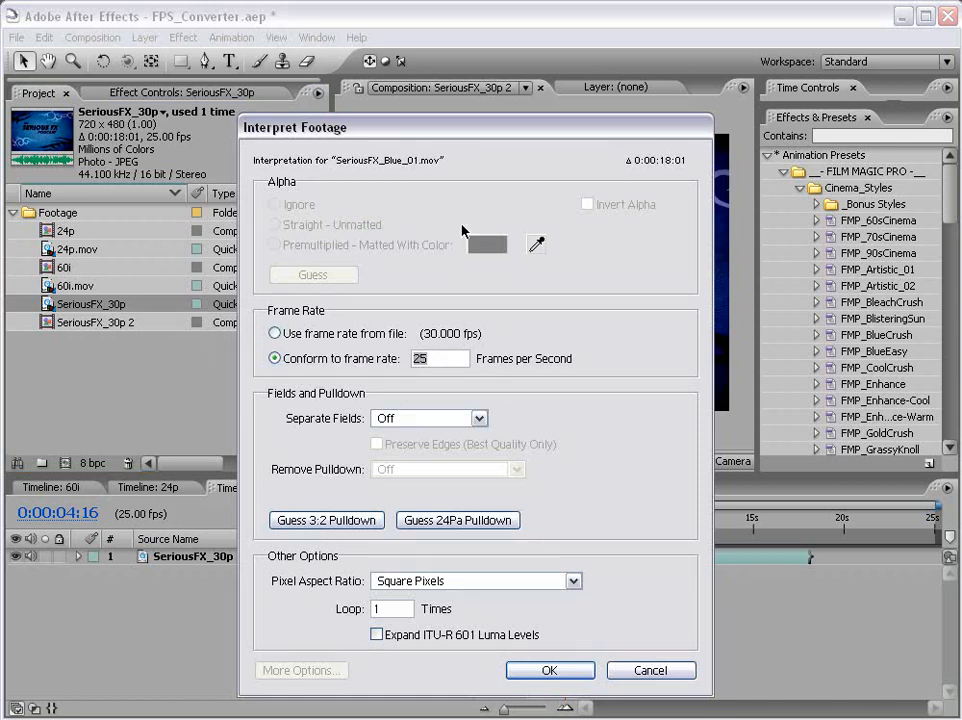
left_click(274, 332)
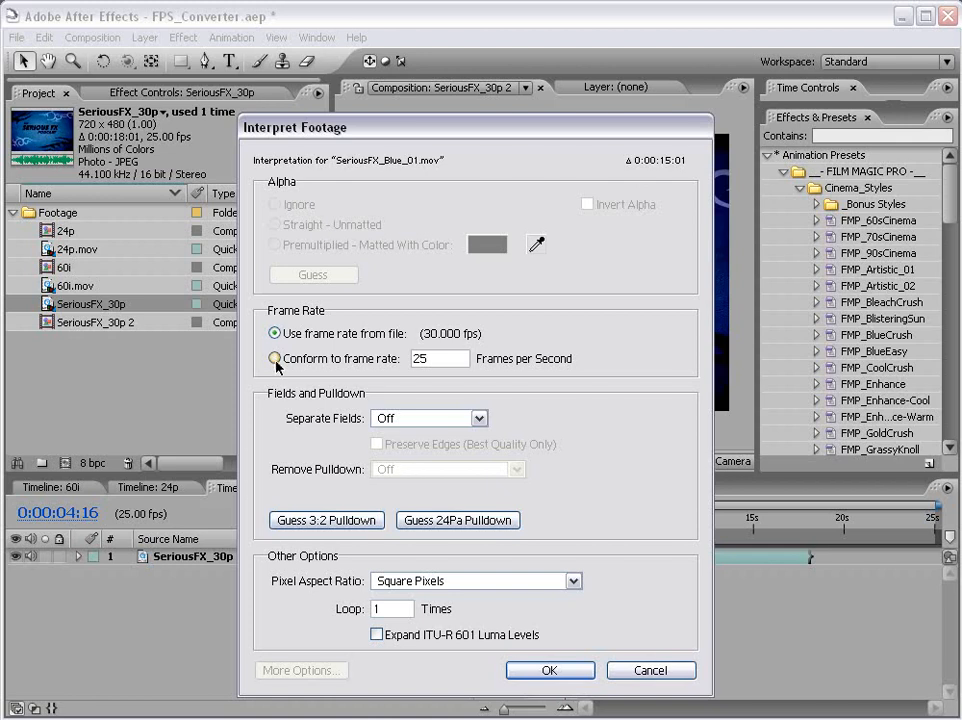
left_click(274, 358)
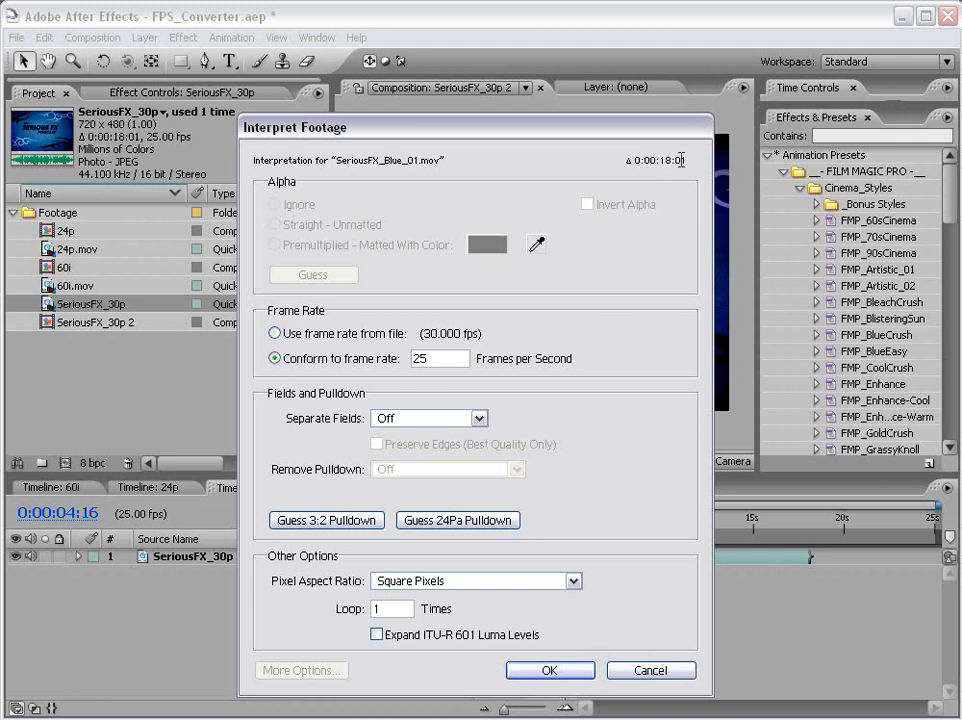
left_click(548, 670)
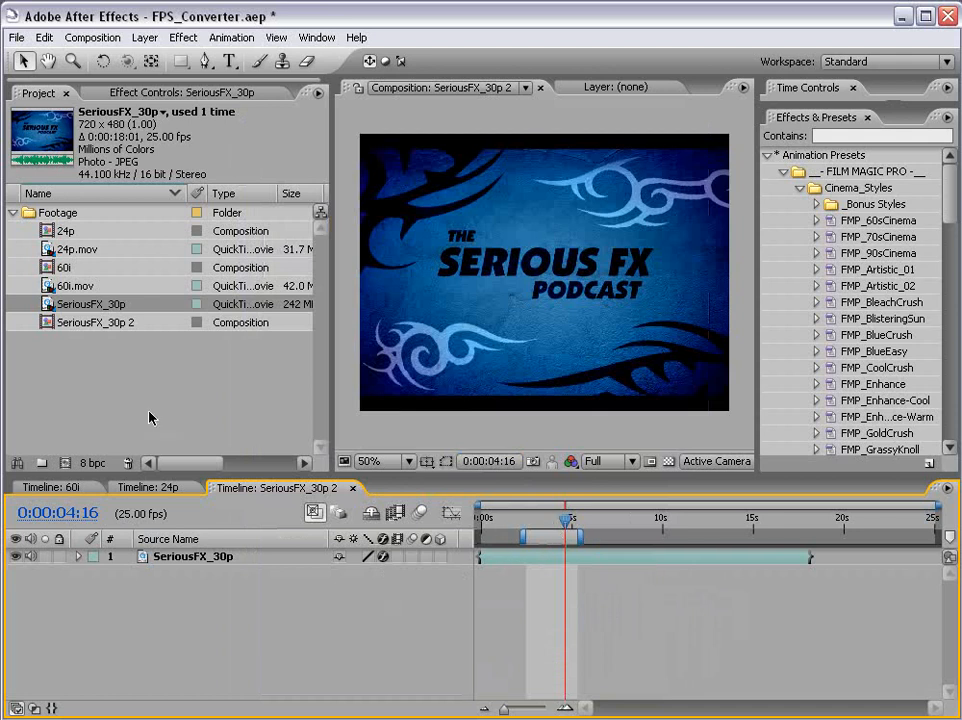
- Shorten the SeriousFX_30p 2 composition duration to 0:00:15:01 in Composition Settings
left_click(92, 36)
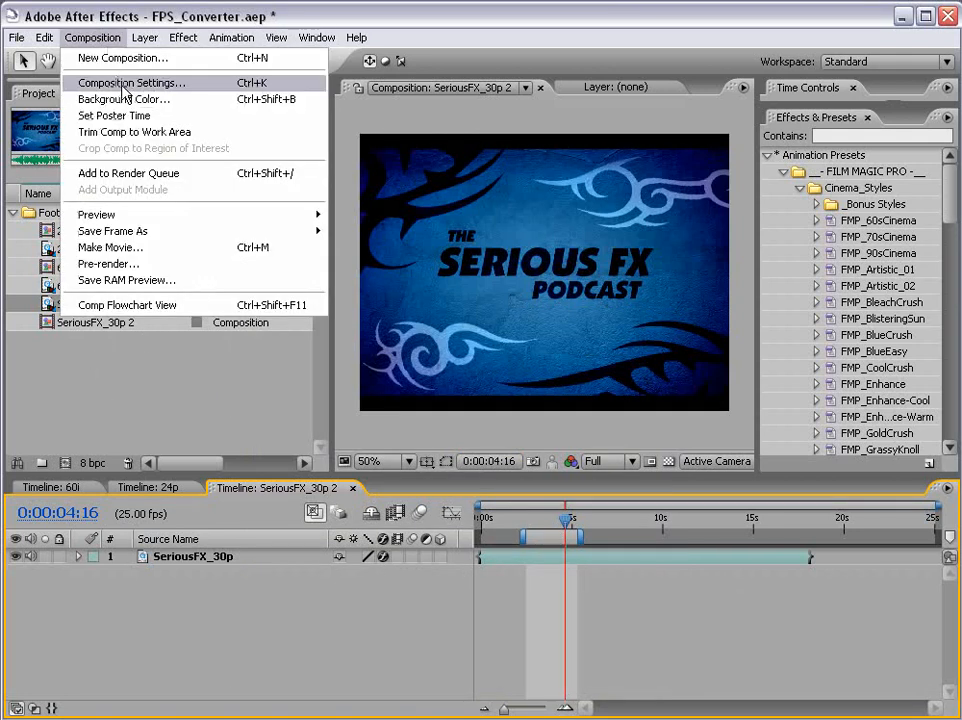
left_click(130, 82)
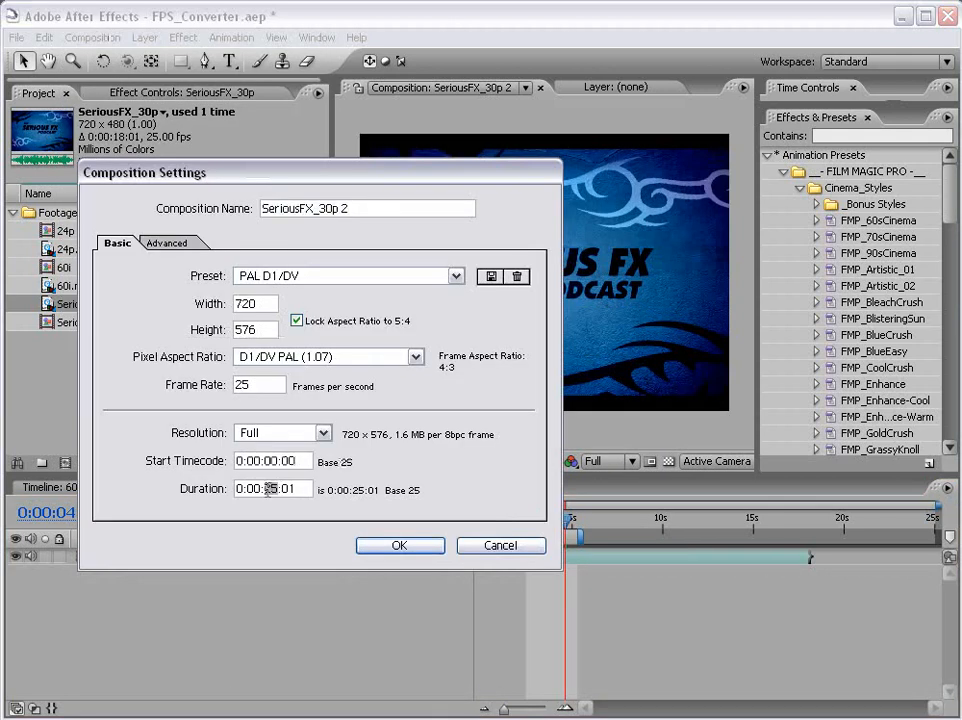
left_click(400, 544)
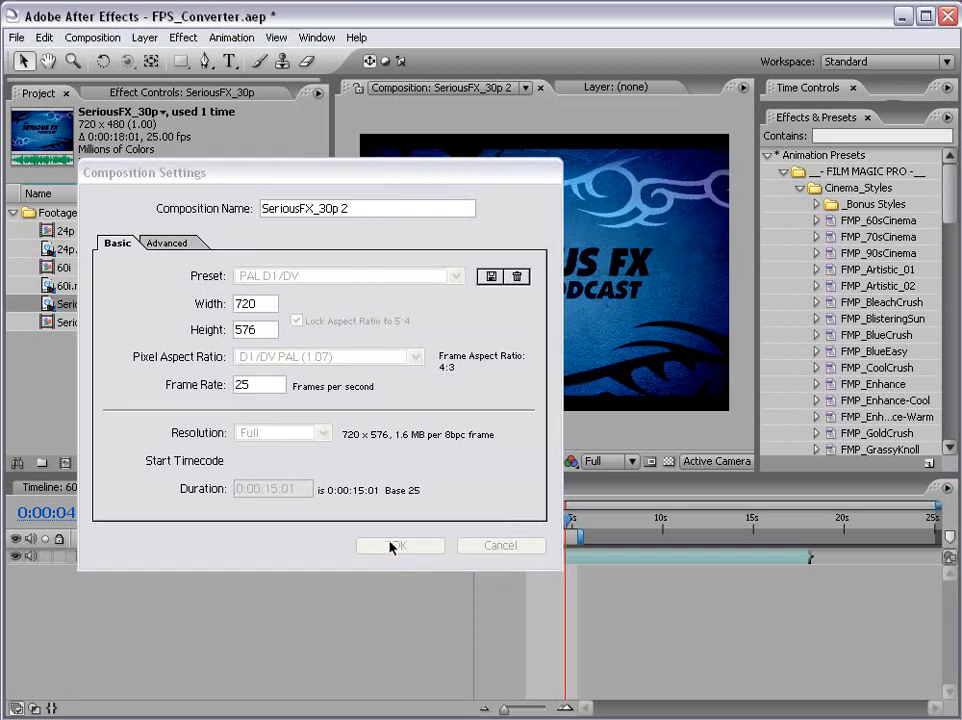
left_click(400, 544)
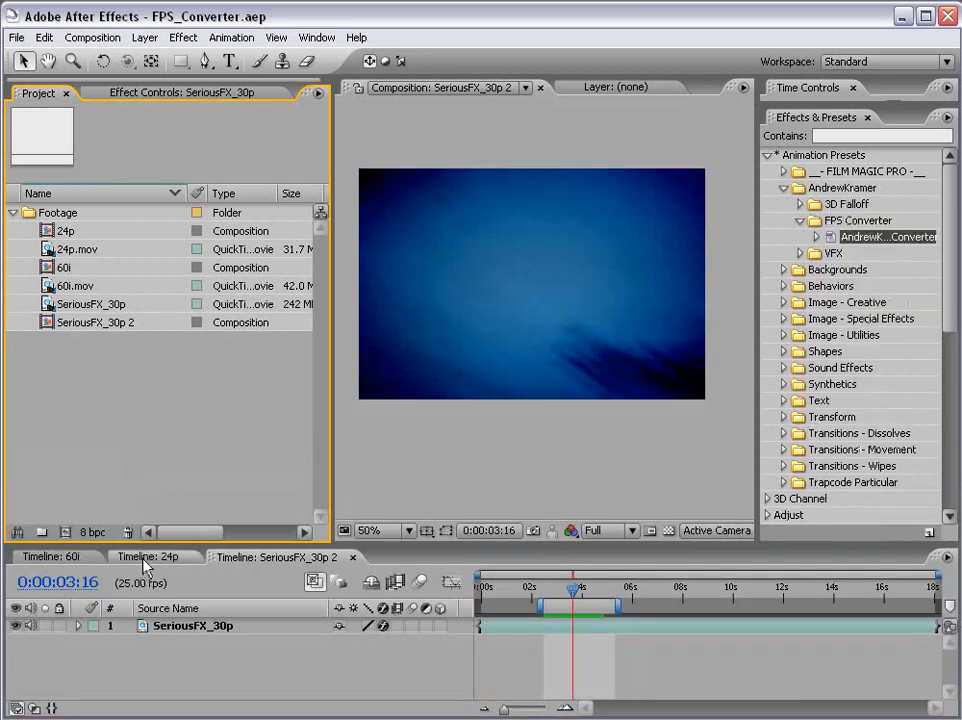
- In the 24p comp, switch FrameRateWarp's Method from Pixel Motion to Frame Mix and inspect the blending
left_click(148, 556)
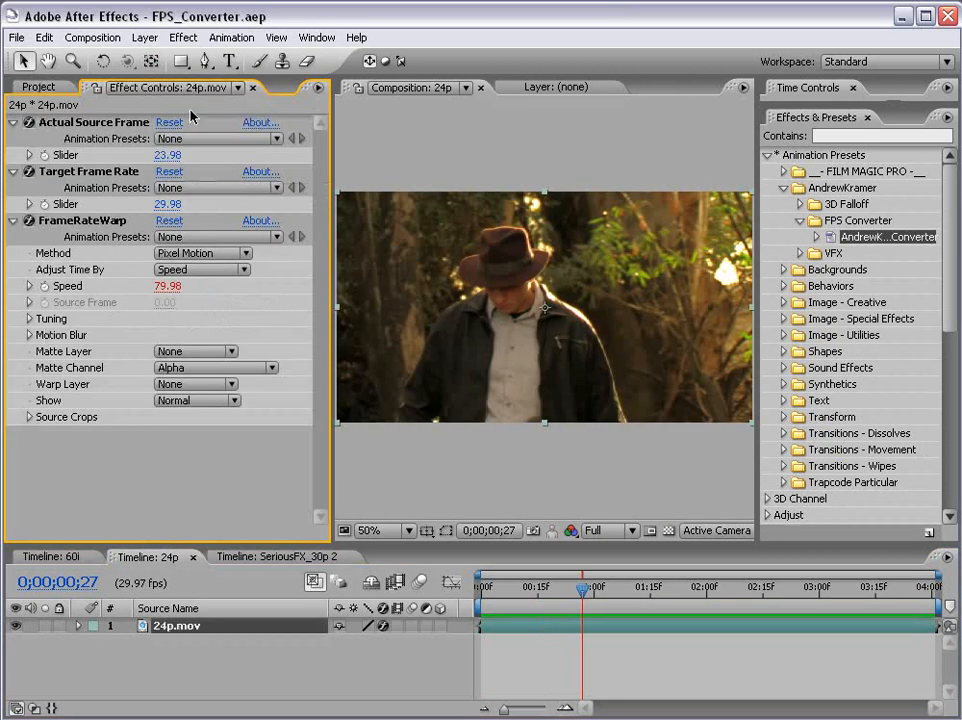
mouse_move(72, 252)
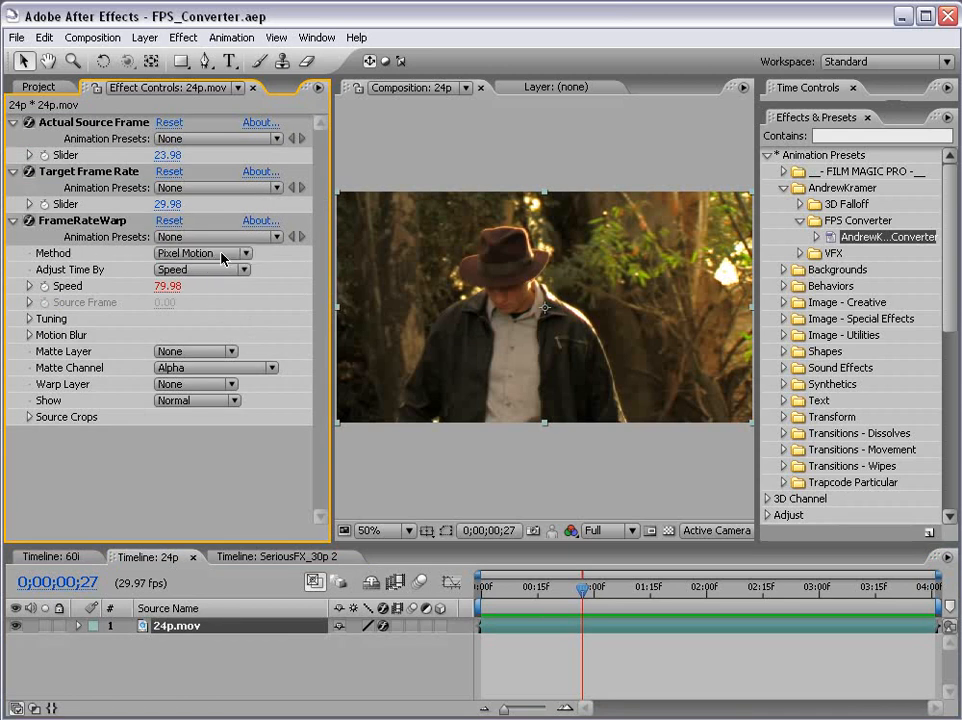
left_click(200, 252)
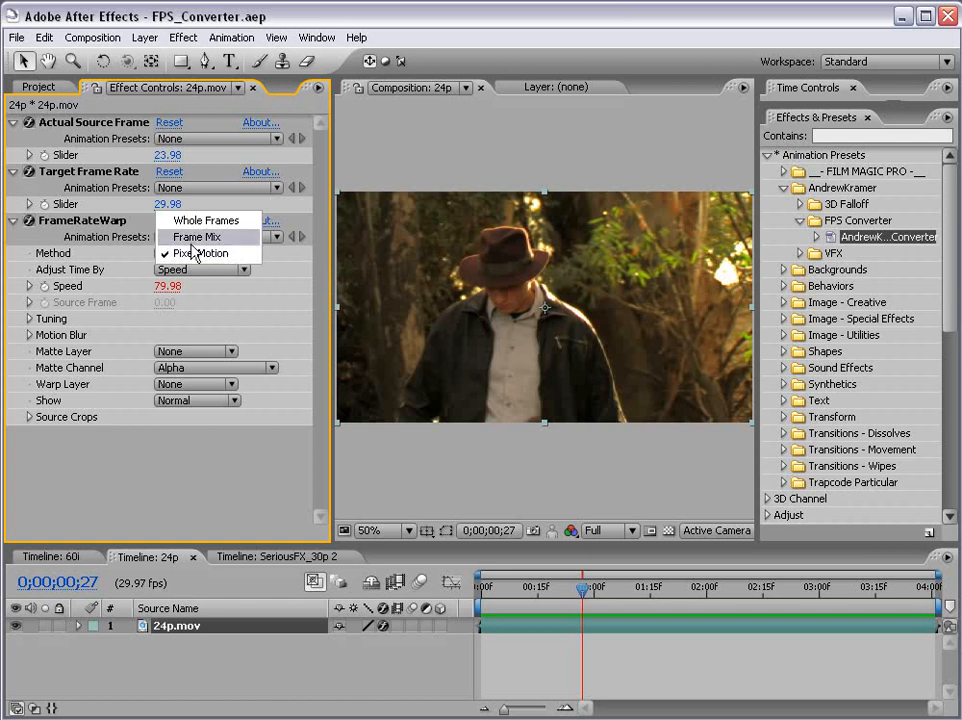
left_click(196, 236)
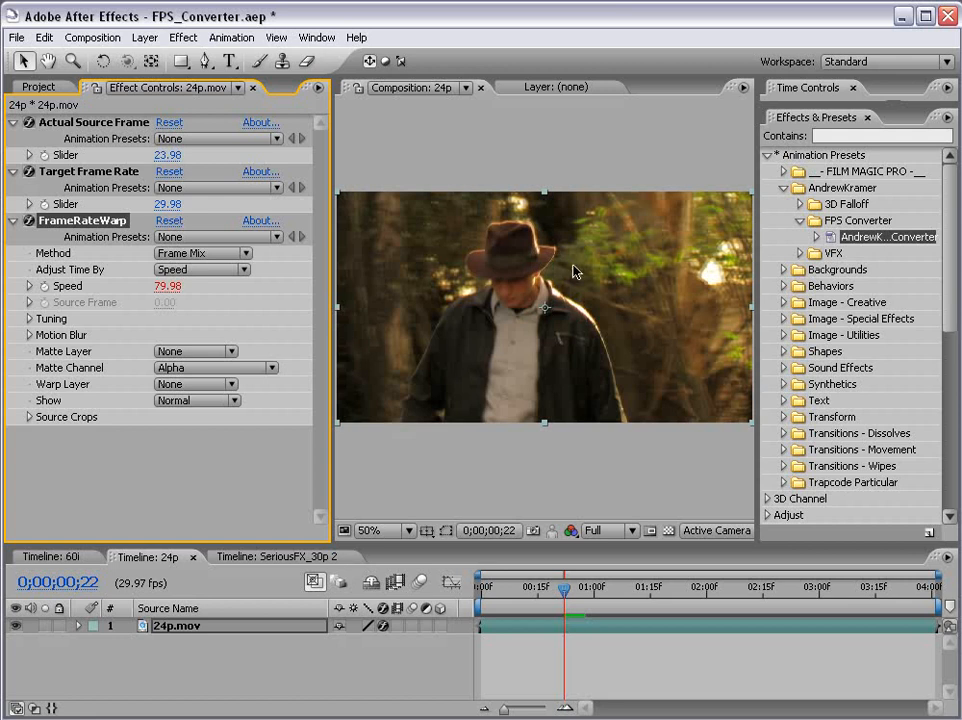
mouse_move(420, 396)
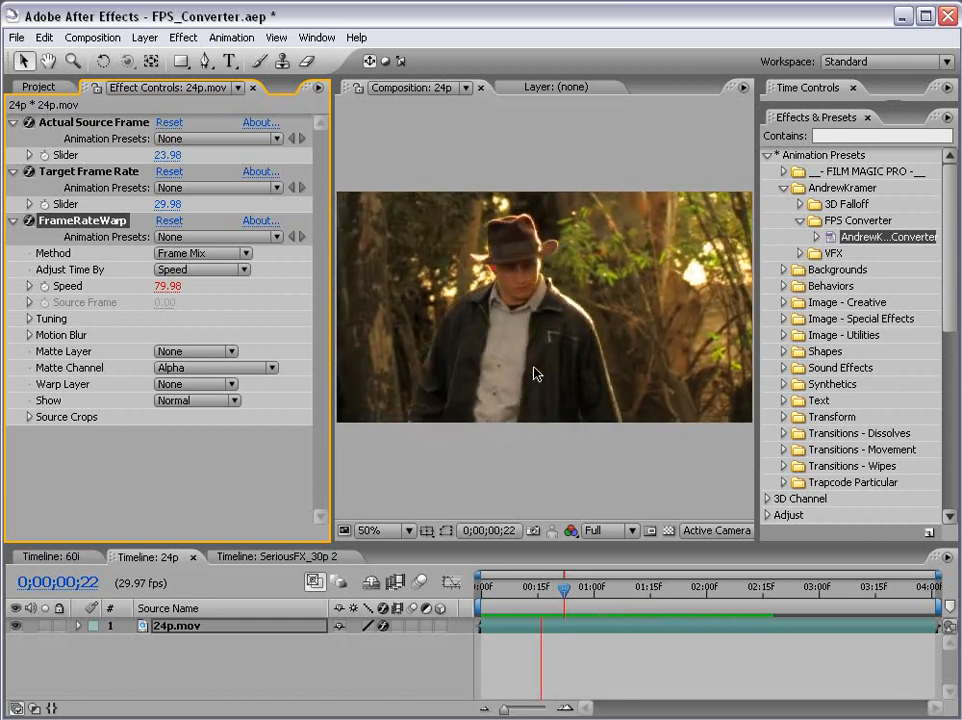
left_click(370, 530)
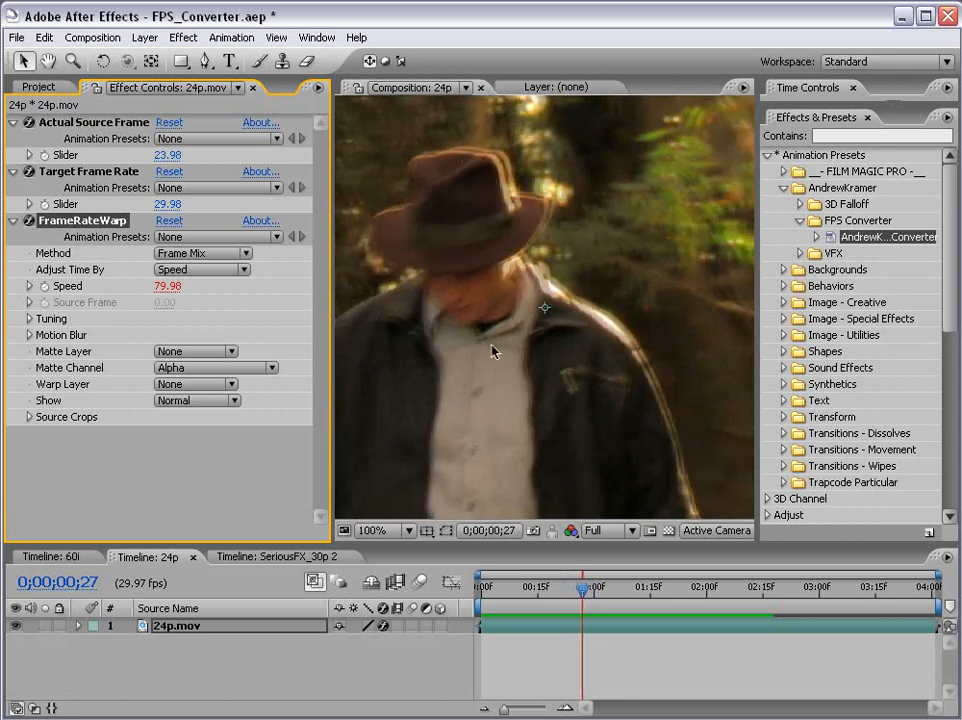
left_click(372, 530)
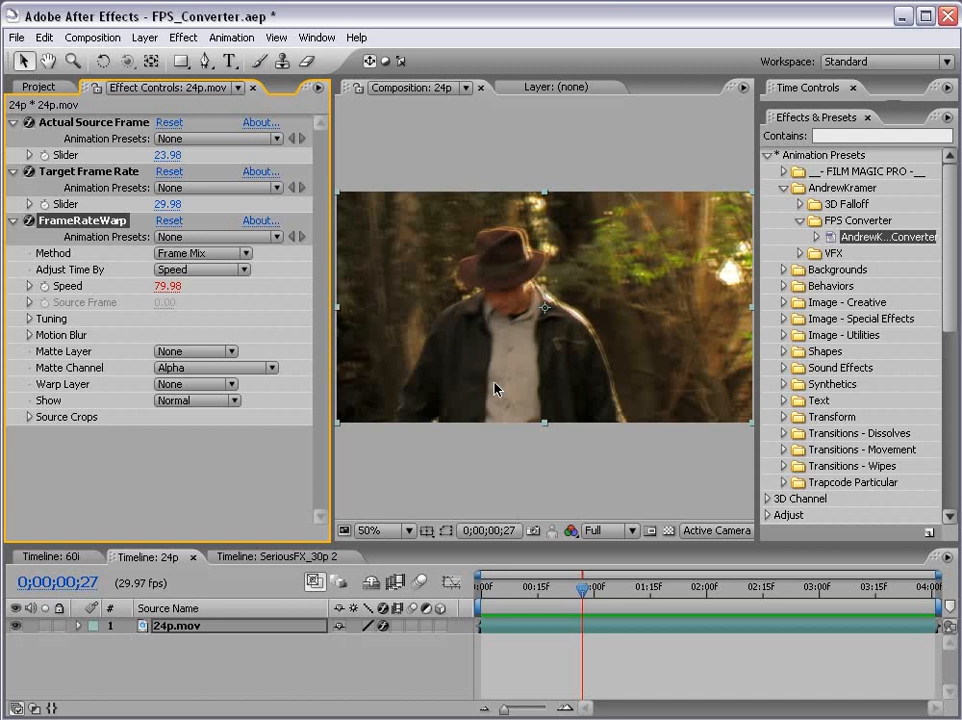
- Set FrameRateWarp's Method to Whole Frames and scrub frames to compare the result
left_click(204, 252)
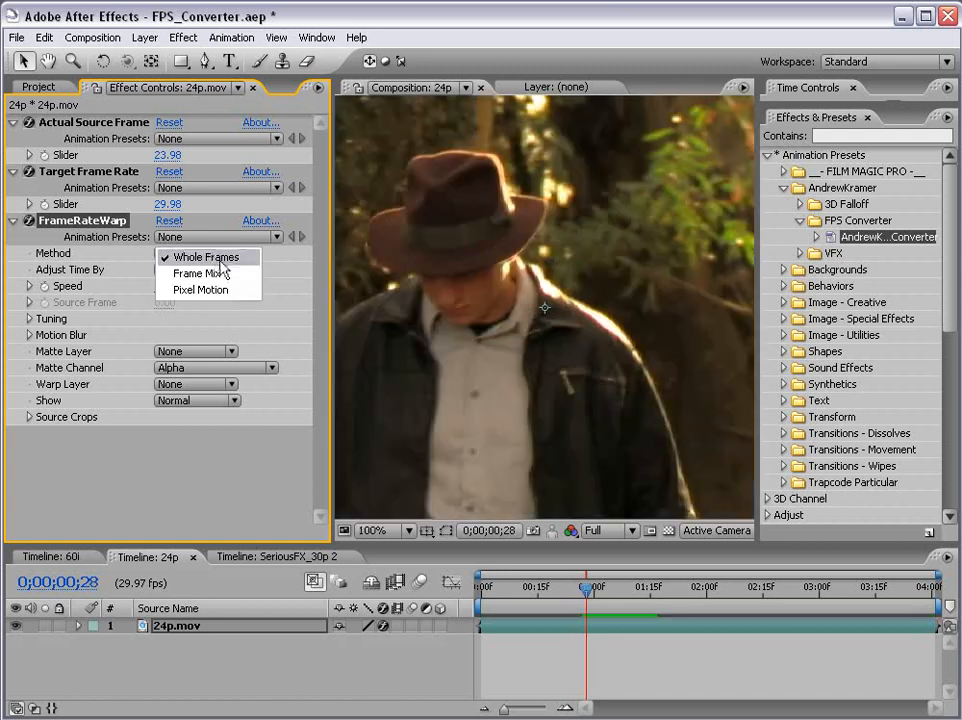
left_click(206, 256)
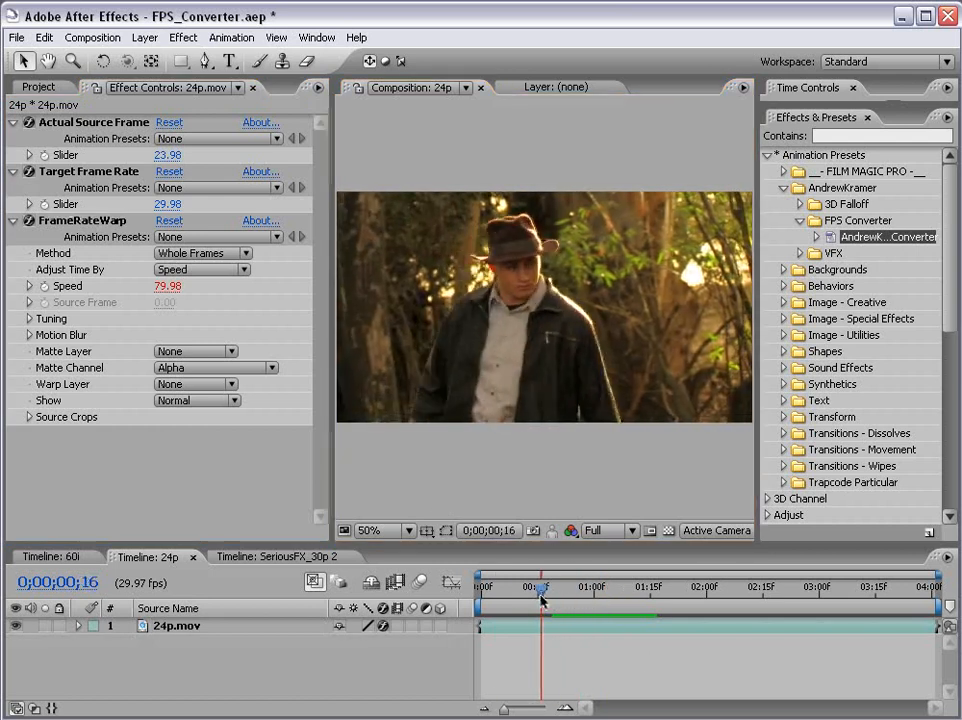
left_click_drag(540, 588, 548, 588)
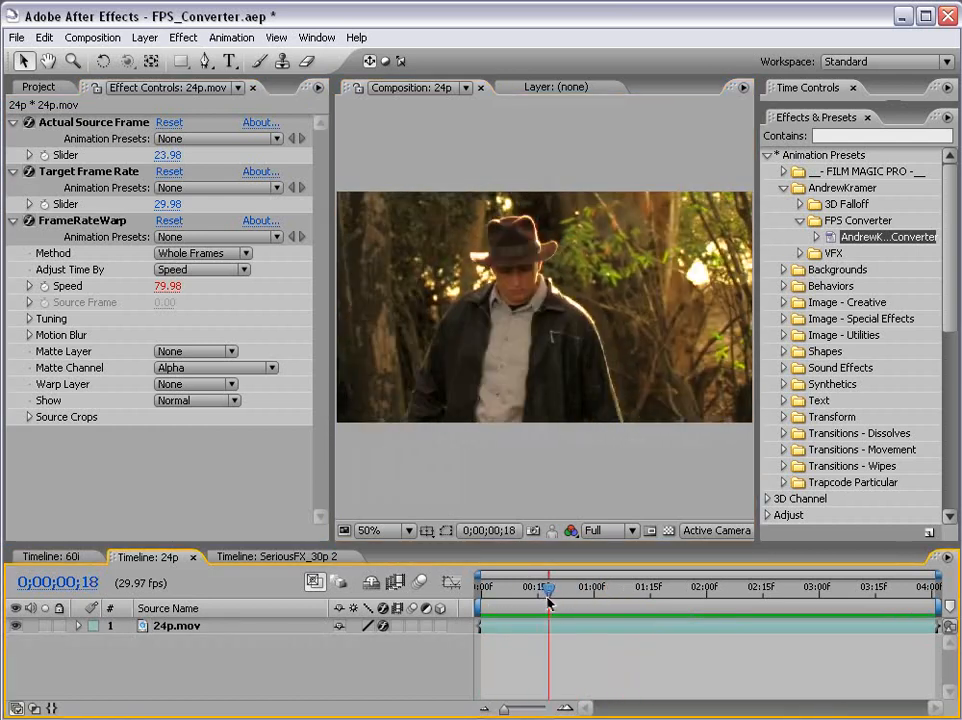
left_click(200, 252)
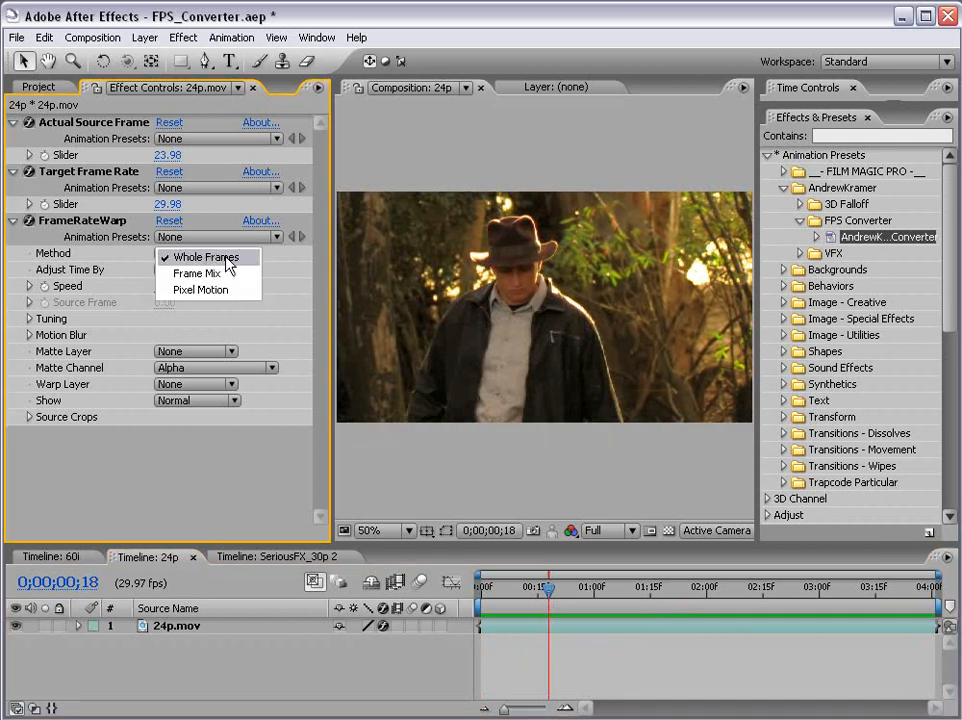
left_click(206, 256)
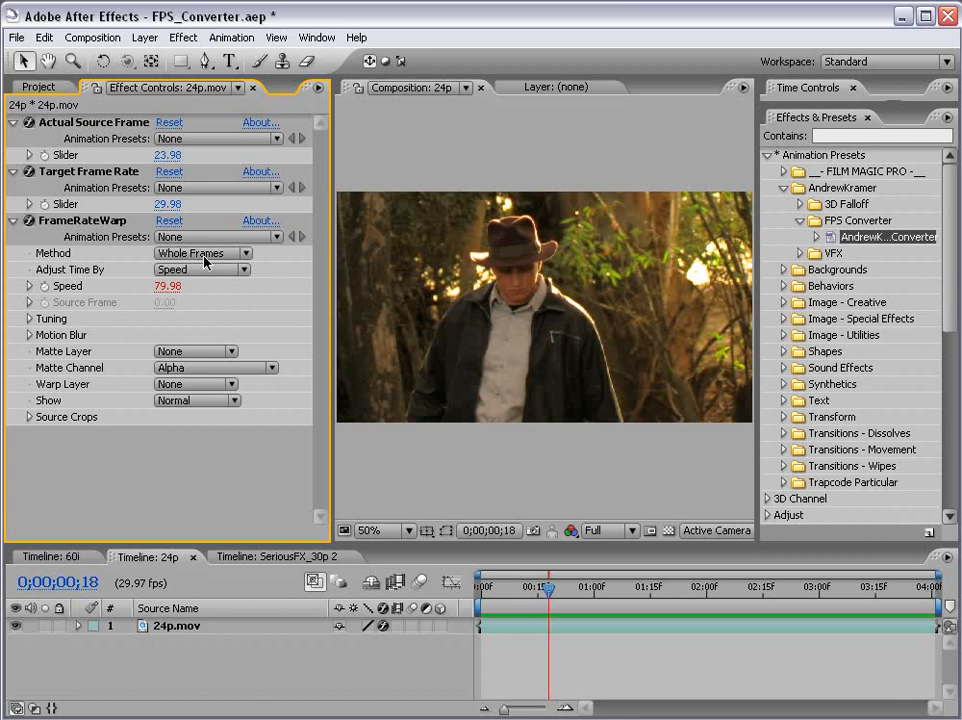
left_click(540, 588)
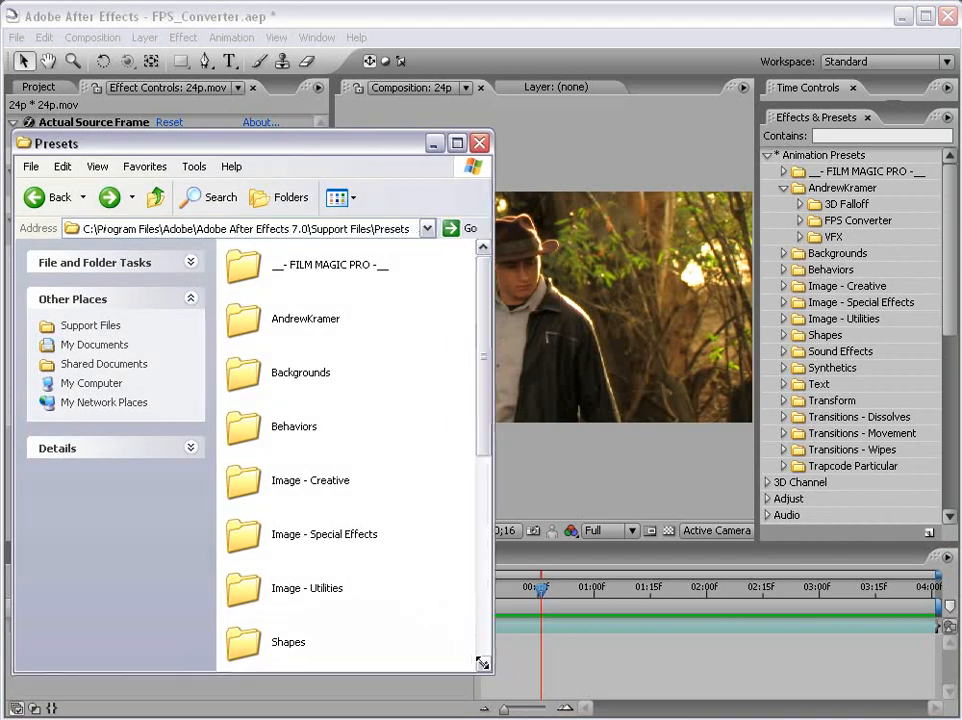
- Close the After Effects Presets folder window in Windows Explorer
left_click(304, 318)
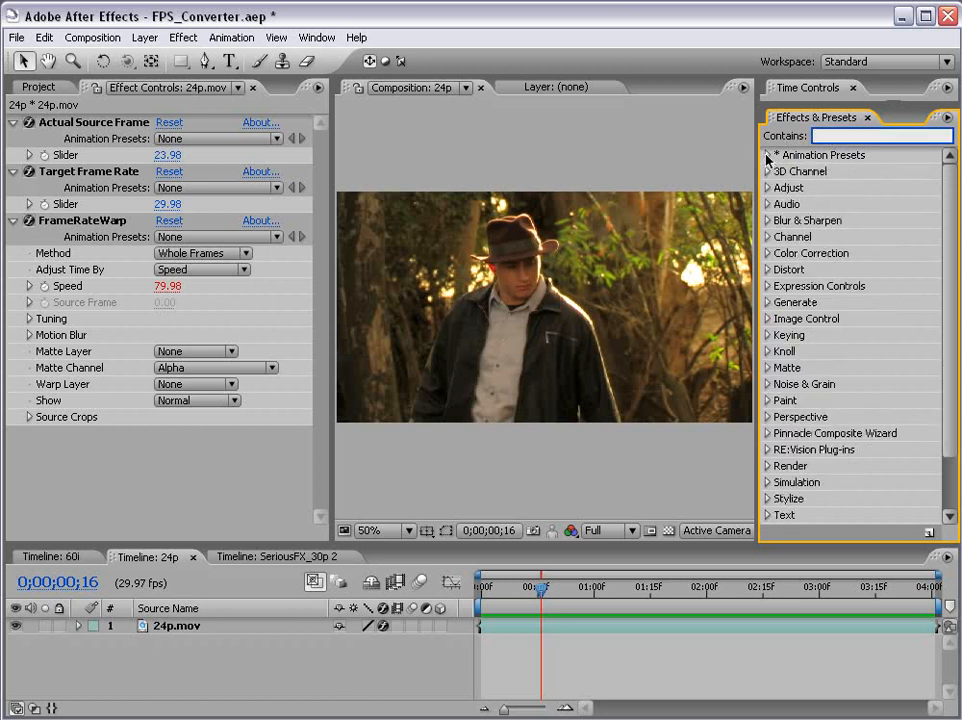
- Expand Animation Presets in the Effects & Presets panel to show the preset folders
left_click(768, 154)
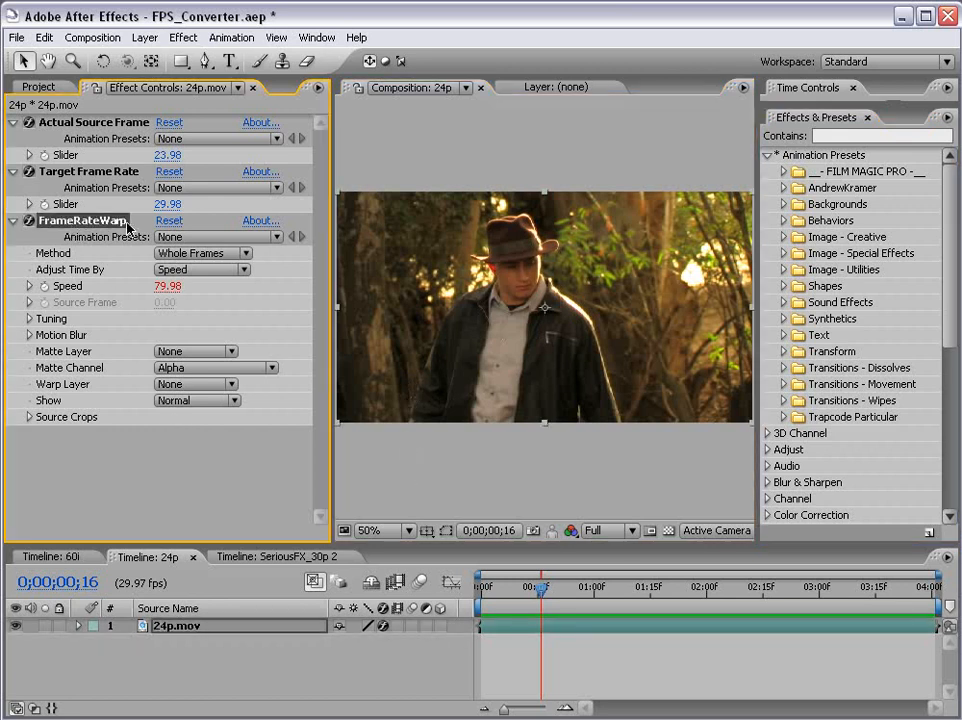
left_click(184, 36)
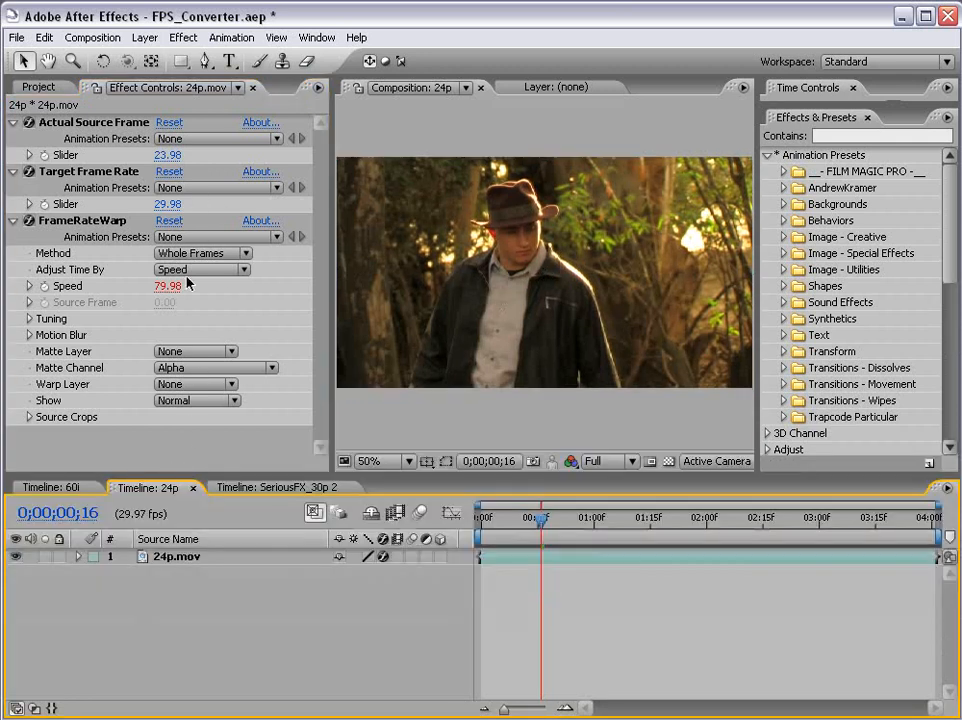
mouse_move(832, 300)
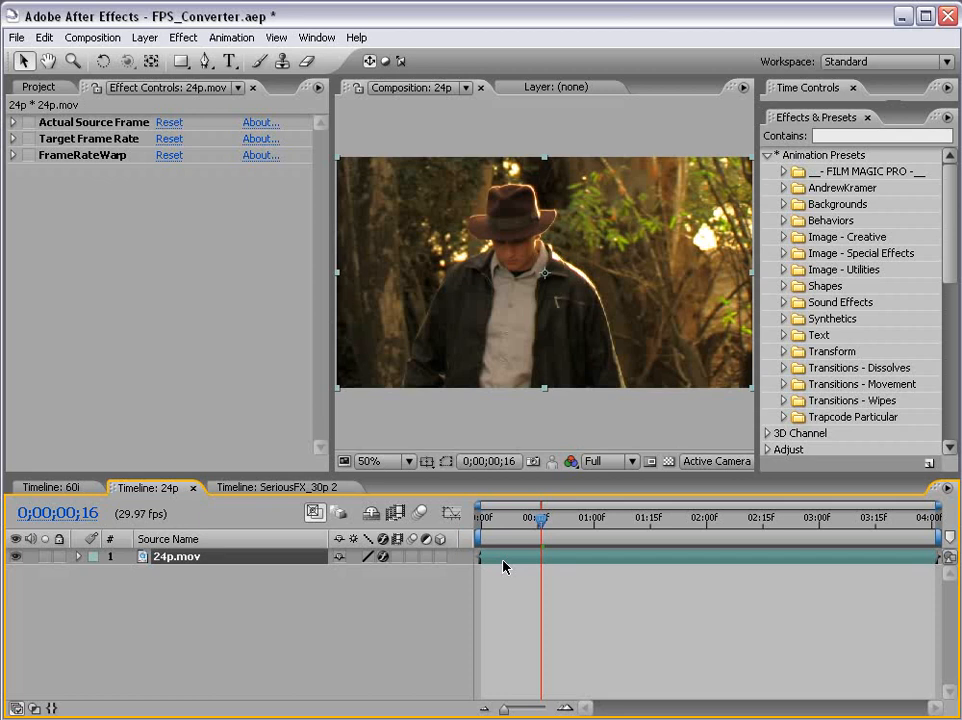
- Reveal the 24p layer's Timewarp Speed expression: source rate slider ÷ target rate slider × 100, reading 80
left_click(12, 122)
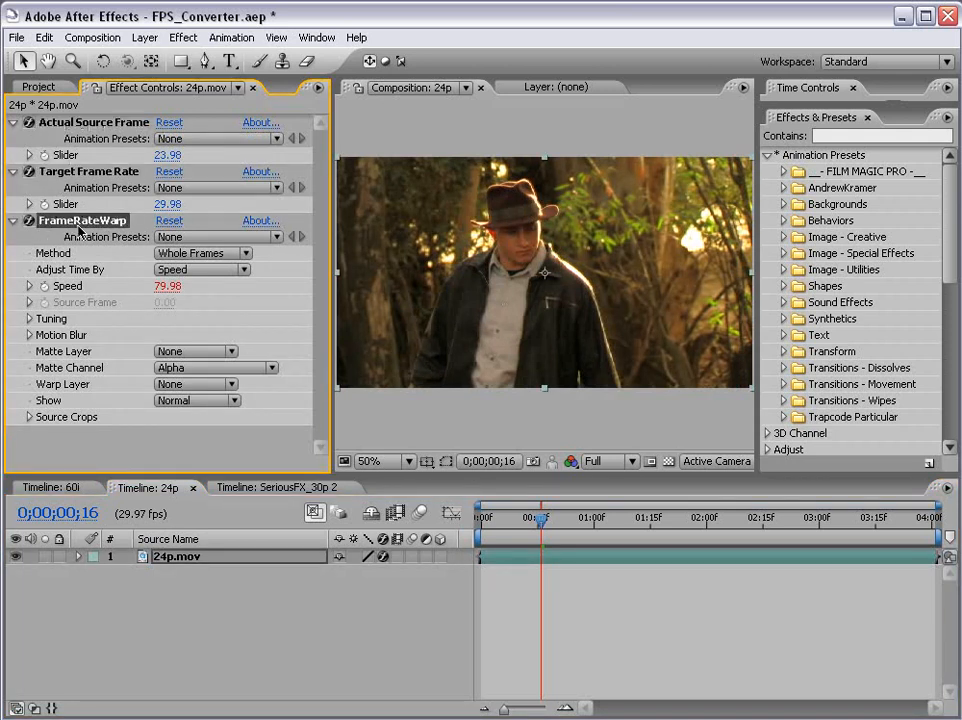
left_click(28, 286)
type("effect(\"Actual Source Frame Rate\")(\"Slider\")/effect(\"Target Frame Rate\")(\"Slider\")*1")
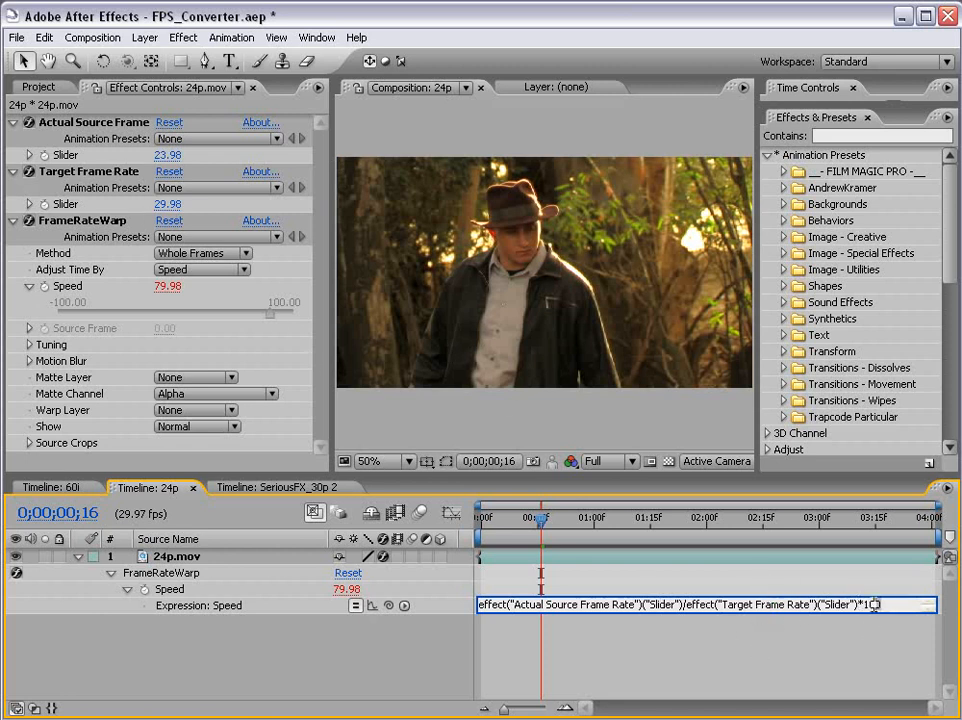
type("00")
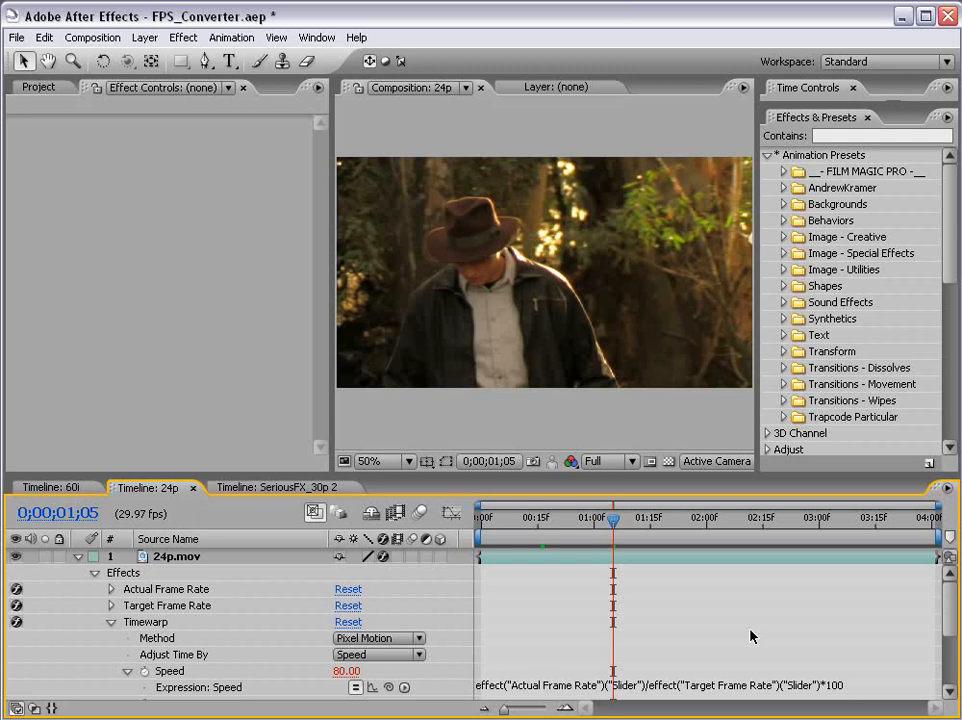
left_click(50, 488)
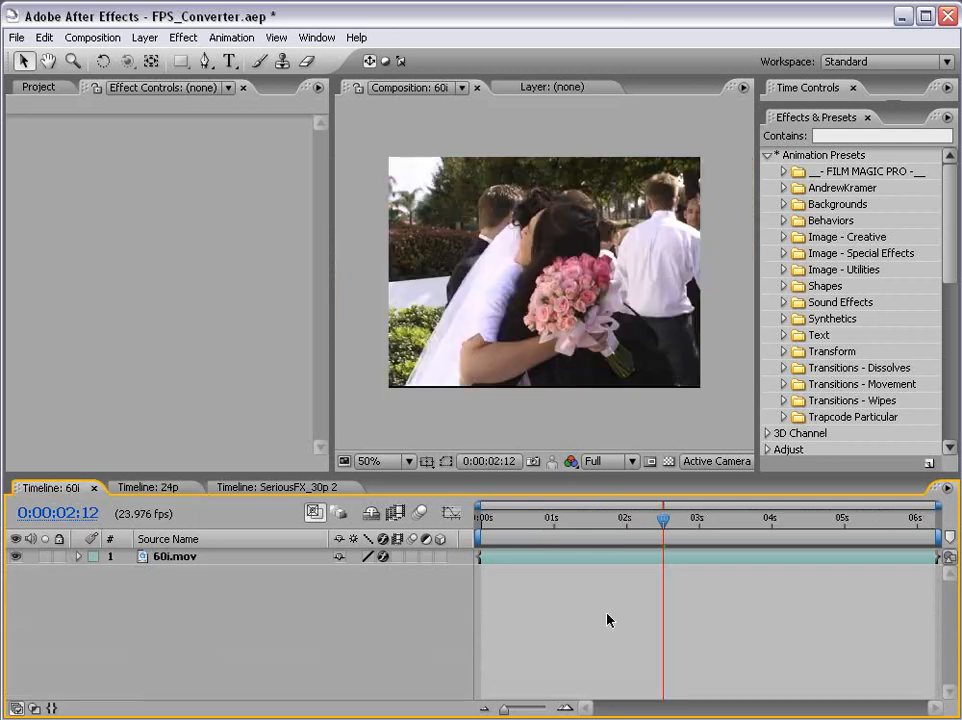
left_click(172, 556)
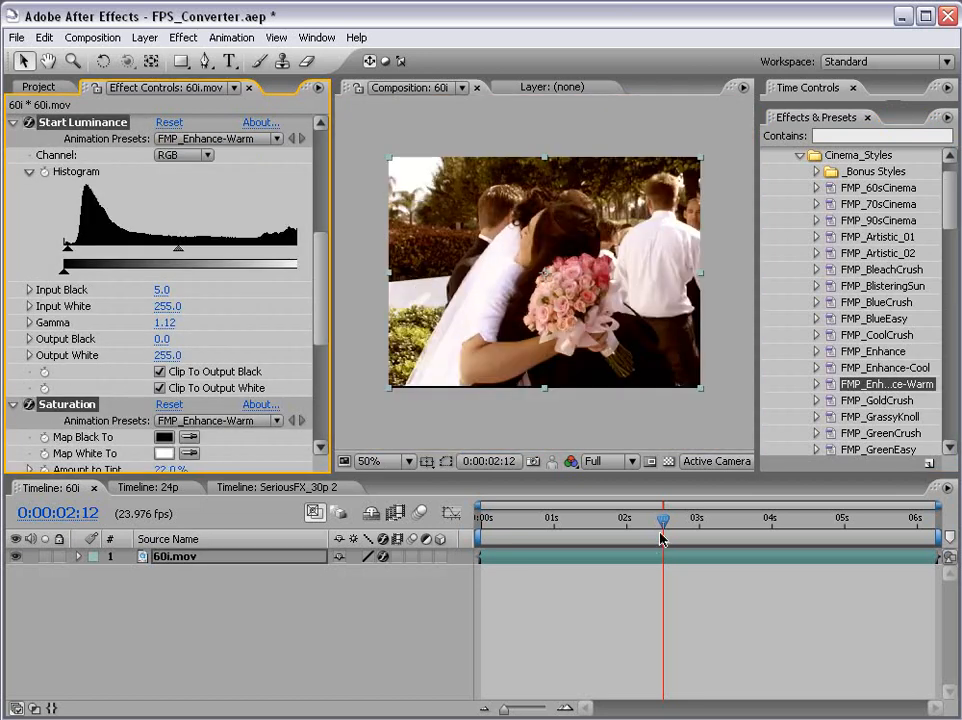
left_click(148, 488)
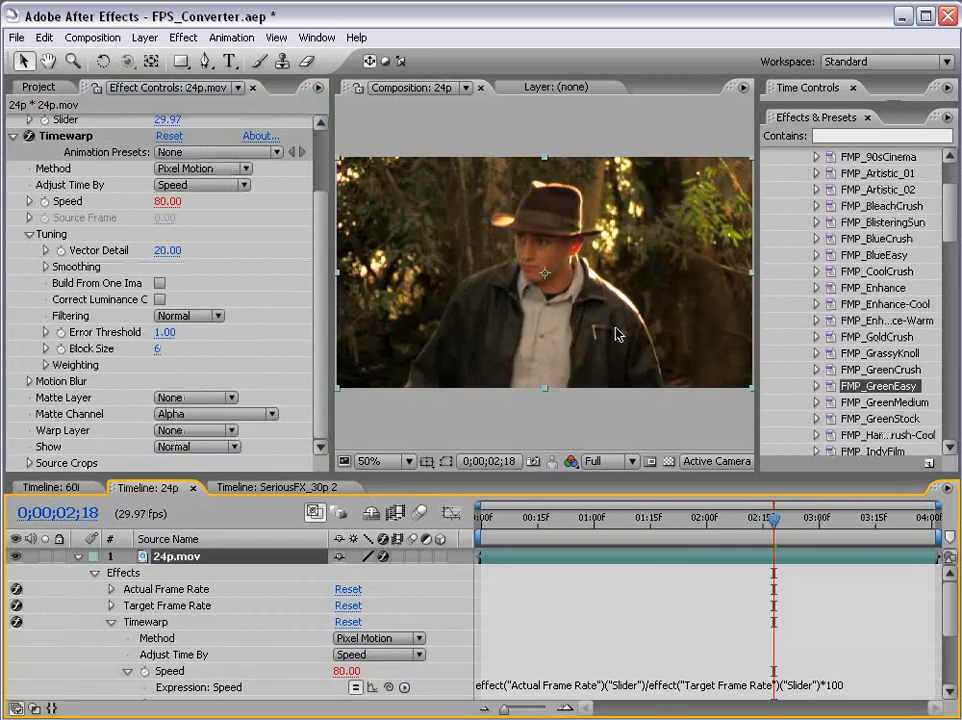